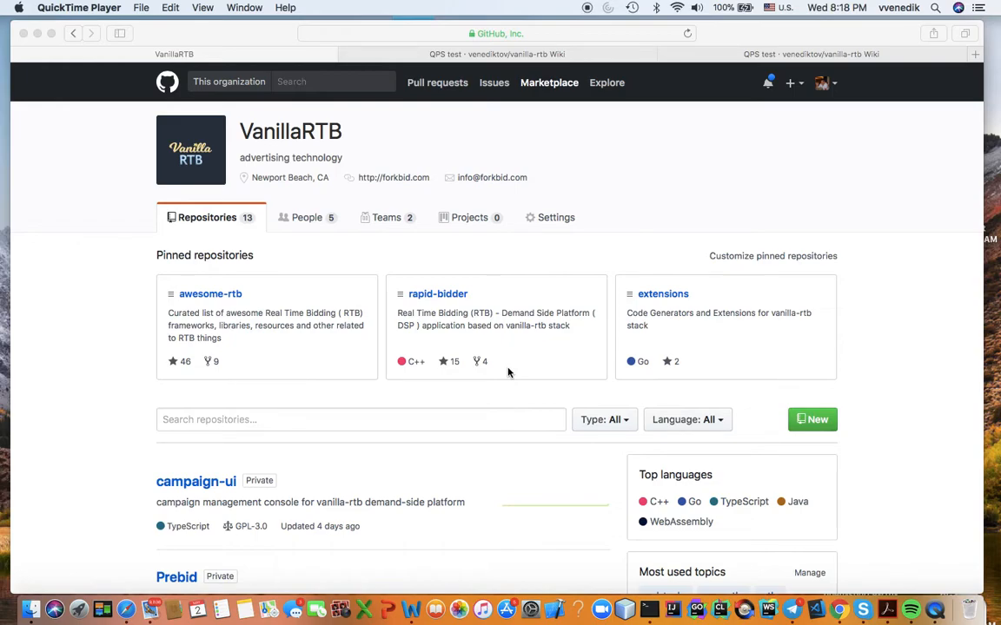
pyautogui.moveTo(892, 373)
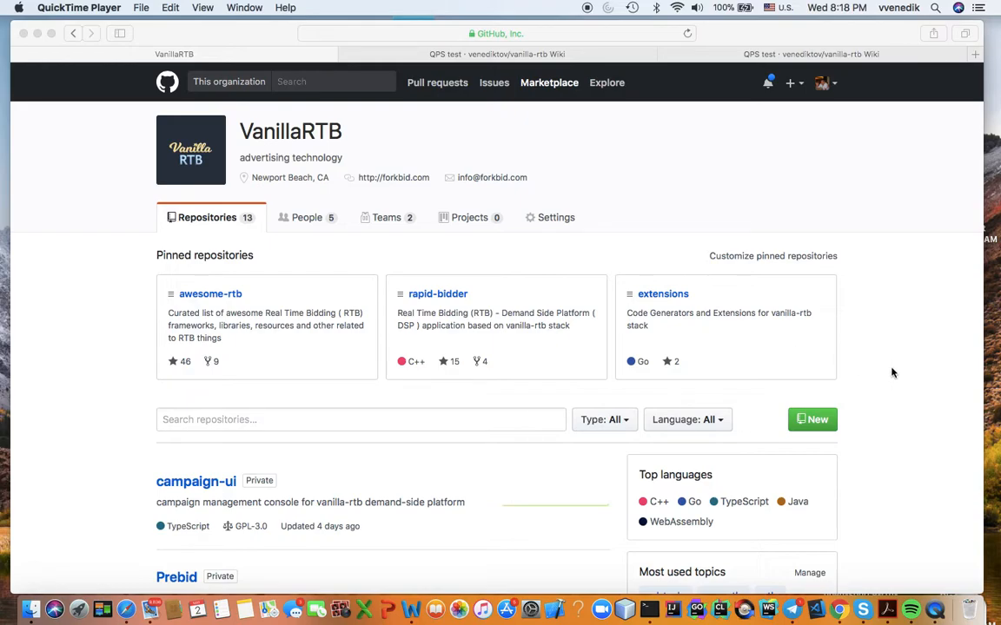
pyautogui.moveTo(680, 296)
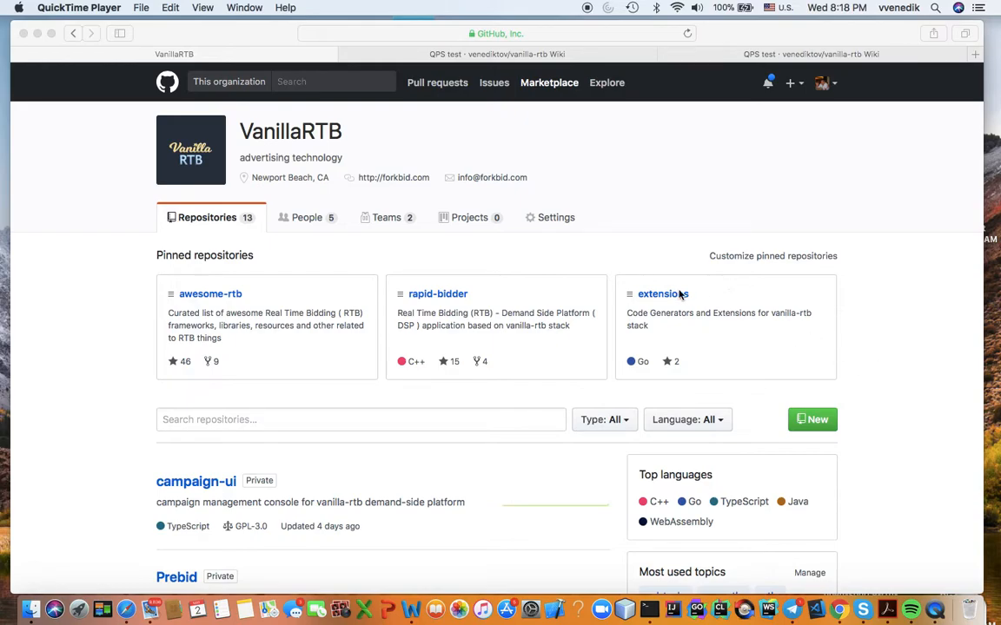
pyautogui.moveTo(718, 358)
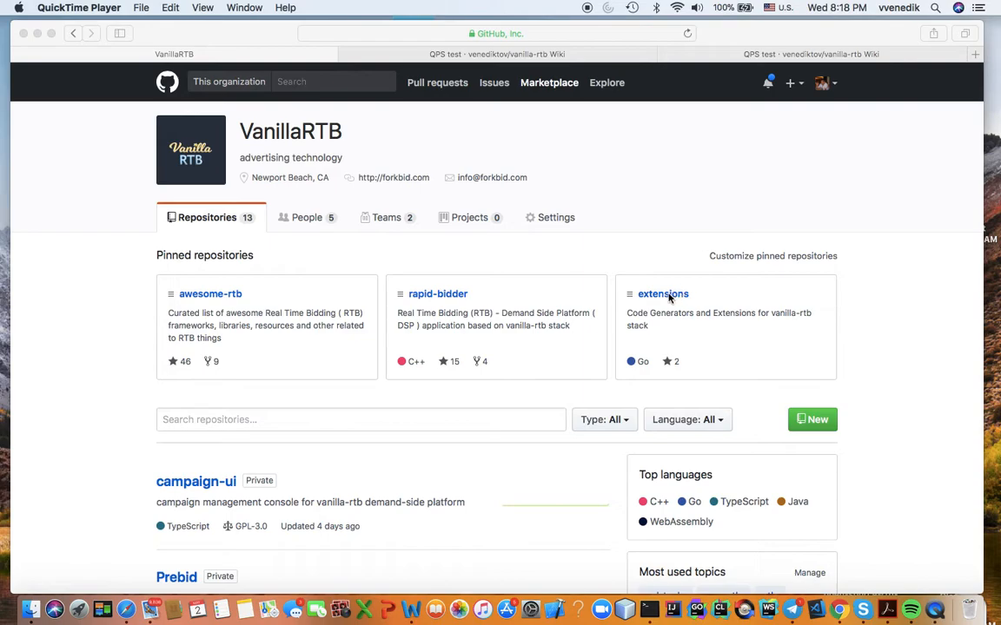
pyautogui.moveTo(456, 177)
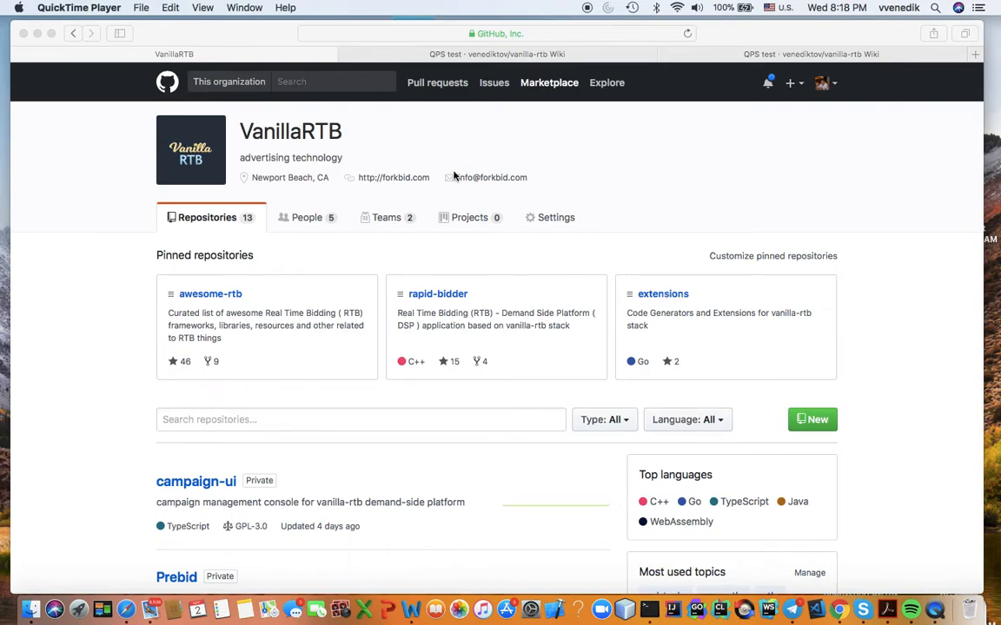
pyautogui.moveTo(667, 301)
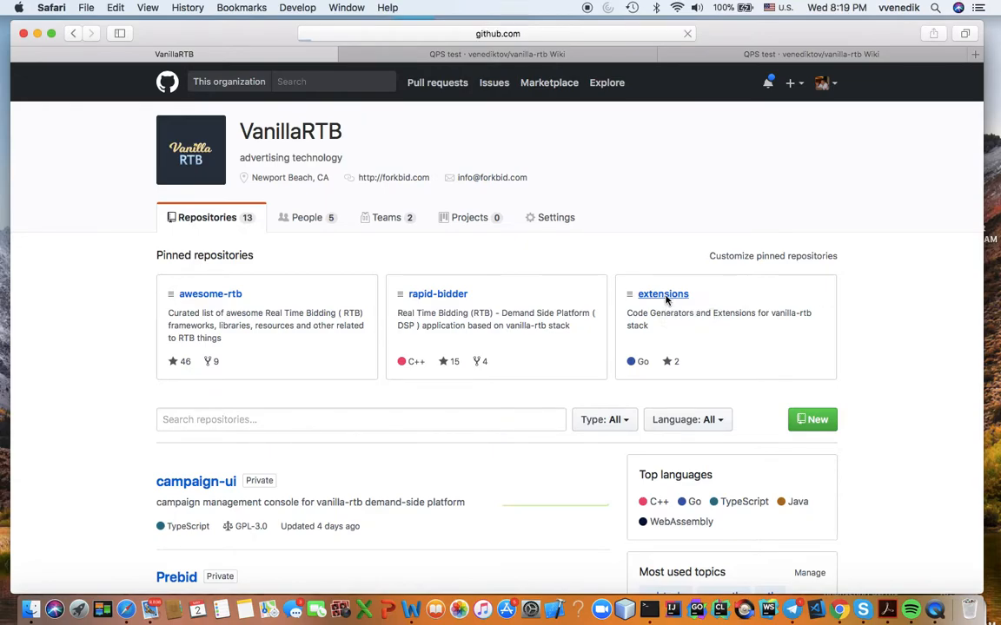
# Open the vanilla-rtb extensions repository and scroll down through its file list
pyautogui.click(662, 294)
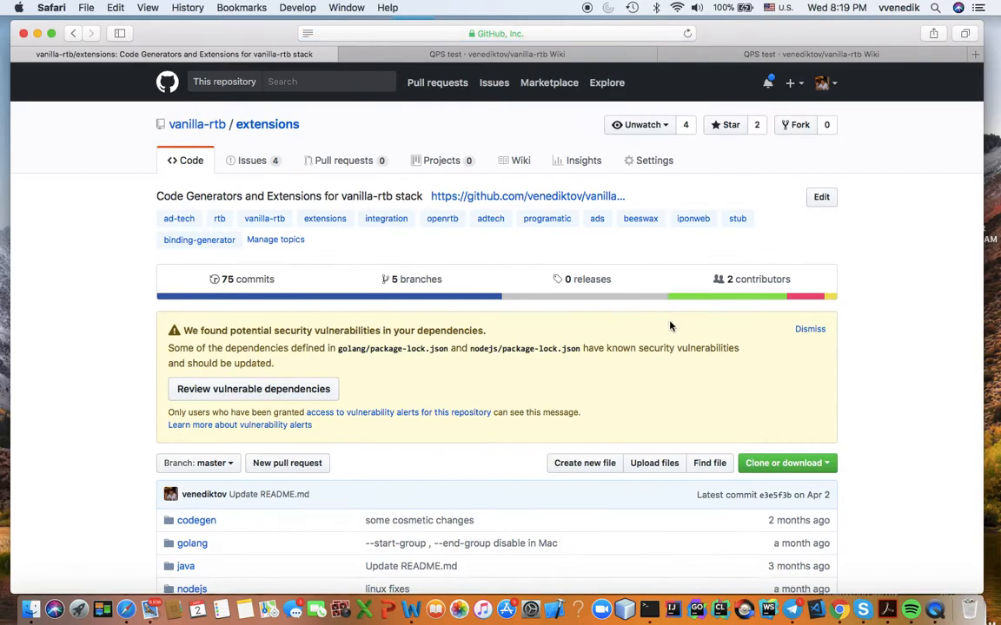
pyautogui.scroll(-3)
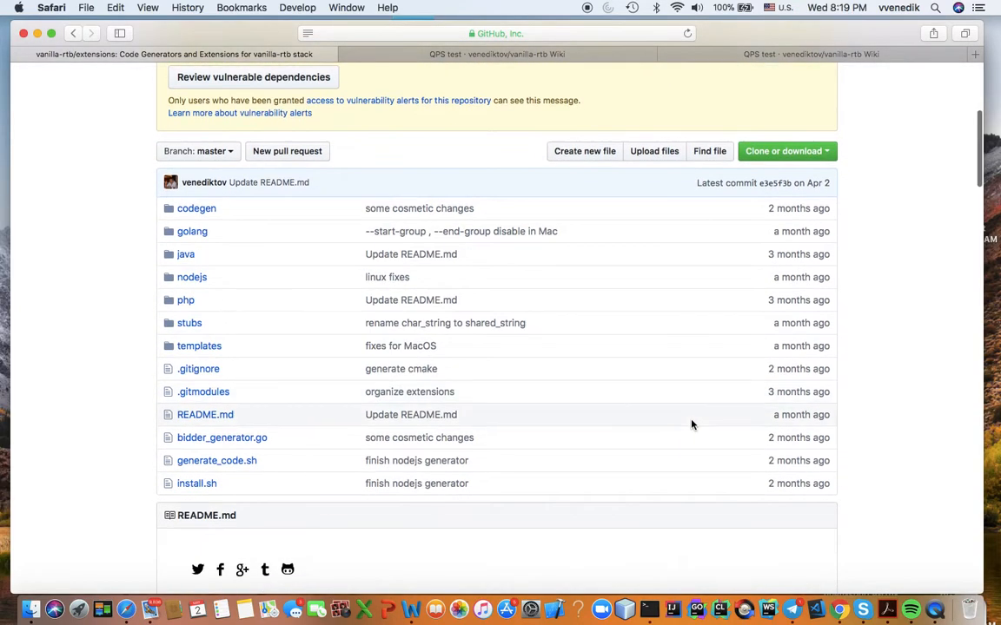
pyautogui.moveTo(196, 484)
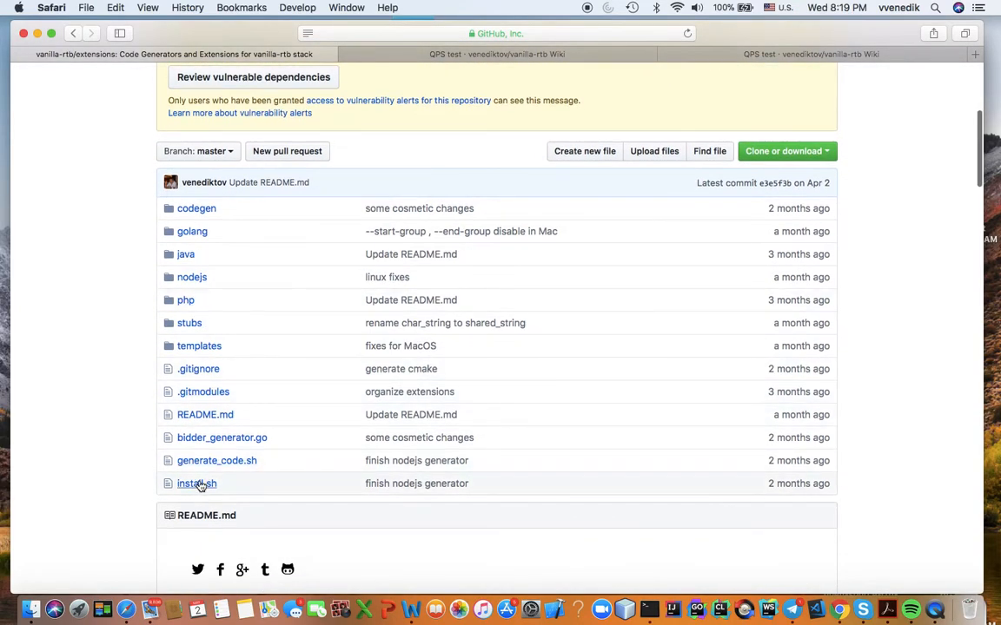
pyautogui.moveTo(197, 484)
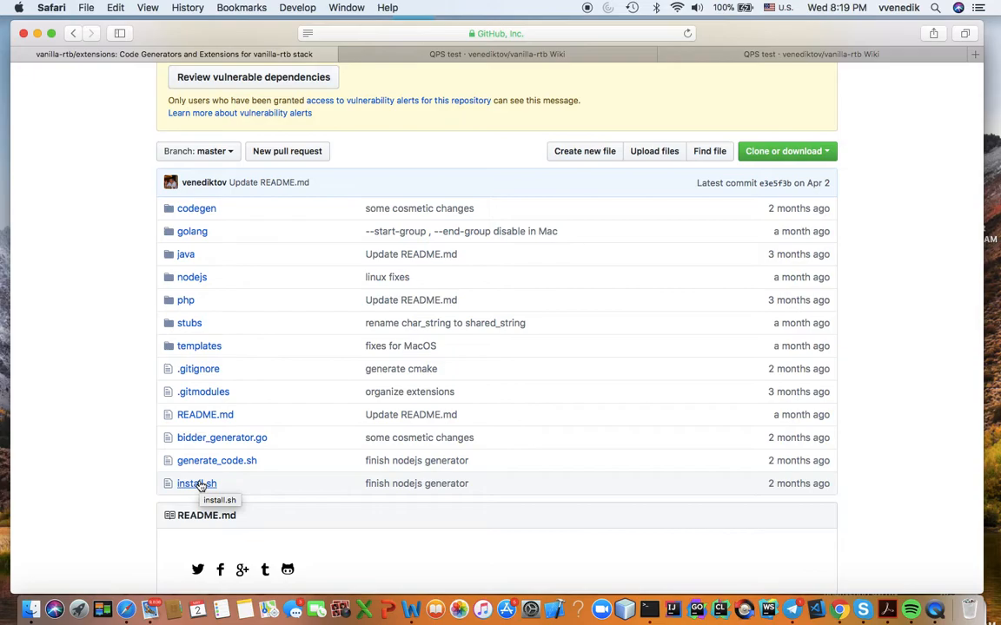
pyautogui.moveTo(569, 540)
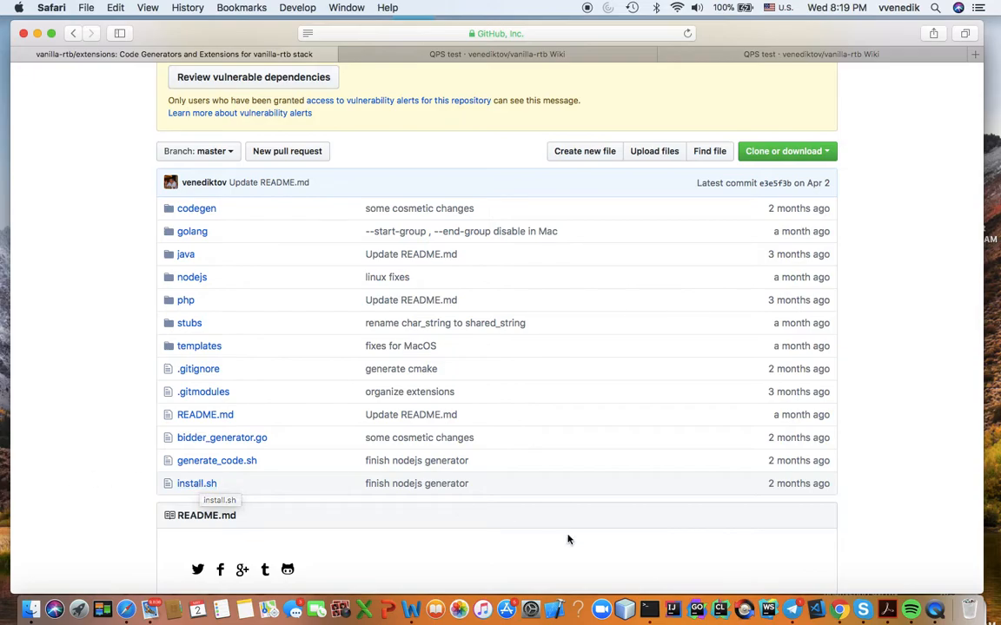
pyautogui.scroll(-3)
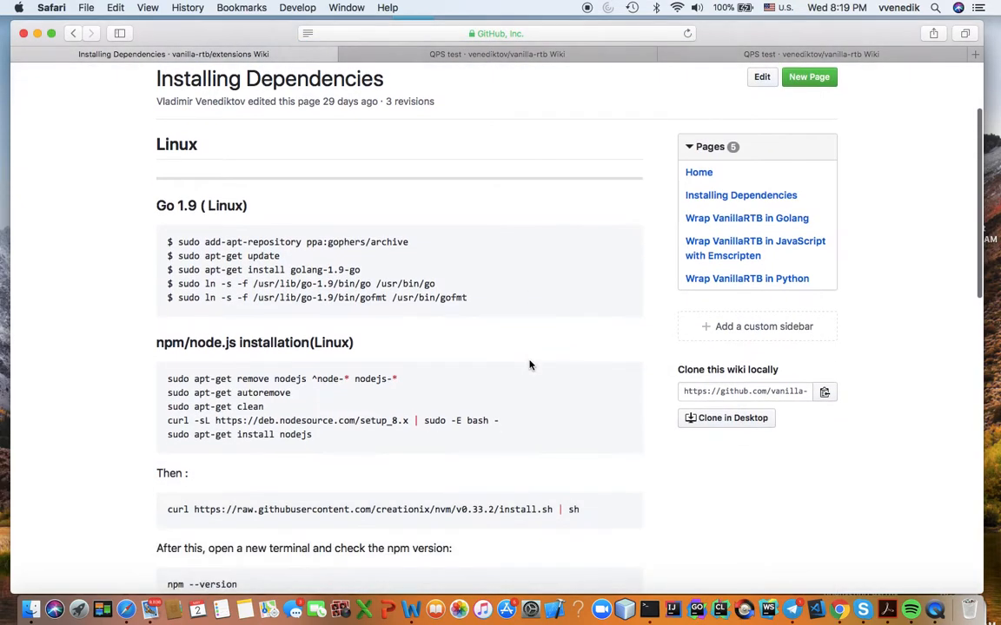
pyautogui.moveTo(193, 284)
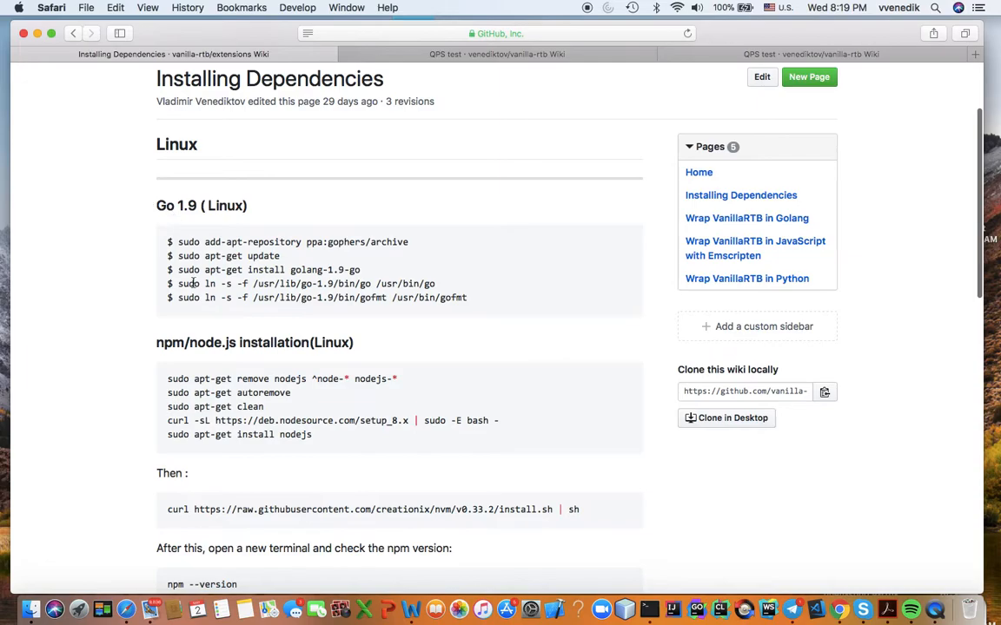
# Scroll through the Installing Dependencies wiki page covering Linux CMake and macOS Homebrew, node and Go steps
pyautogui.scroll(-3)
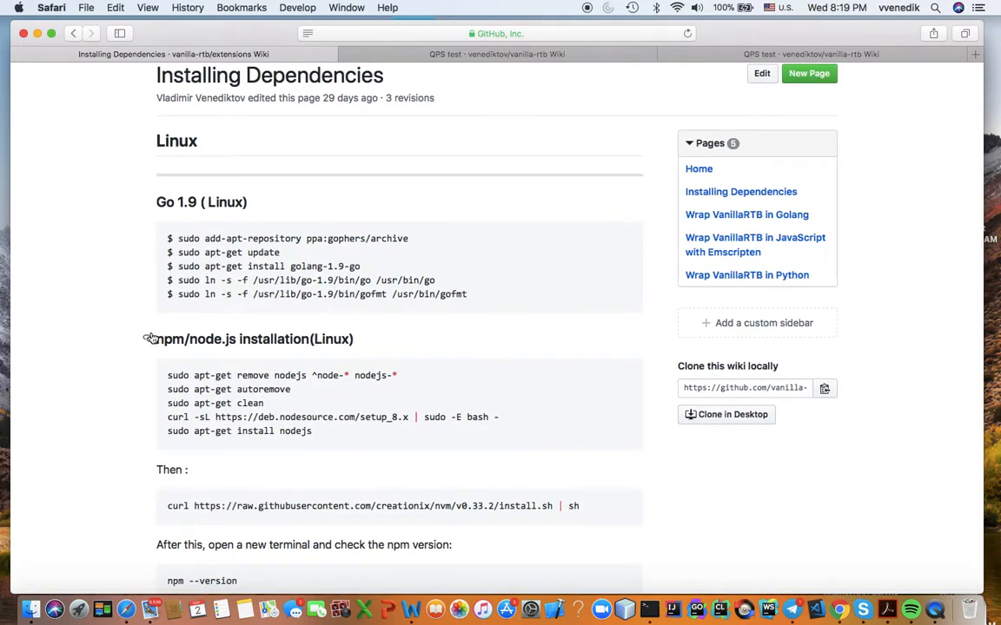
pyautogui.moveTo(153, 340)
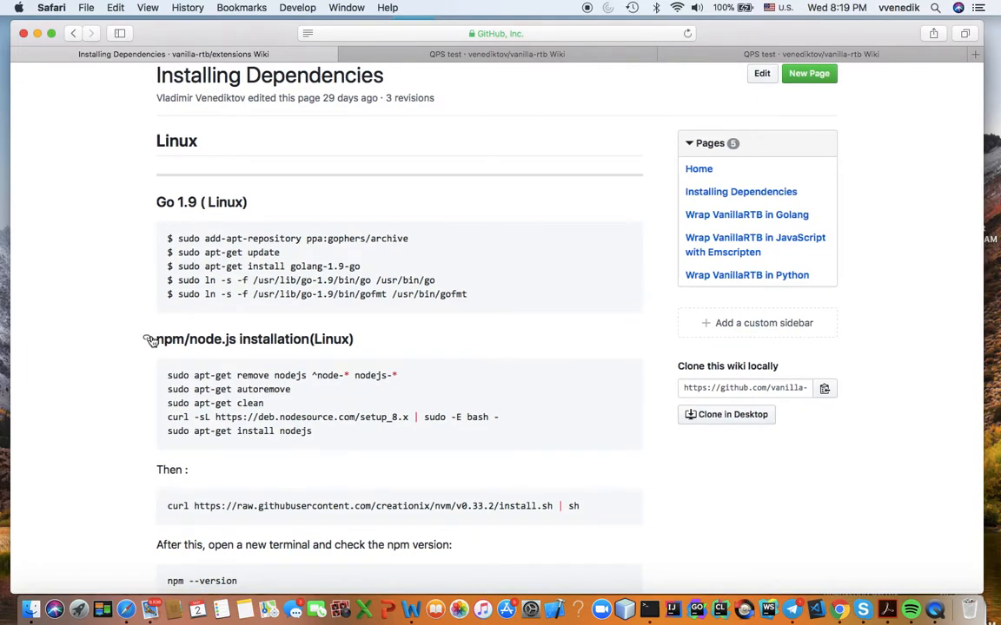
pyautogui.scroll(-3)
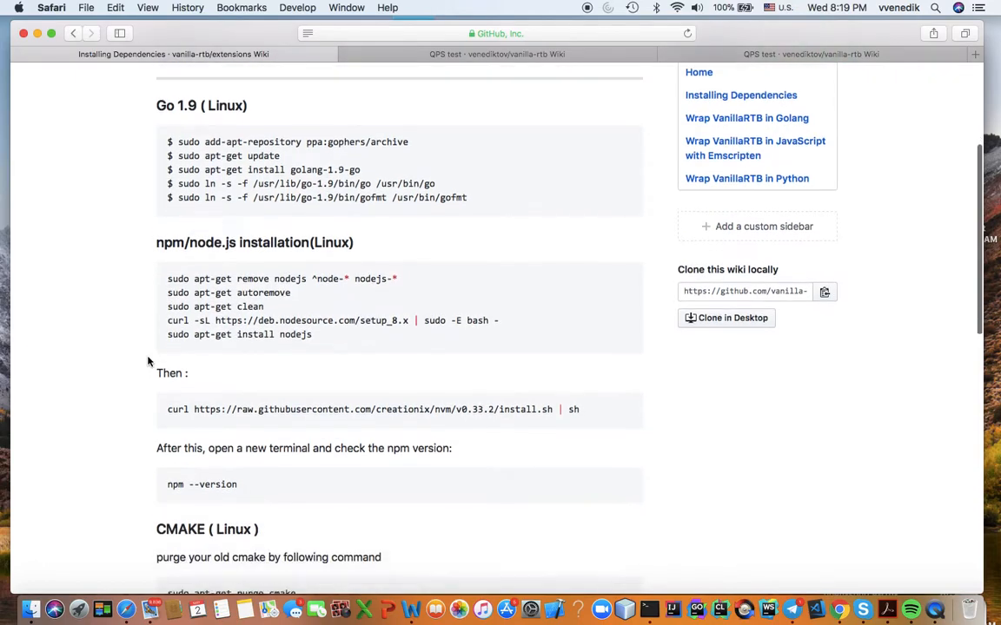
pyautogui.scroll(-3)
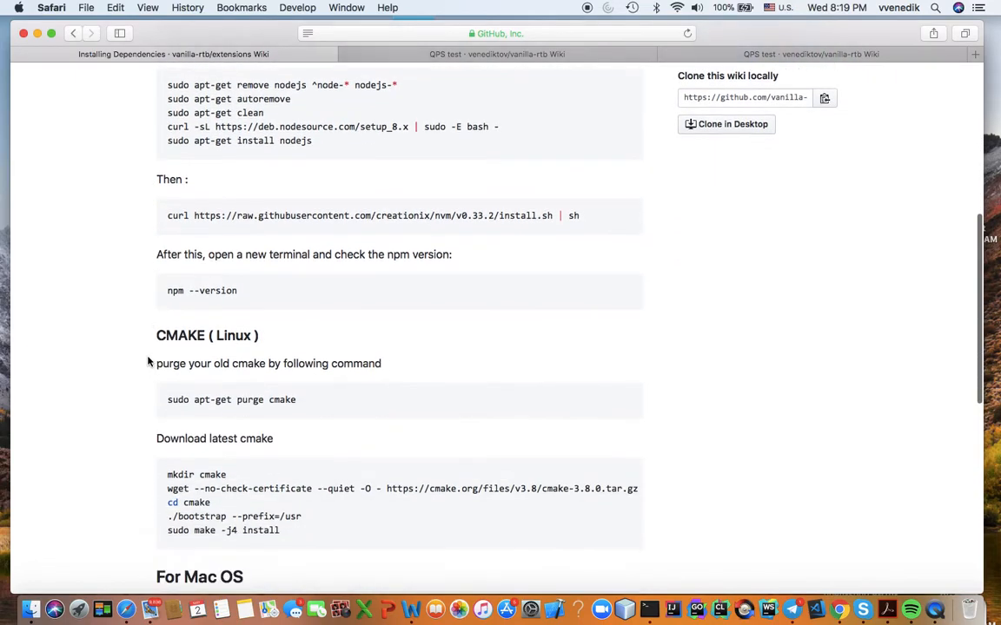
pyautogui.scroll(-3)
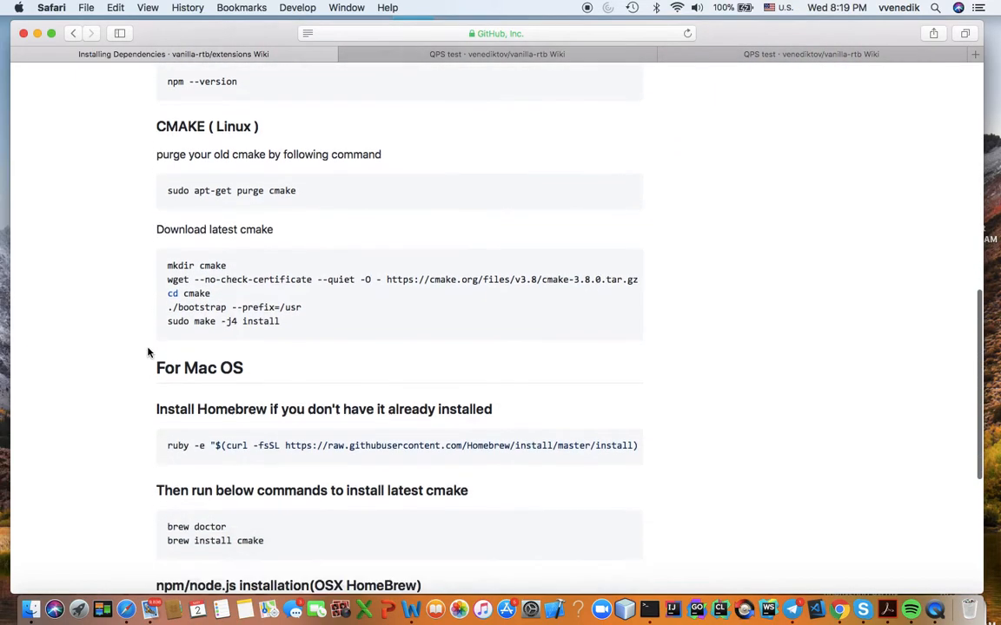
pyautogui.scroll(-3)
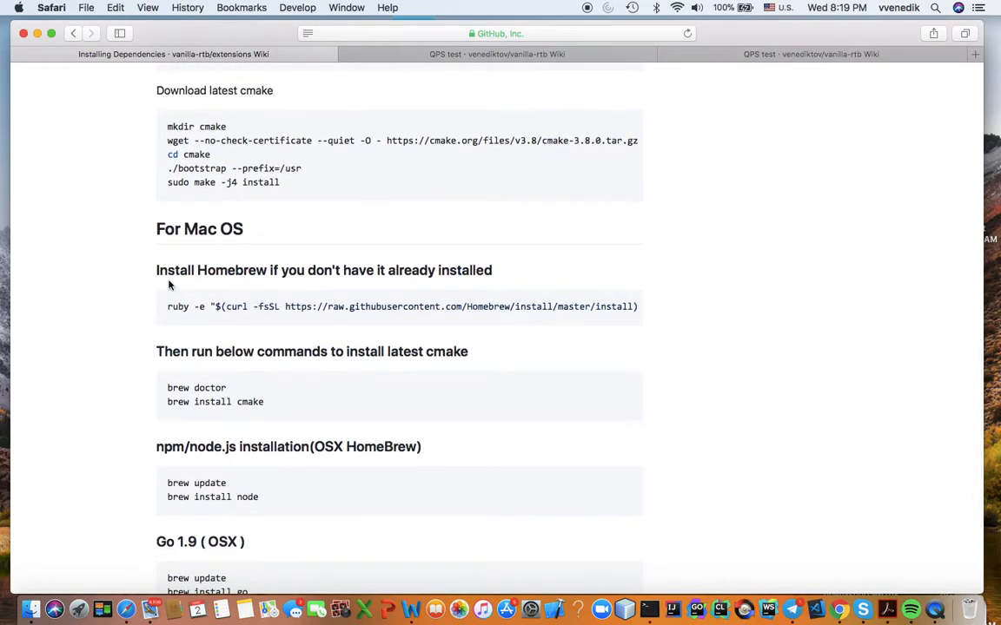
pyautogui.scroll(-3)
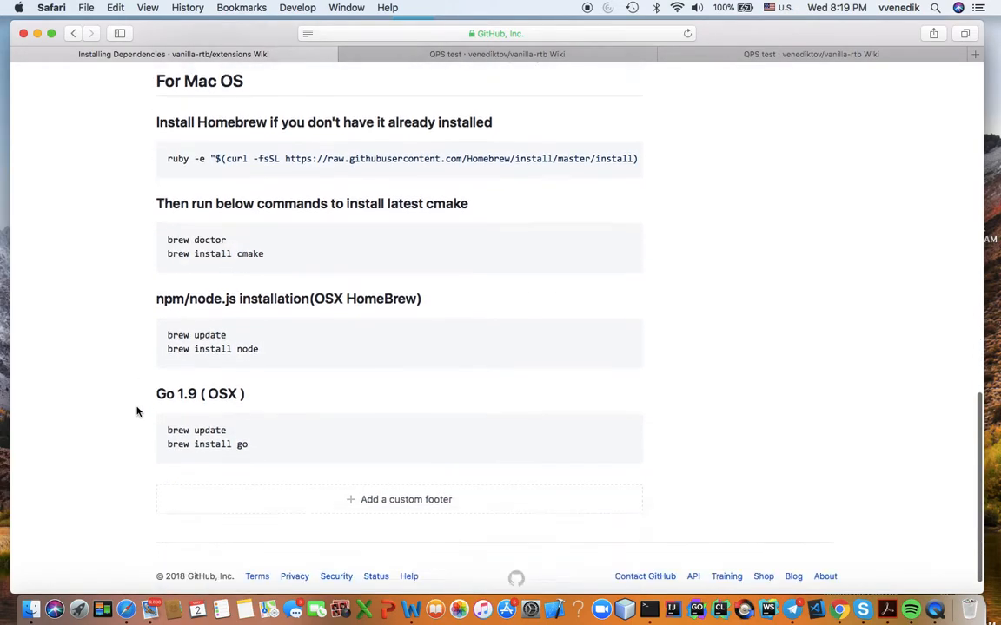
pyautogui.scroll(-3)
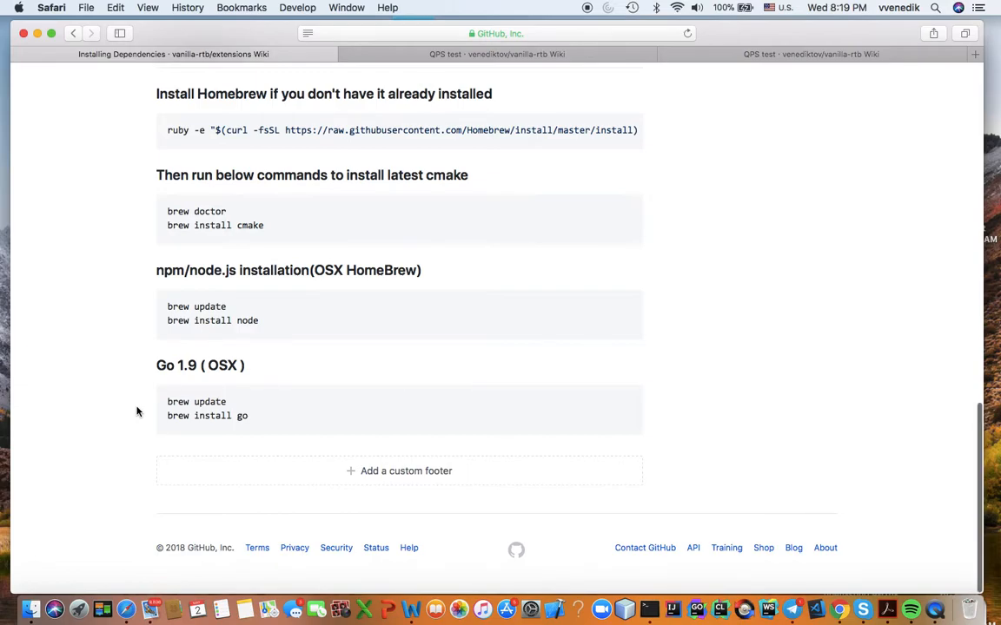
pyautogui.moveTo(192, 320)
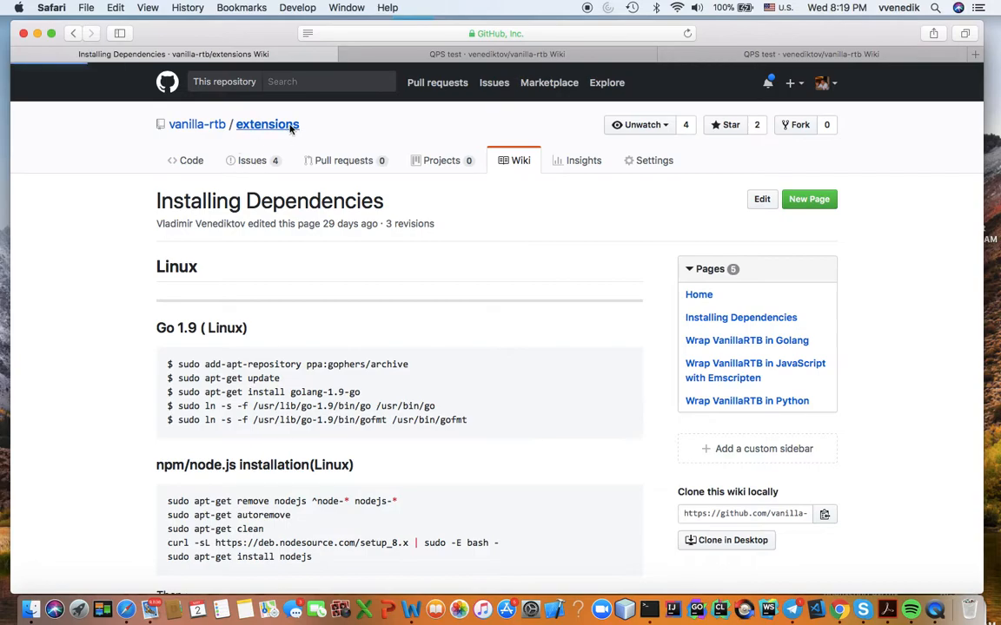
# Return to the extensions code page and reveal its HTTPS clone URL
pyautogui.click(191, 160)
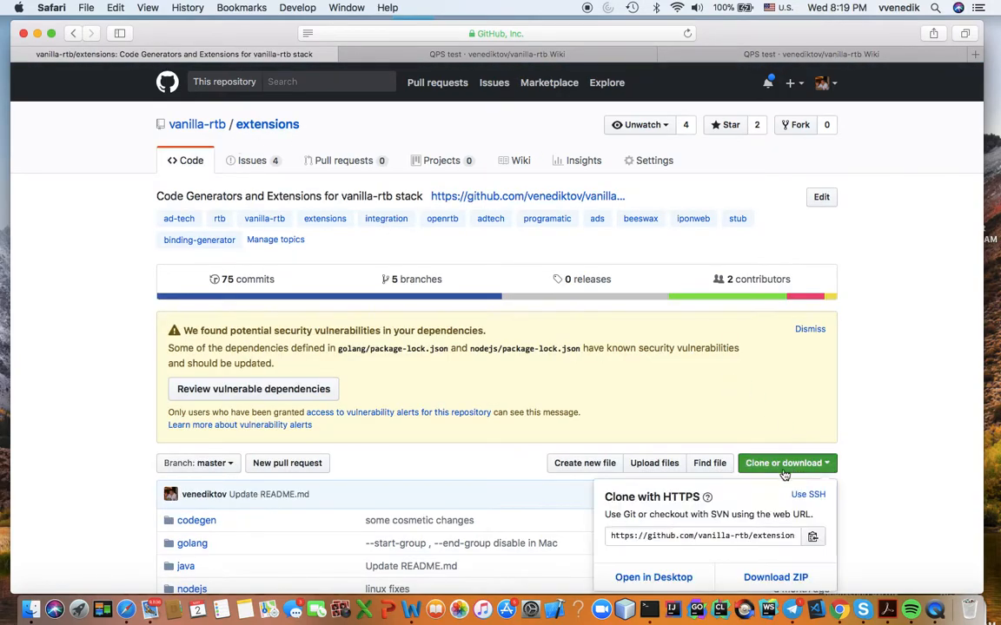
pyautogui.click(702, 536)
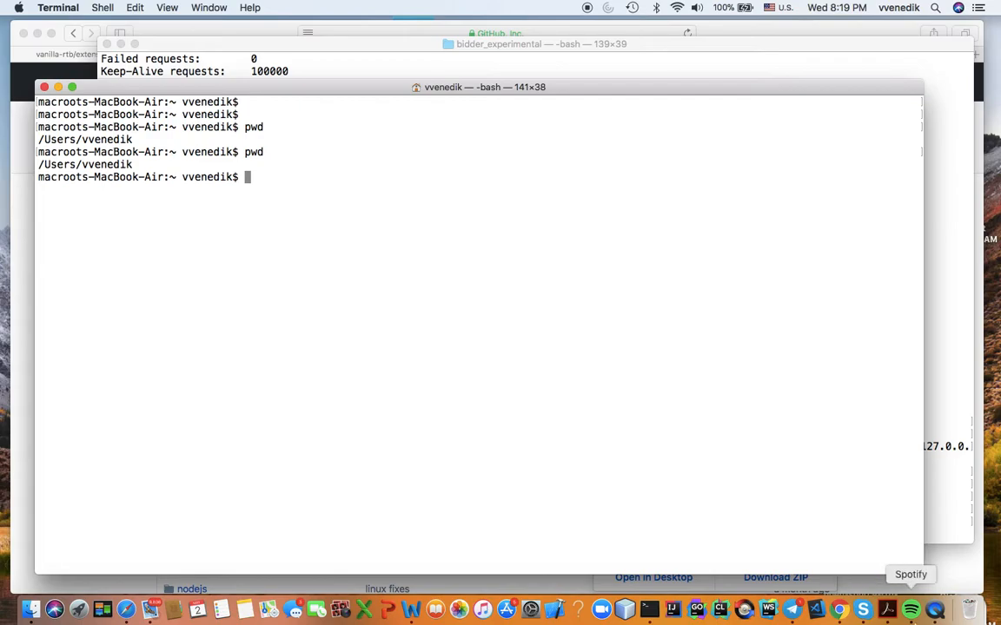
pyautogui.write('rm -rf e')
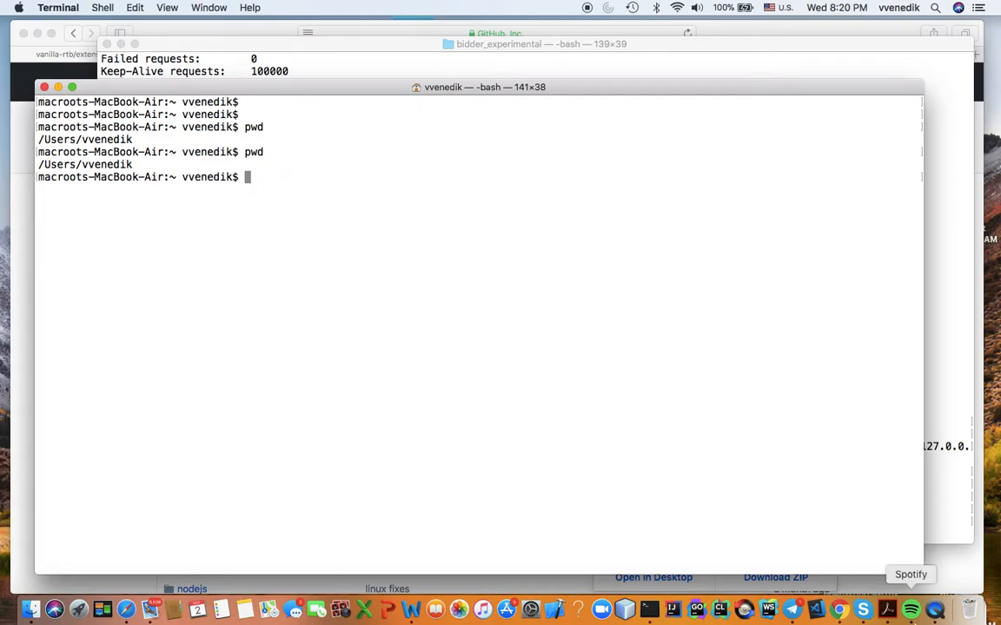
pyautogui.write('git clone')
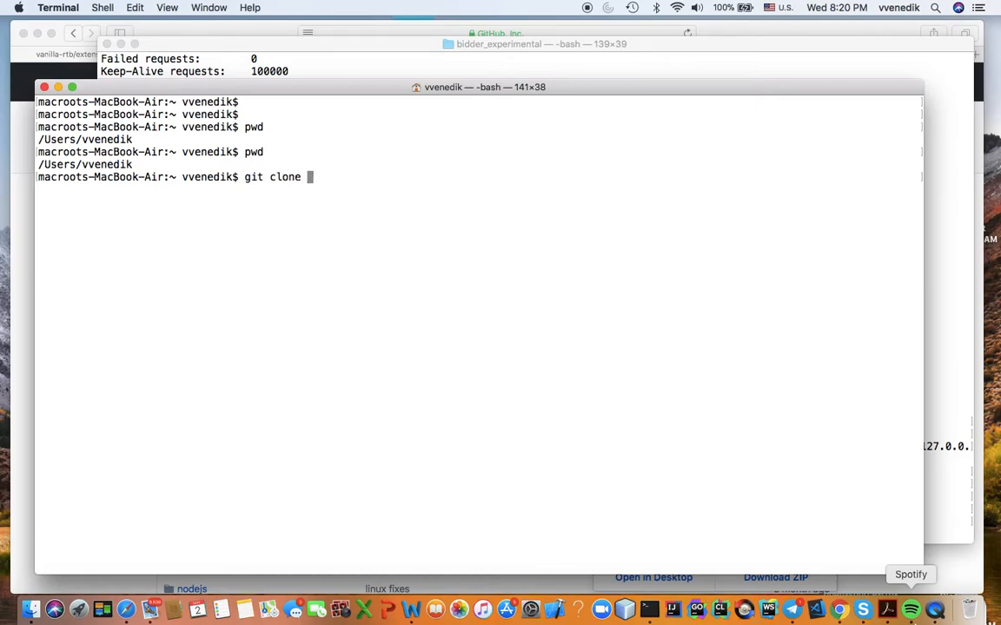
pyautogui.write('--recurs')
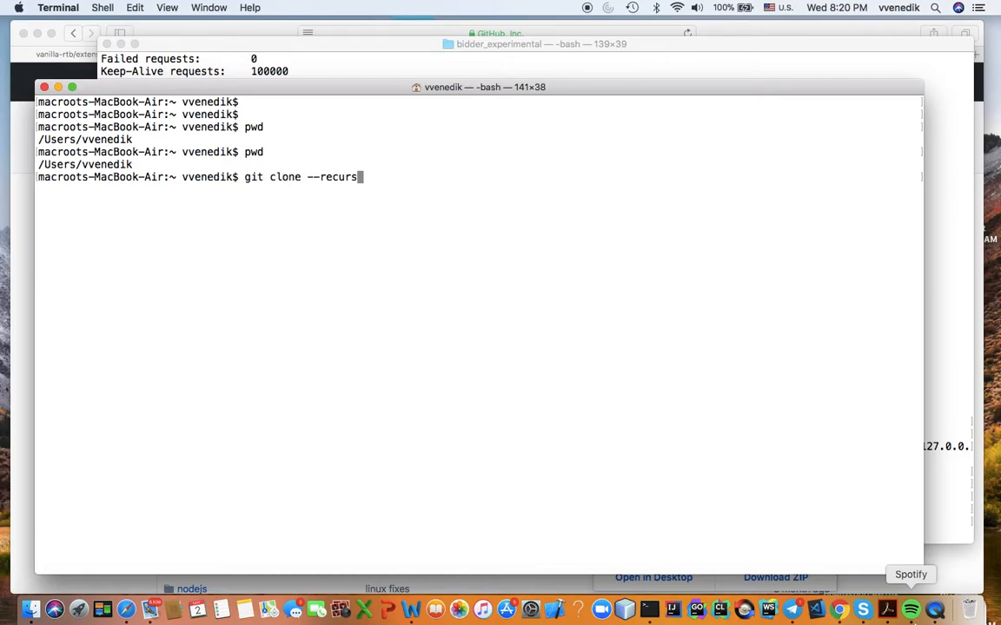
pyautogui.write('ive')
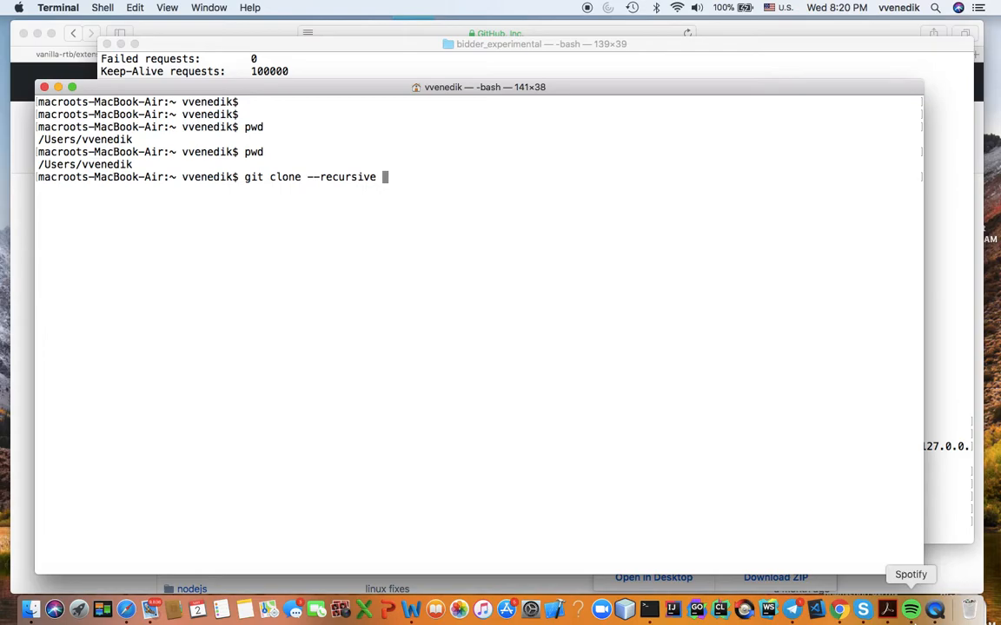
pyautogui.write('https://github.com/vanilla-rtb/extensions.git')
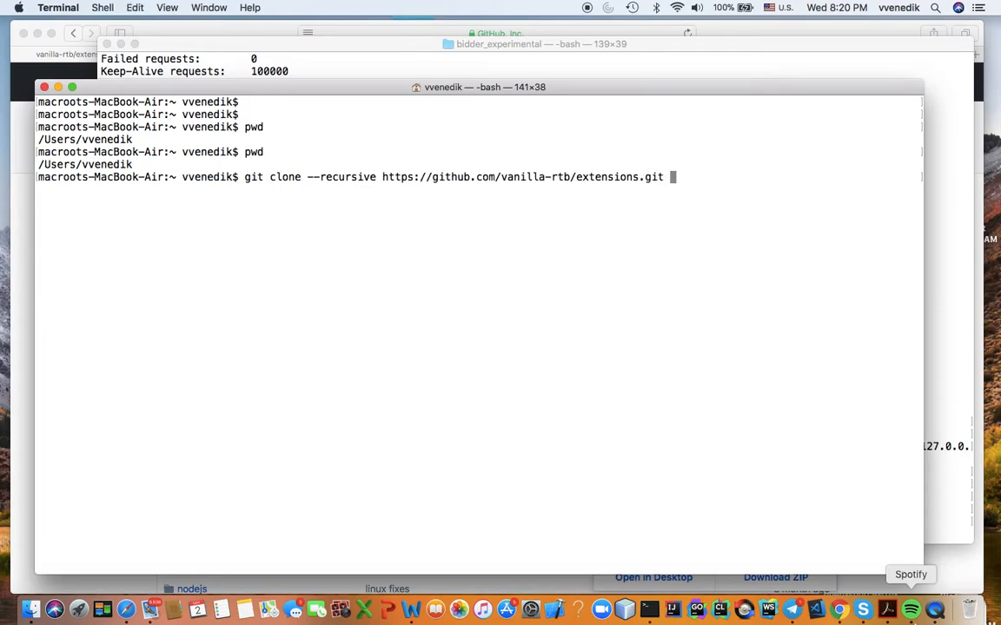
pyautogui.press('Return')
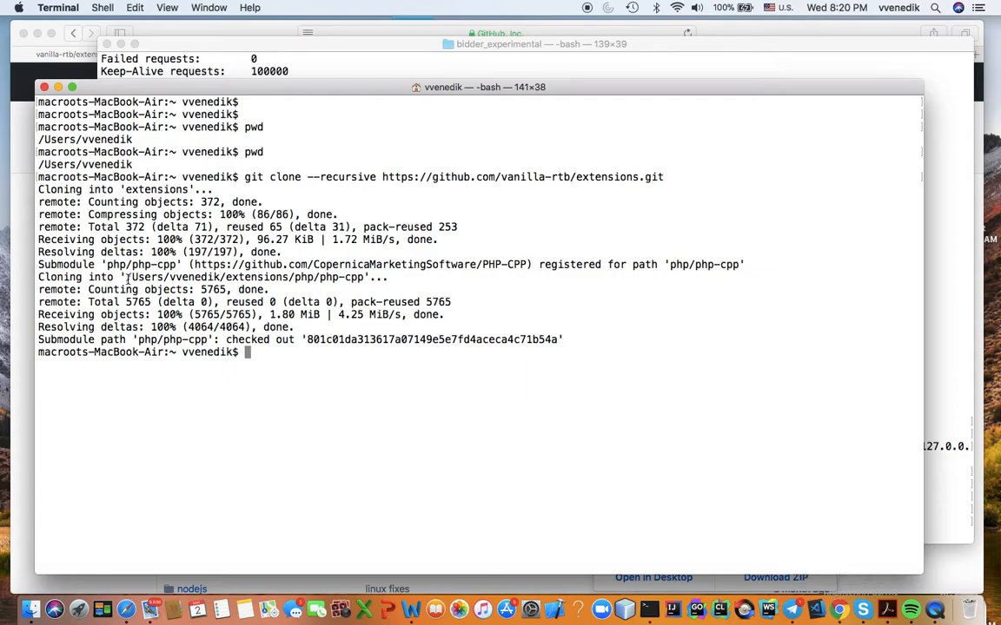
pyautogui.doubleClick(243, 276)
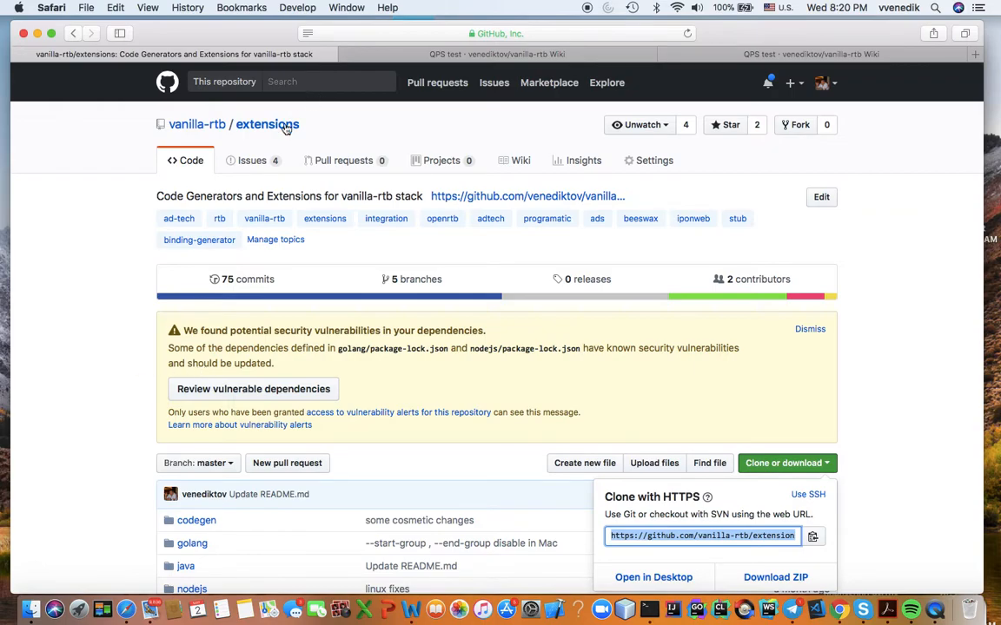
# Scroll the extensions repository page down to its file listing and README start
pyautogui.scroll(-3)
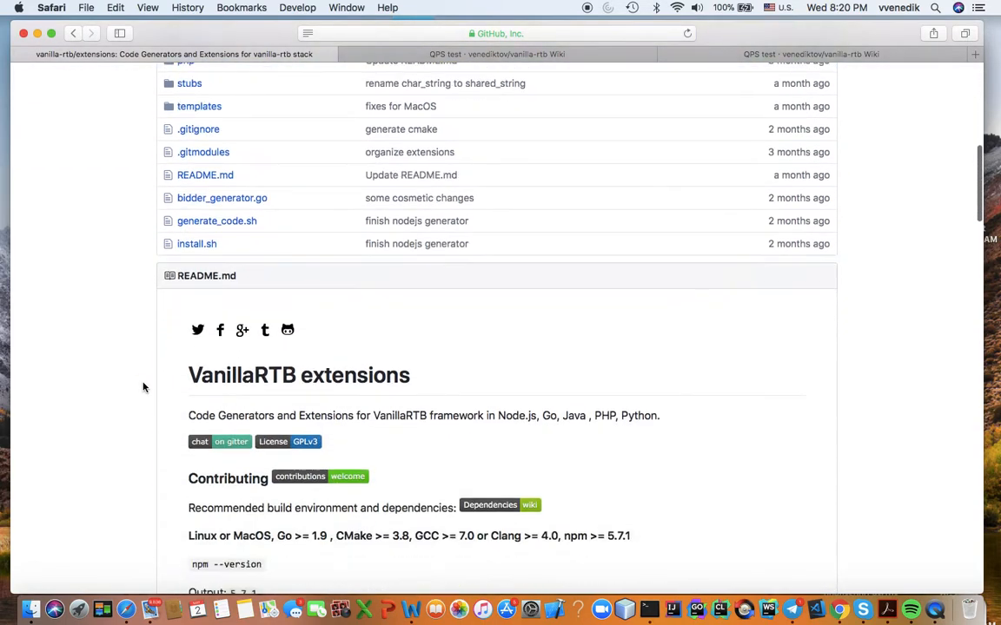
pyautogui.scroll(-3)
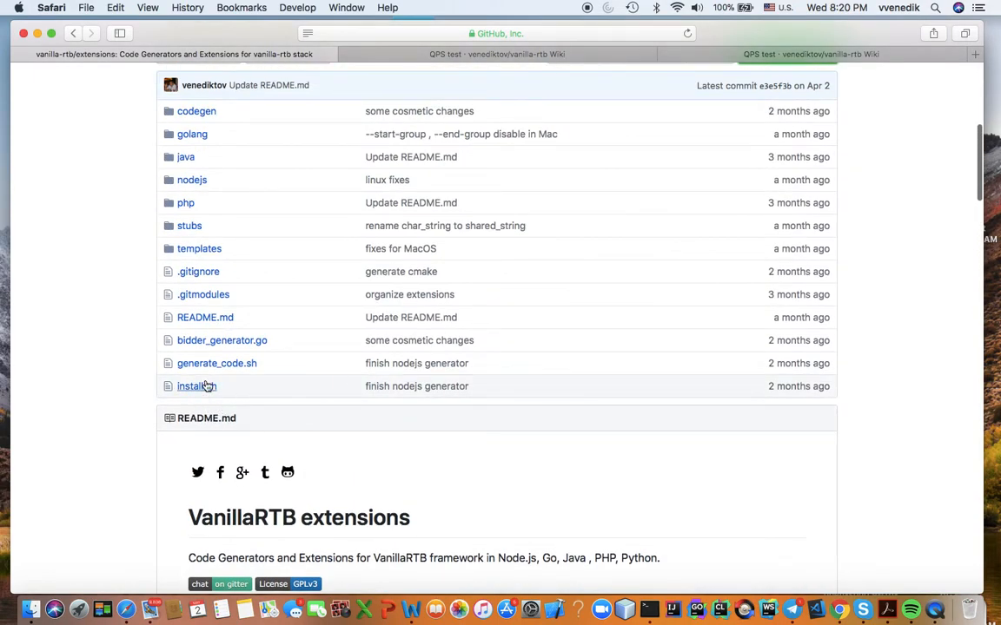
pyautogui.moveTo(695, 407)
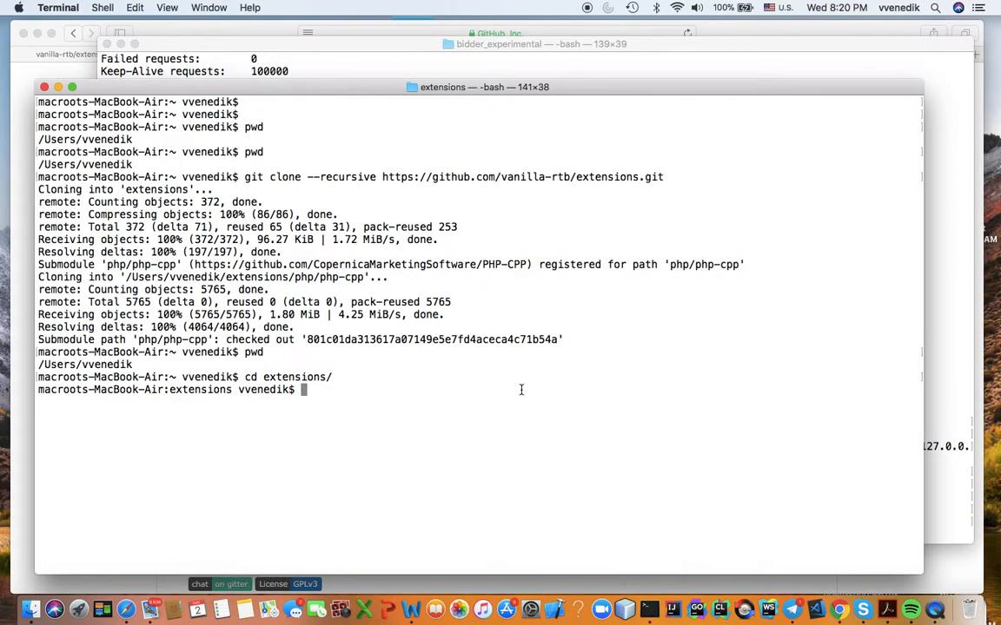
# Run ./install.sh in the extensions folder and list its contents, noting the codegen folder
pyautogui.write('./install.sh')
pyautogui.write('pwd')
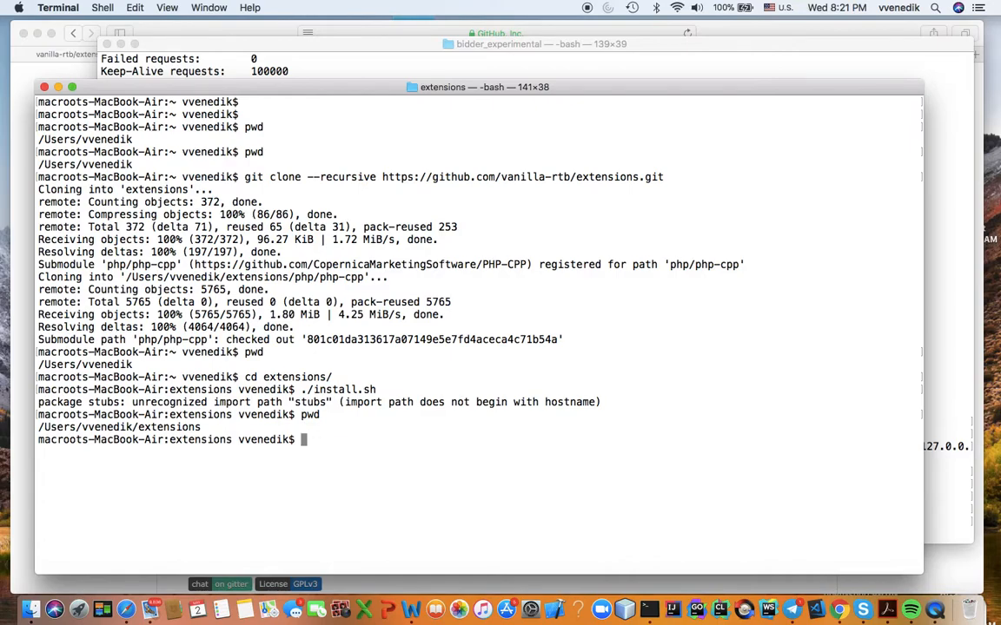
pyautogui.write('ls -l')
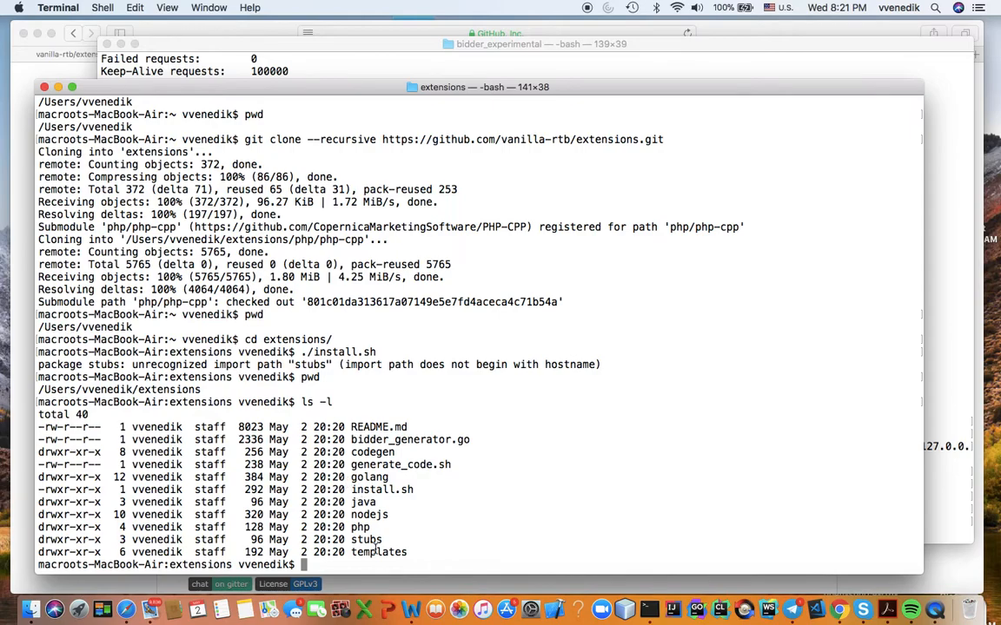
pyautogui.moveTo(392, 402)
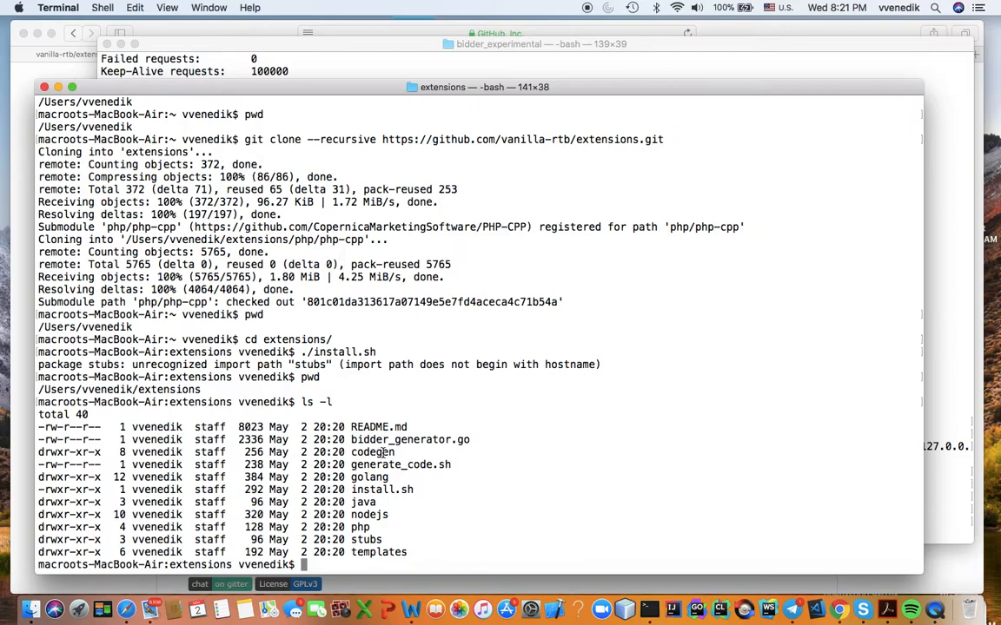
pyautogui.moveTo(445, 441)
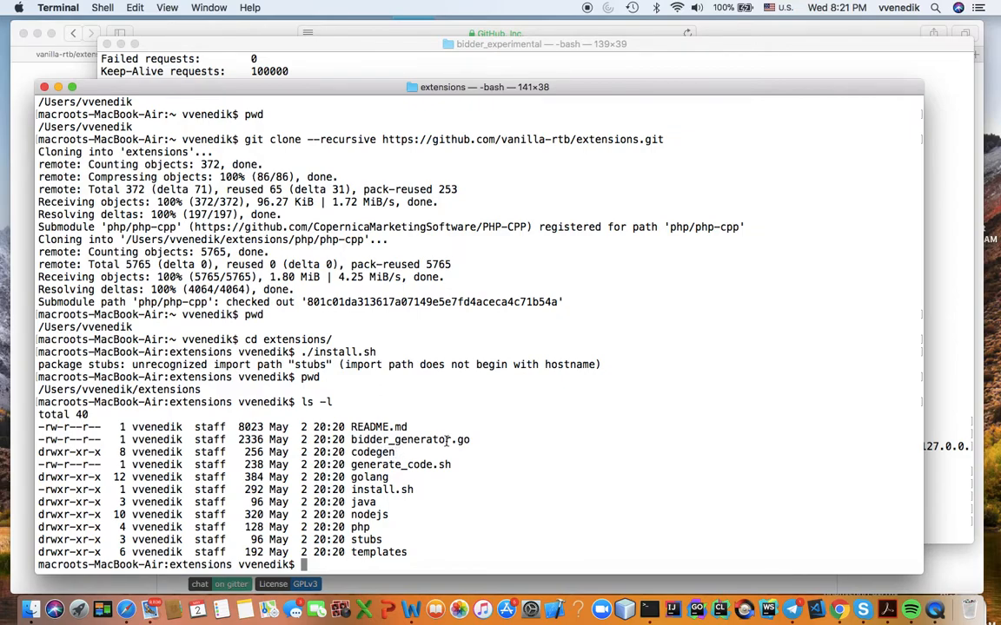
pyautogui.doubleClick(409, 439)
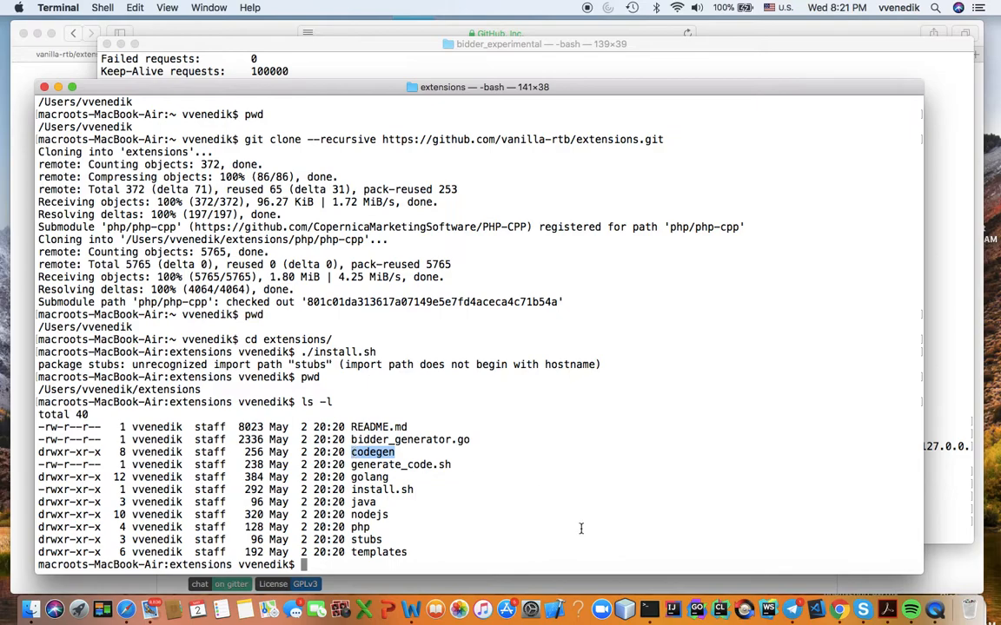
# Inspect the codegen folder with pwd, go back up, then move into the nodejs folder
pyautogui.write('cd codegen/')
pyautogui.write('ls -l')
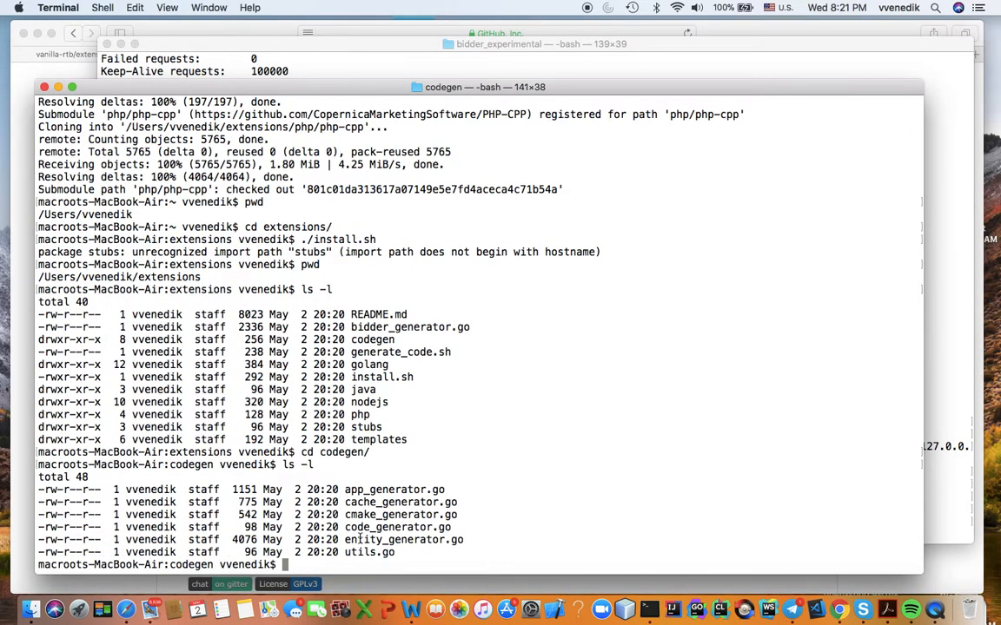
pyautogui.moveTo(358, 536)
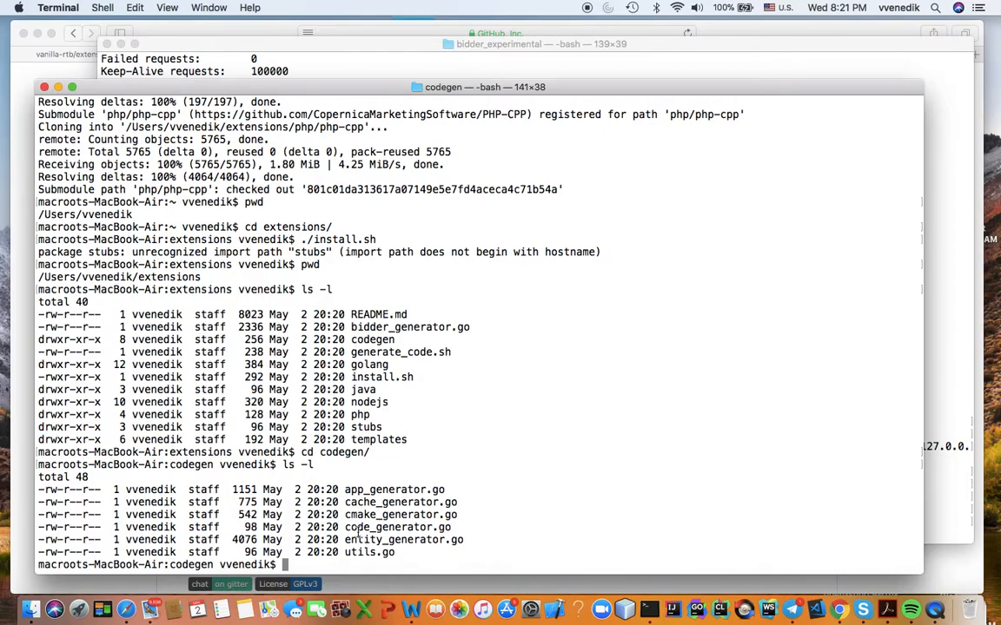
pyautogui.write('pwd')
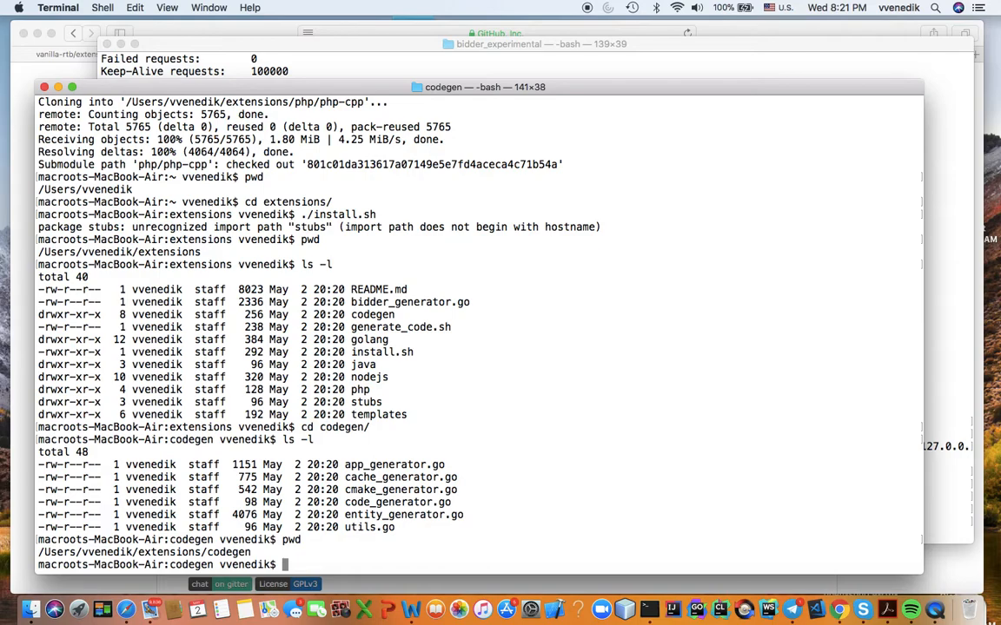
pyautogui.write('cd ..')
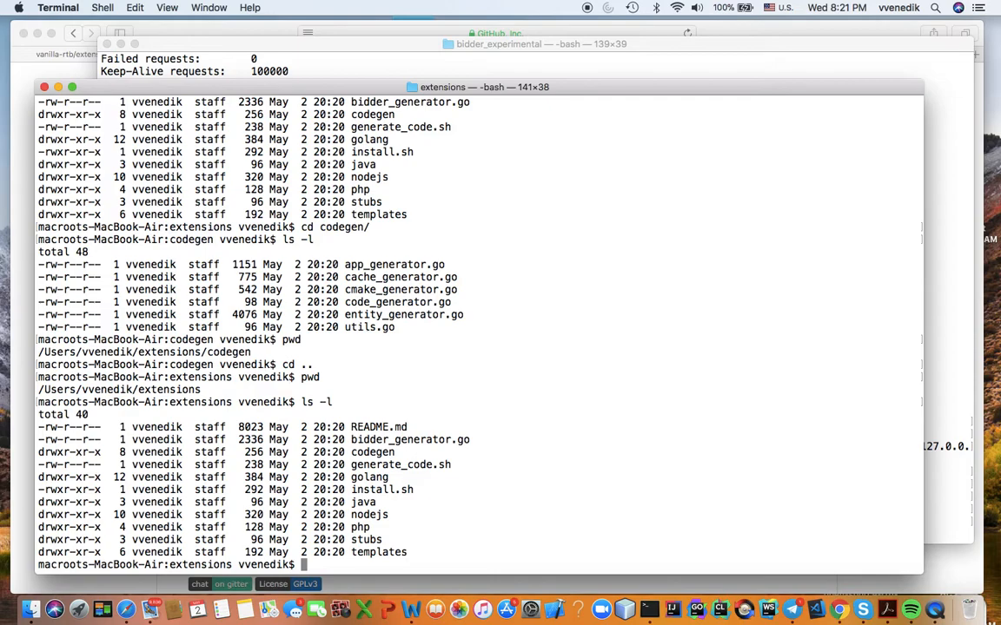
pyautogui.write('cd nodejs/')
pyautogui.write('vi RE')
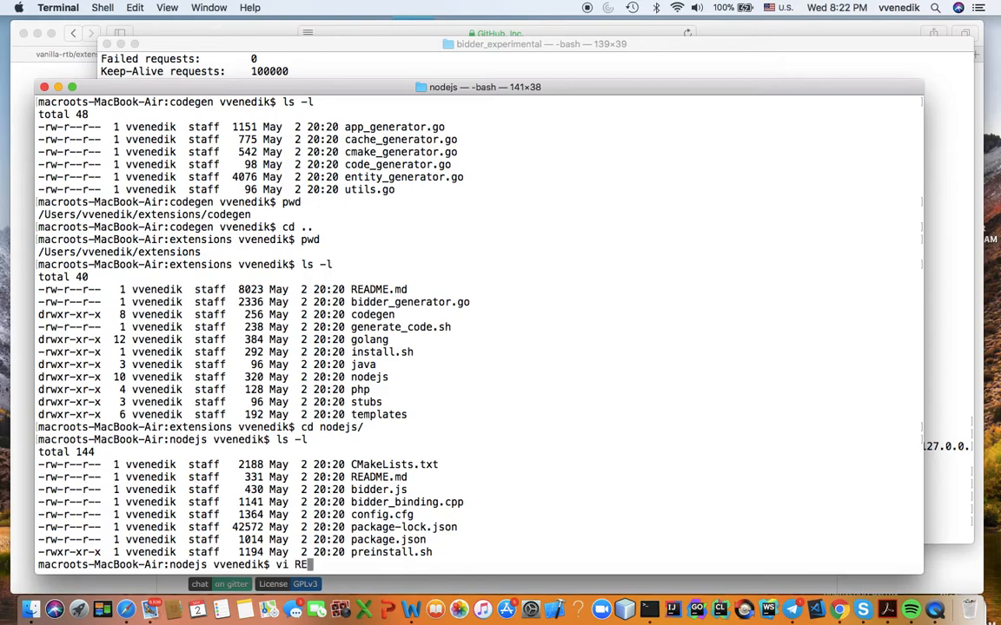
pyautogui.press('BackSpace')
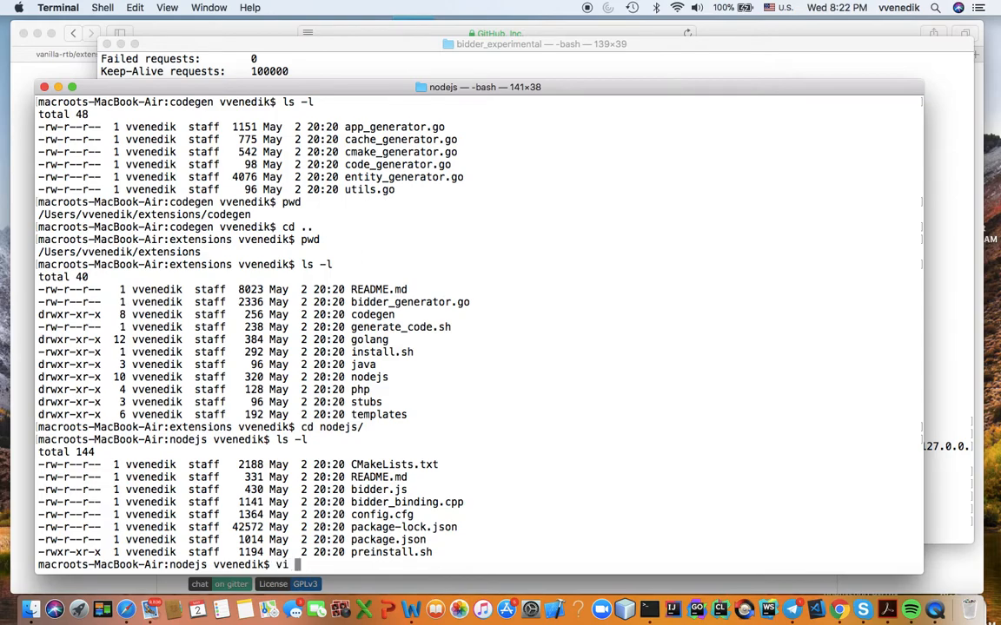
pyautogui.write('REA')
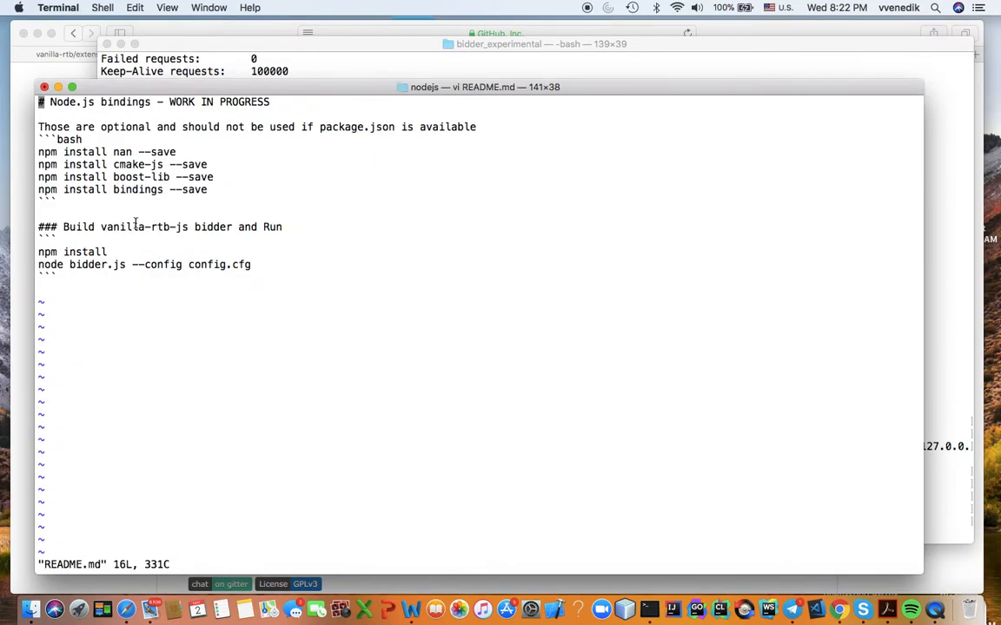
pyautogui.doubleClick(356, 127)
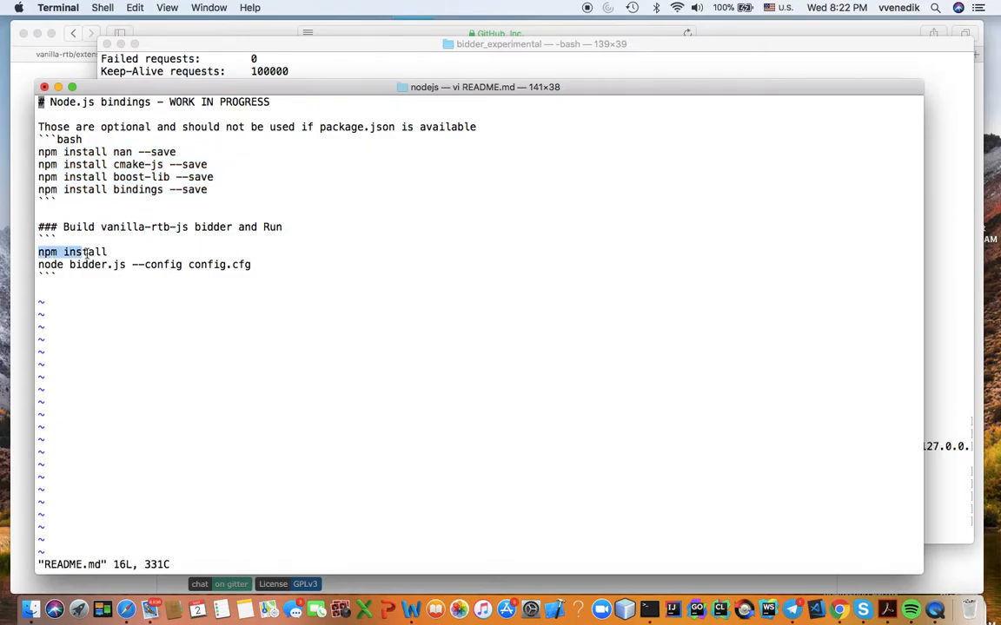
pyautogui.write(':q')
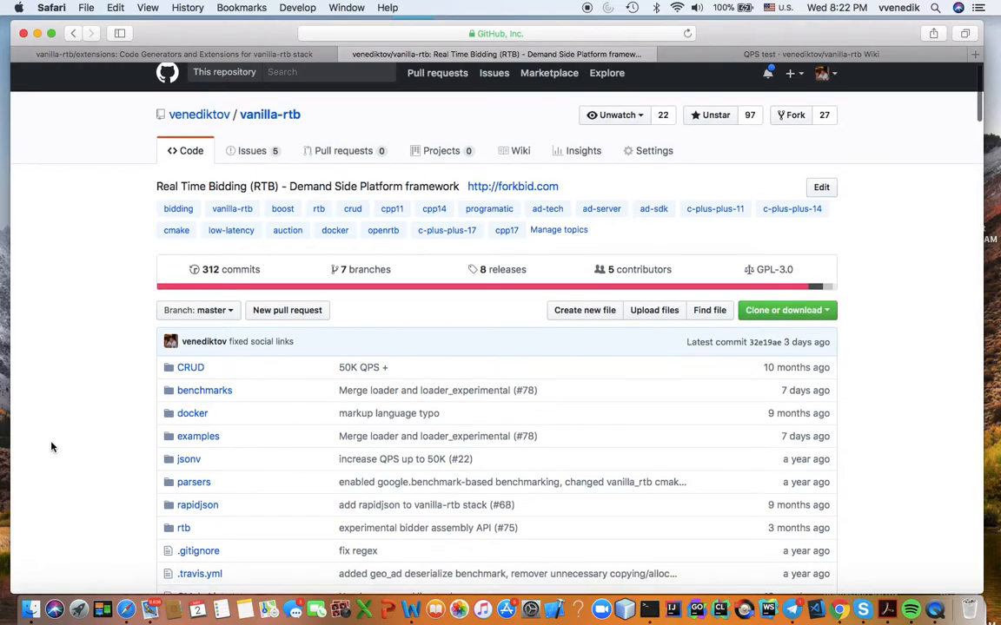
# Scroll slightly down the vanilla-rtb repository code tab to its folder list
pyautogui.scroll(-3)
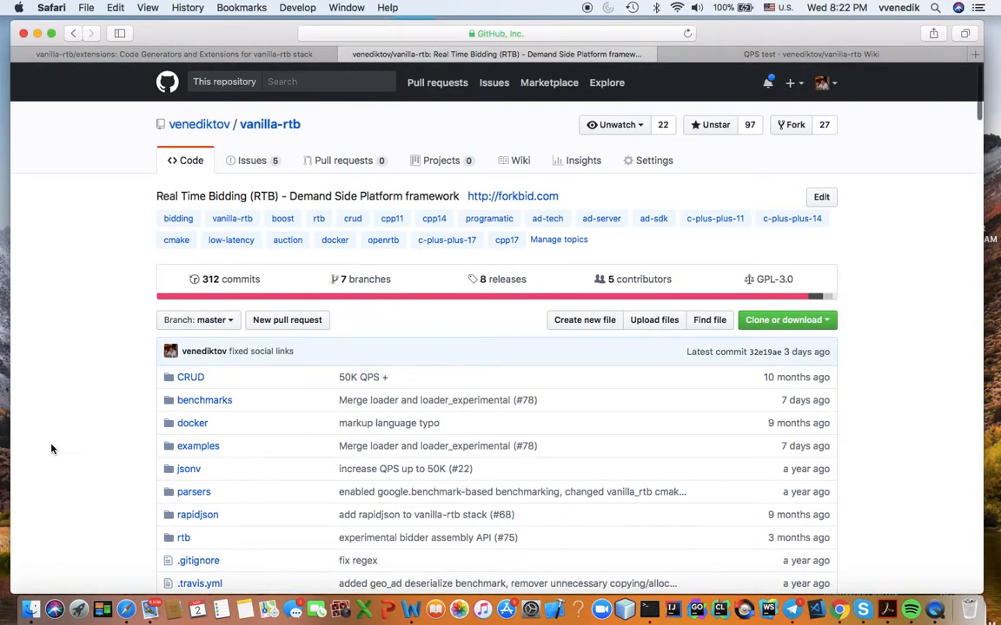
pyautogui.moveTo(557, 579)
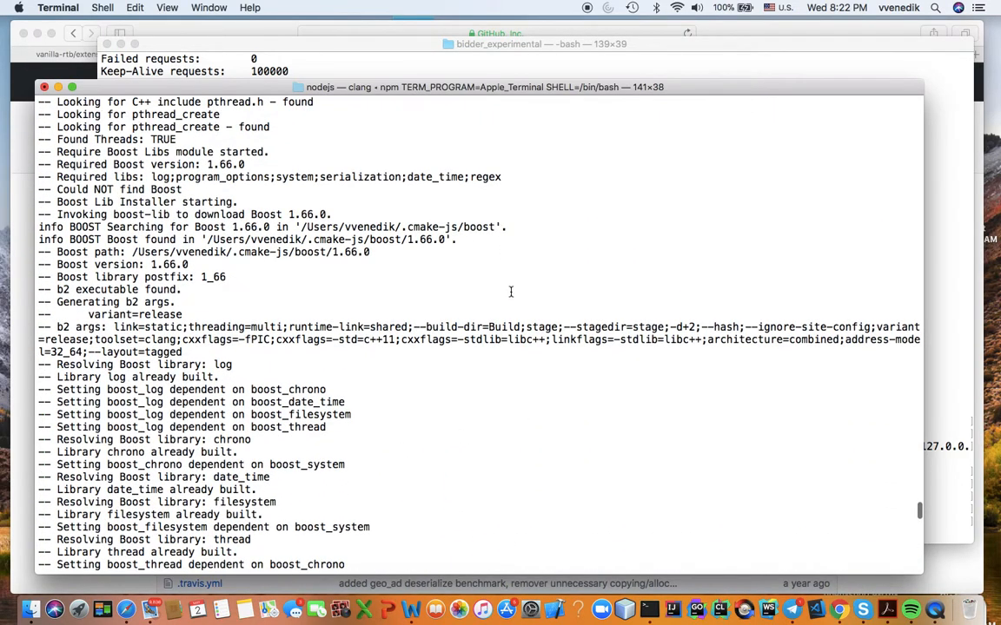
# Follow the npm install build output, noting Boost 1.66.0 and bidder.cpp compiling, then start opening README.md in vi
pyautogui.scroll(-3)
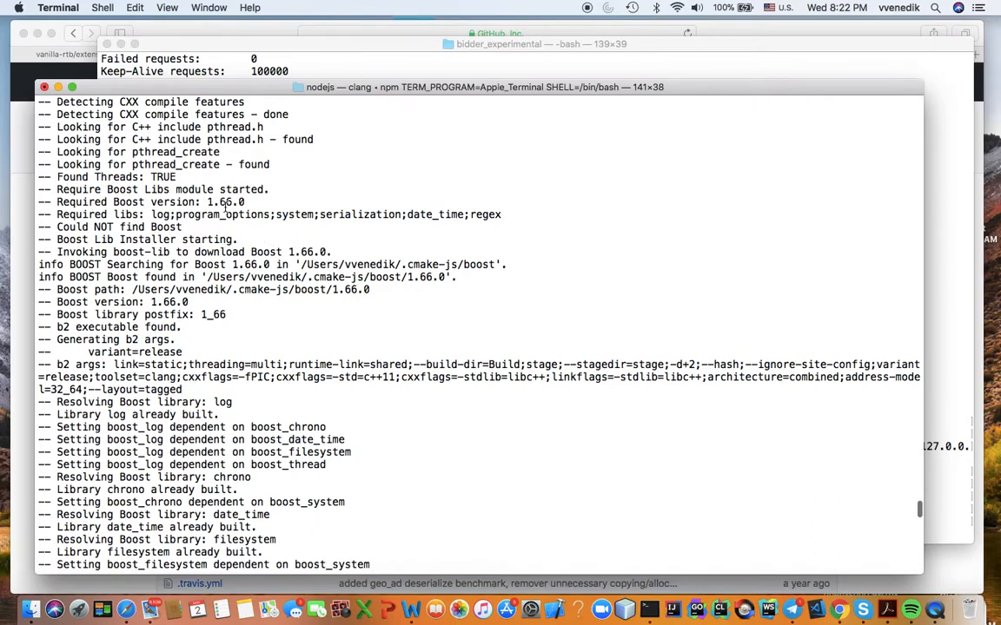
pyautogui.doubleClick(225, 202)
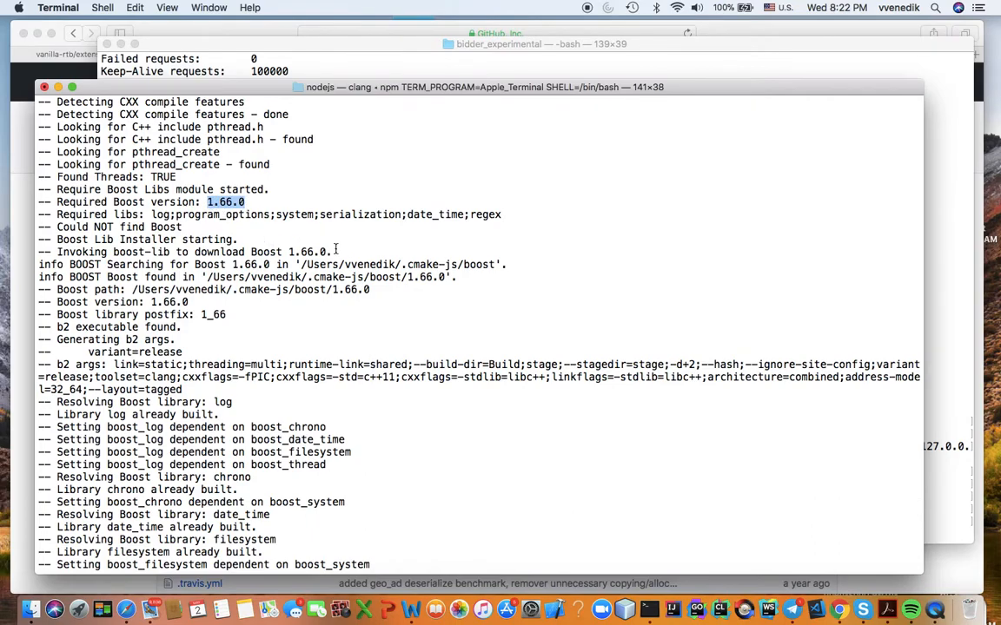
pyautogui.scroll(-3)
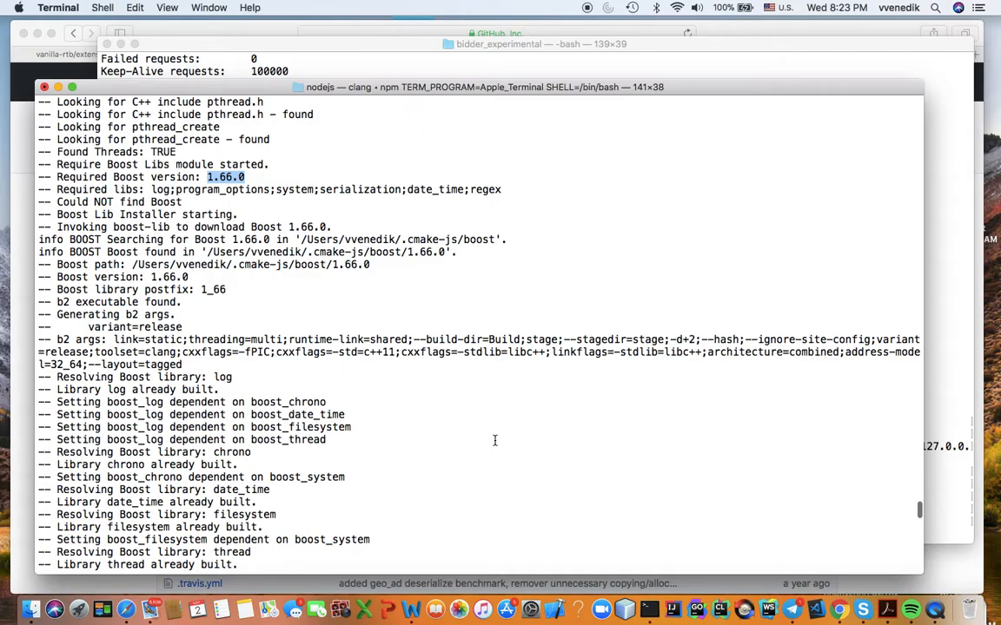
pyautogui.scroll(-3)
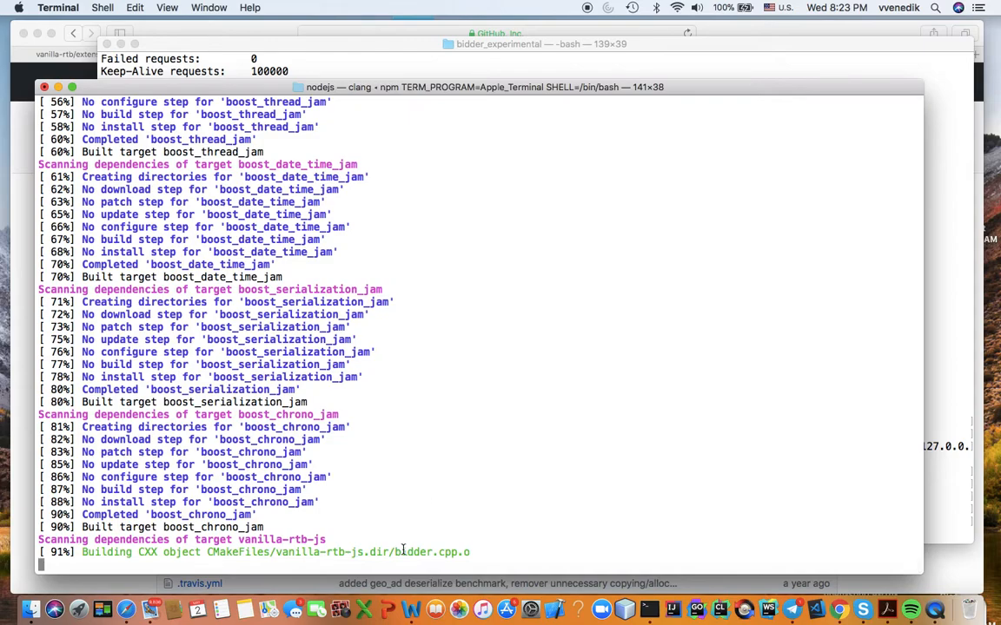
pyautogui.doubleClick(424, 552)
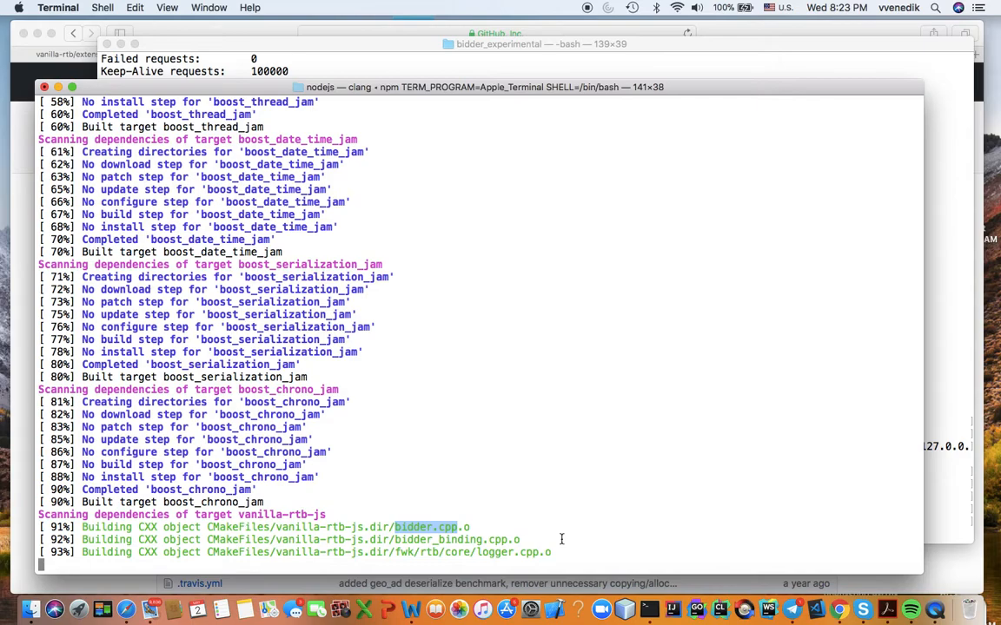
pyautogui.moveTo(397, 538)
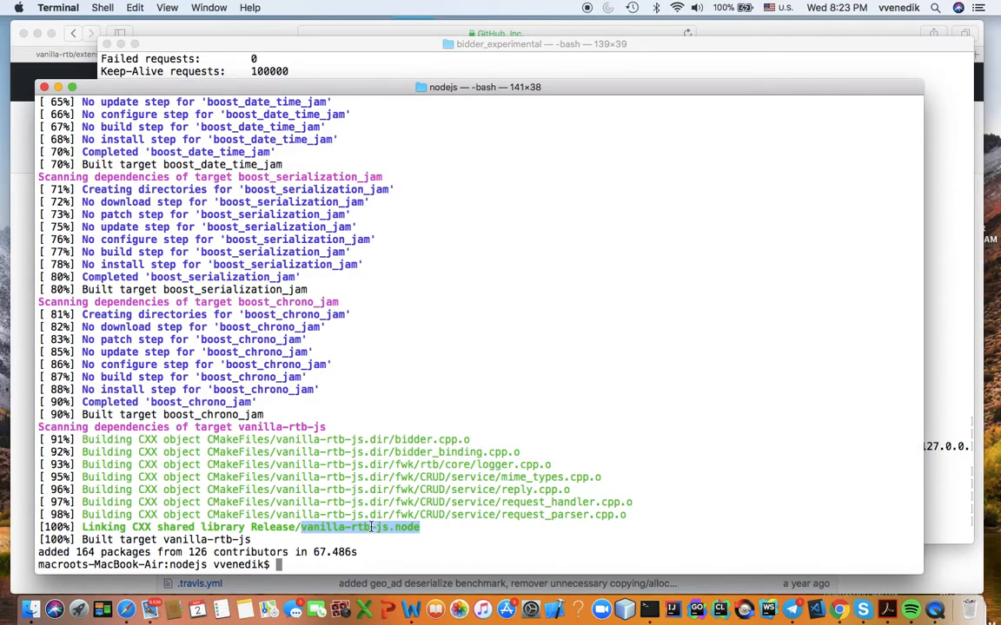
pyautogui.moveTo(451, 533)
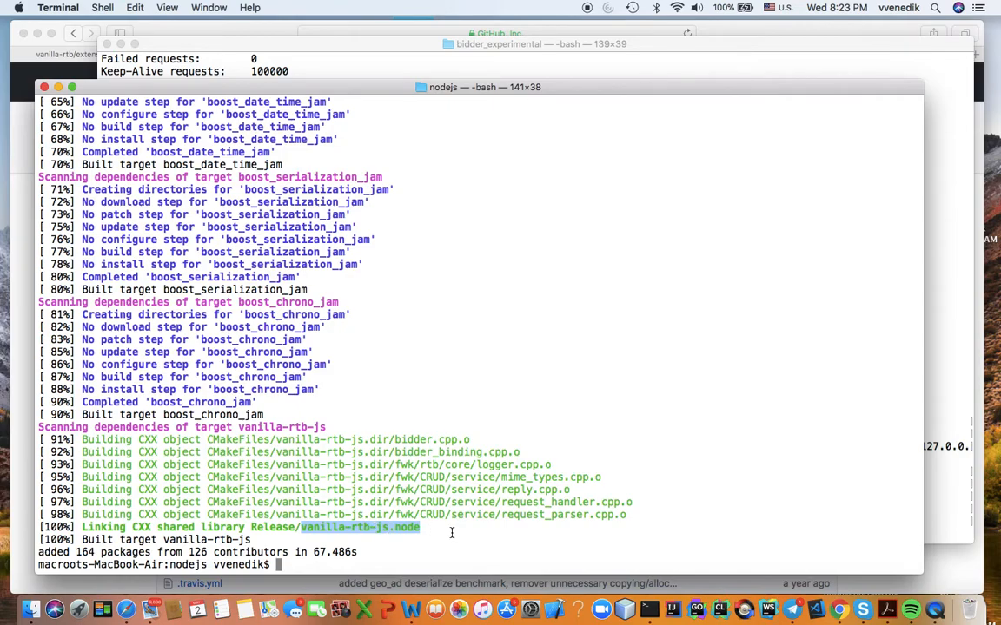
pyautogui.moveTo(460, 536)
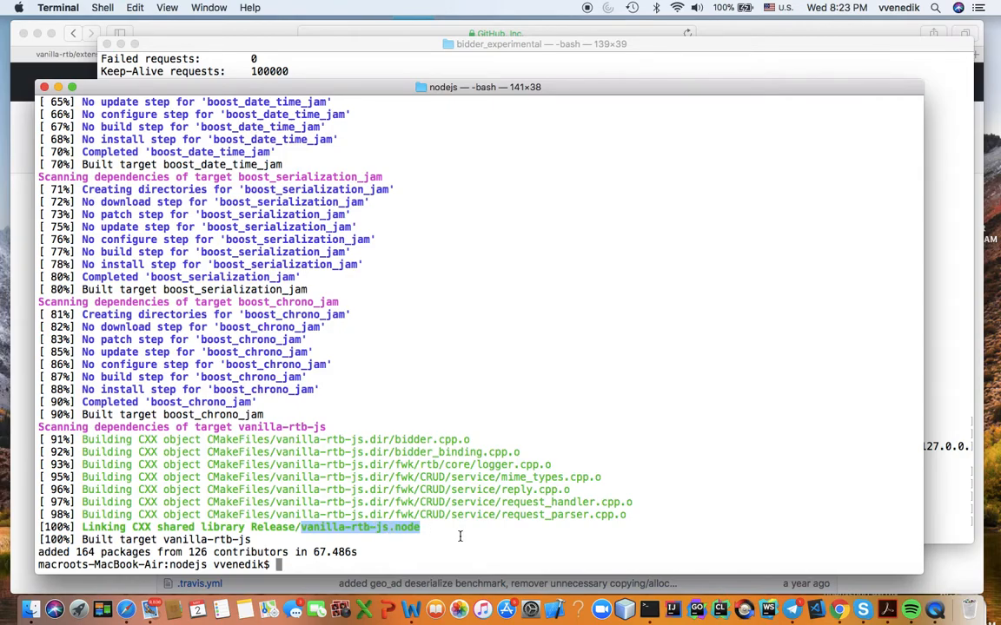
pyautogui.write('i README.md')
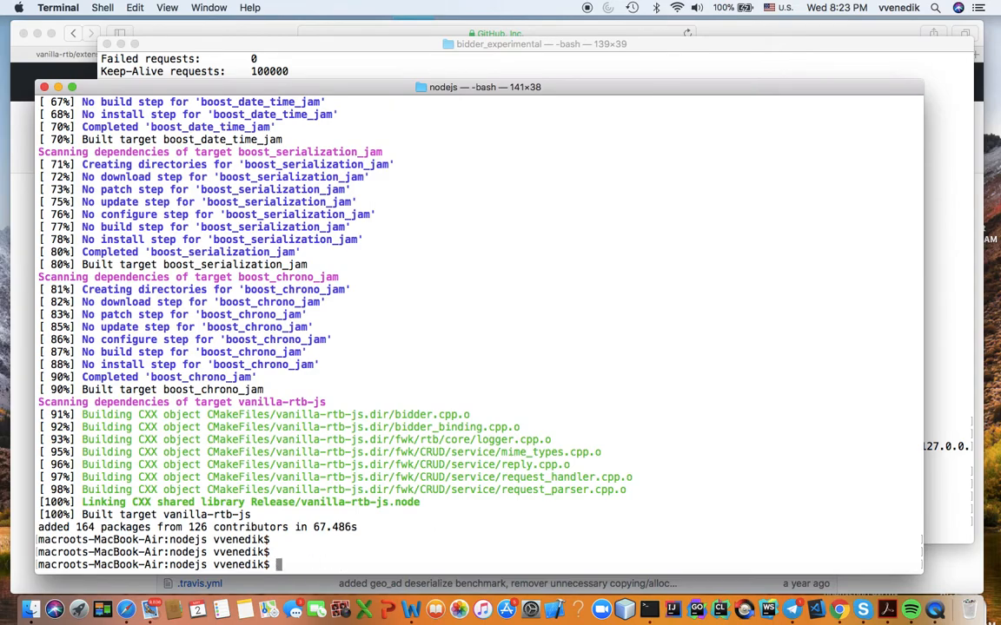
pyautogui.write('vi README.md')
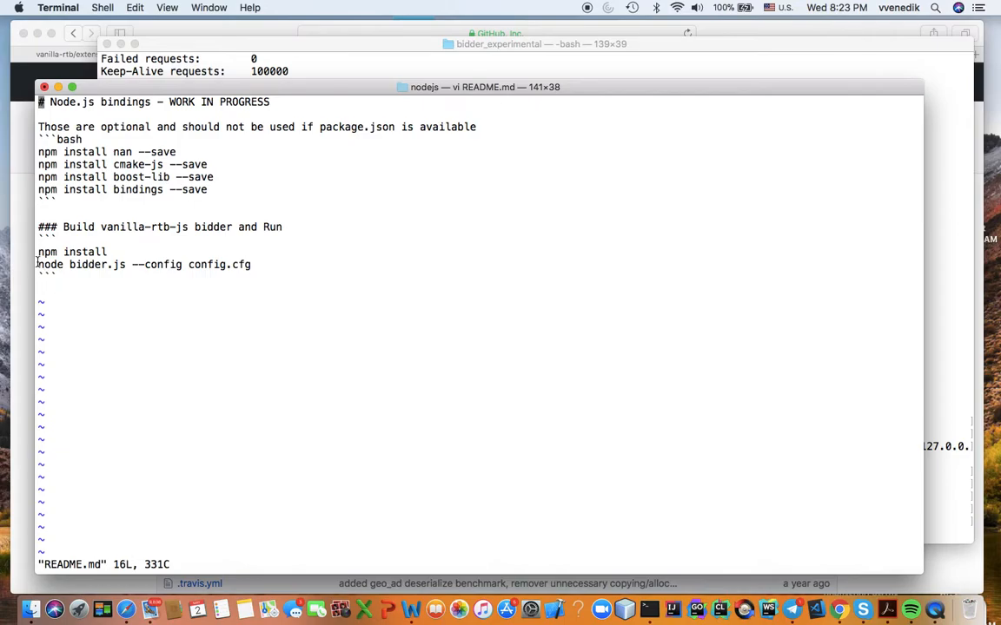
pyautogui.moveTo(38, 265); pyautogui.dragTo(255, 265)
pyautogui.write('vi bi')
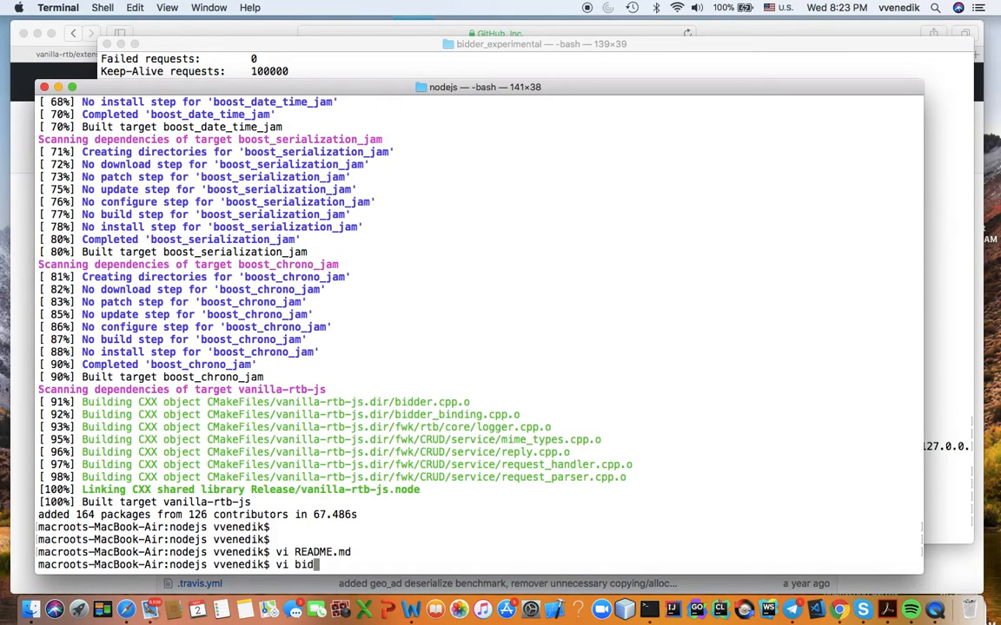
pyautogui.write('der.')
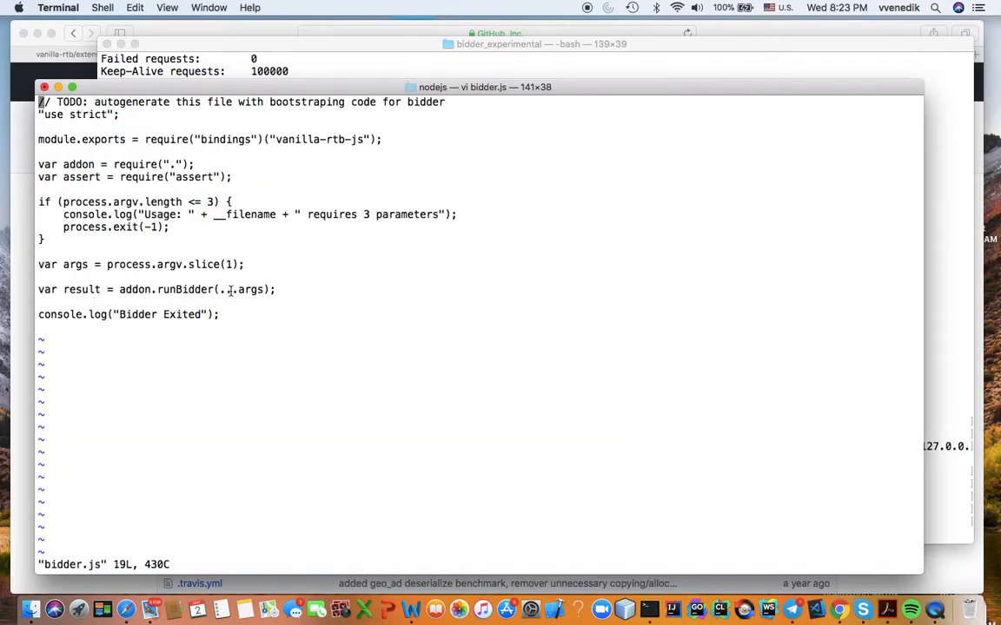
pyautogui.write('...args')
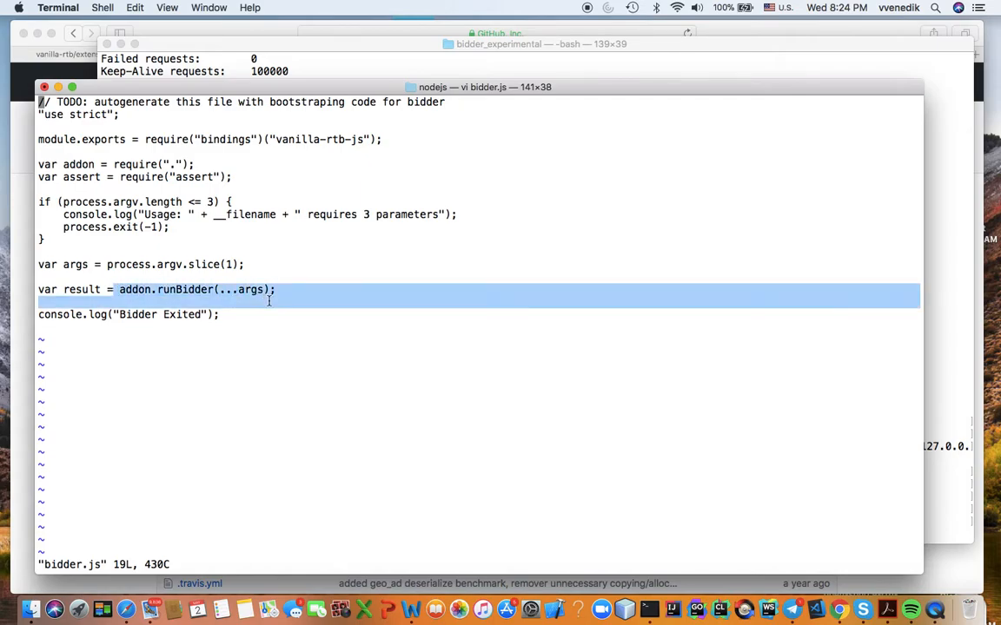
pyautogui.write(':q!')
pyautogui.write('node bidder.js --config config.cfg')
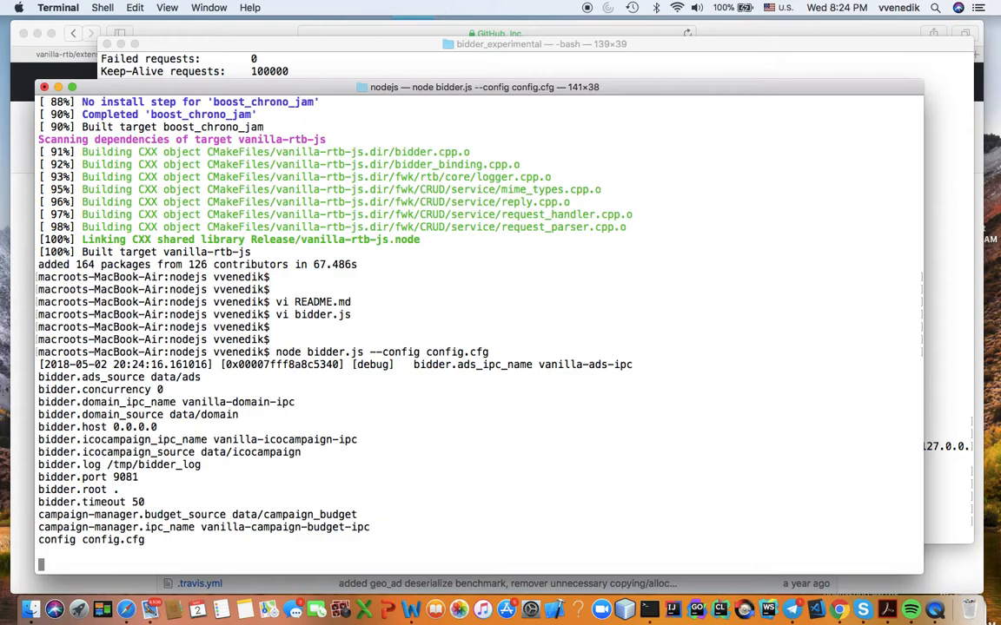
pyautogui.moveTo(215, 277)
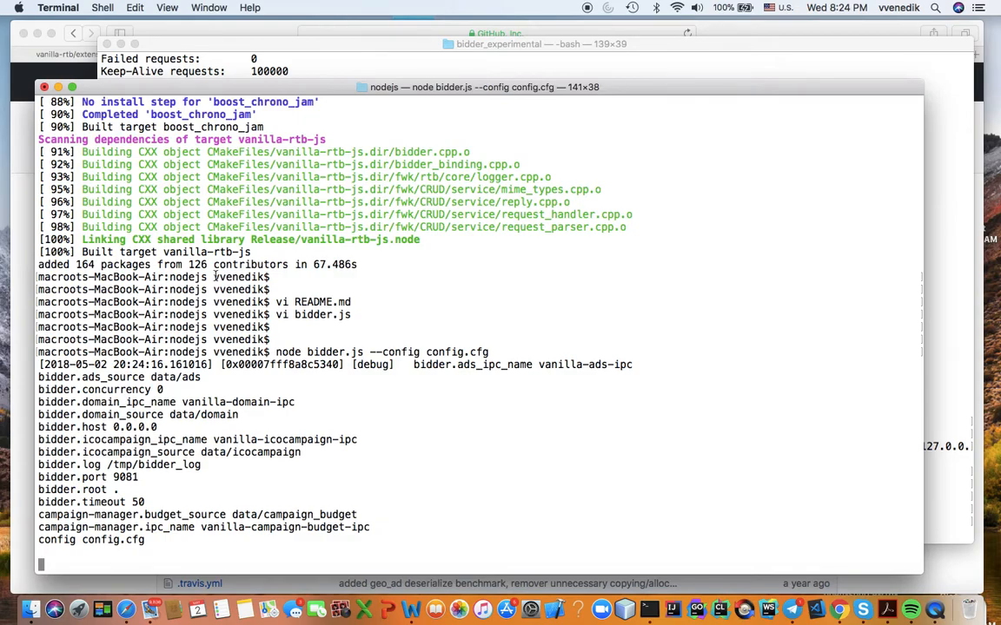
pyautogui.moveTo(157, 410)
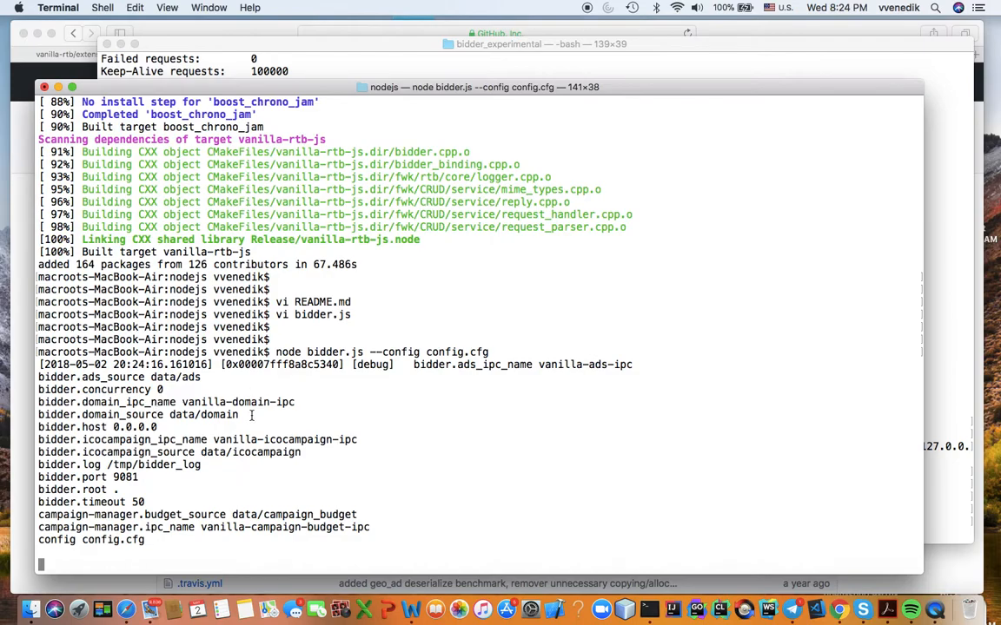
pyautogui.moveTo(200, 438)
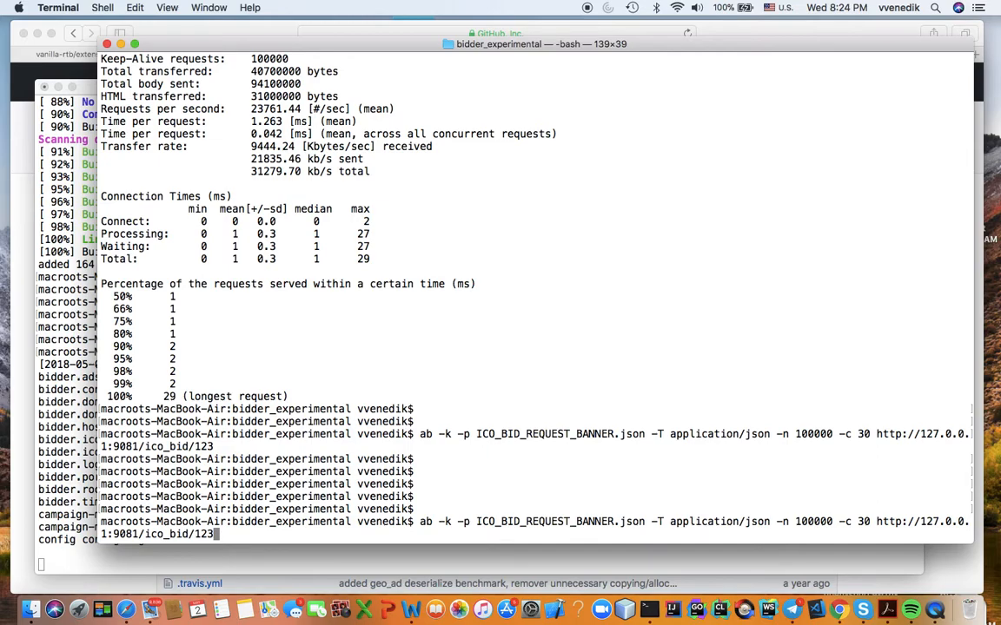
# Rerun the ab banner benchmark, then check the current folder with pwd and ls -l
pyautogui.press('Return')
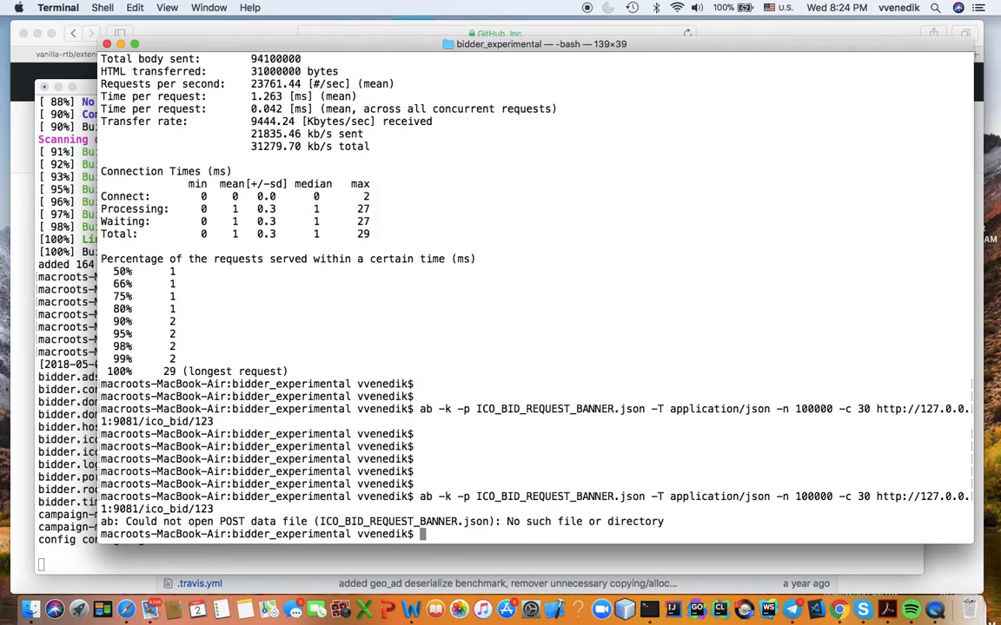
pyautogui.write('pwd')
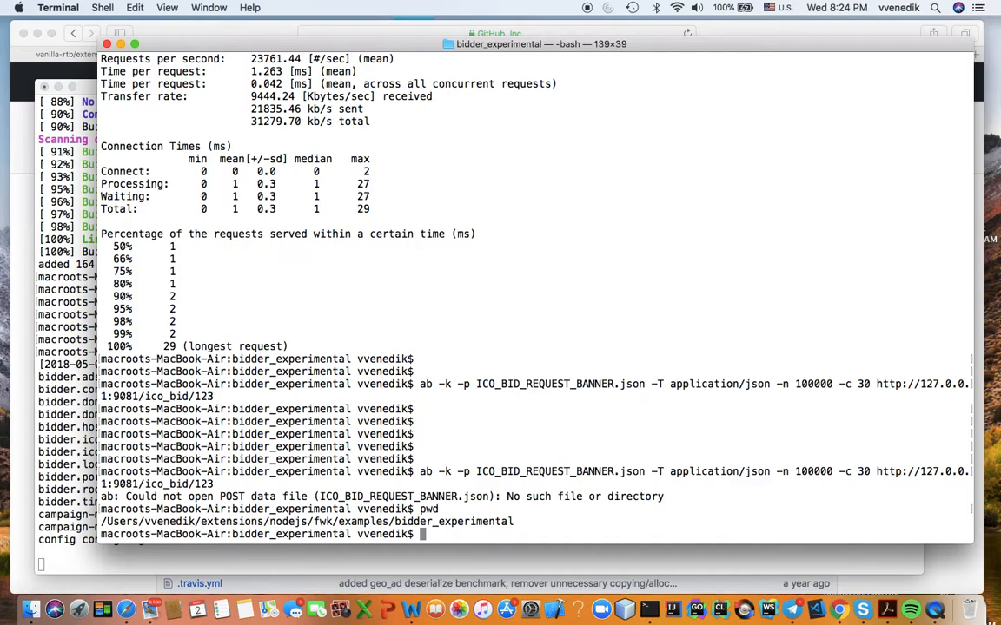
pyautogui.write('ls -l')
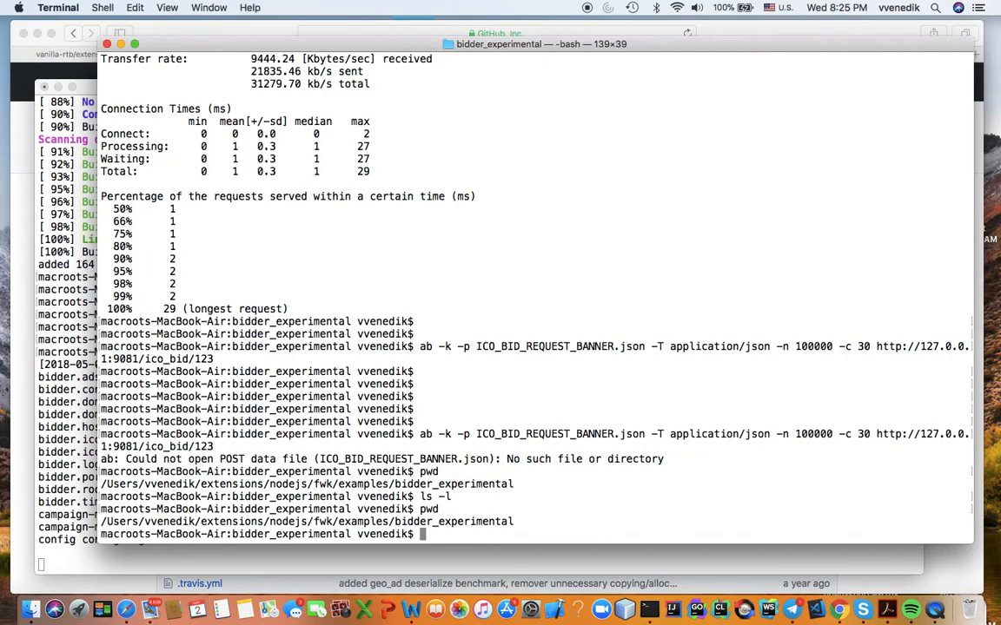
# Change into /Users/vvenedik/extensions/nodejs/fwk/examples/bidder_experimental and list its files
pyautogui.write('cd')
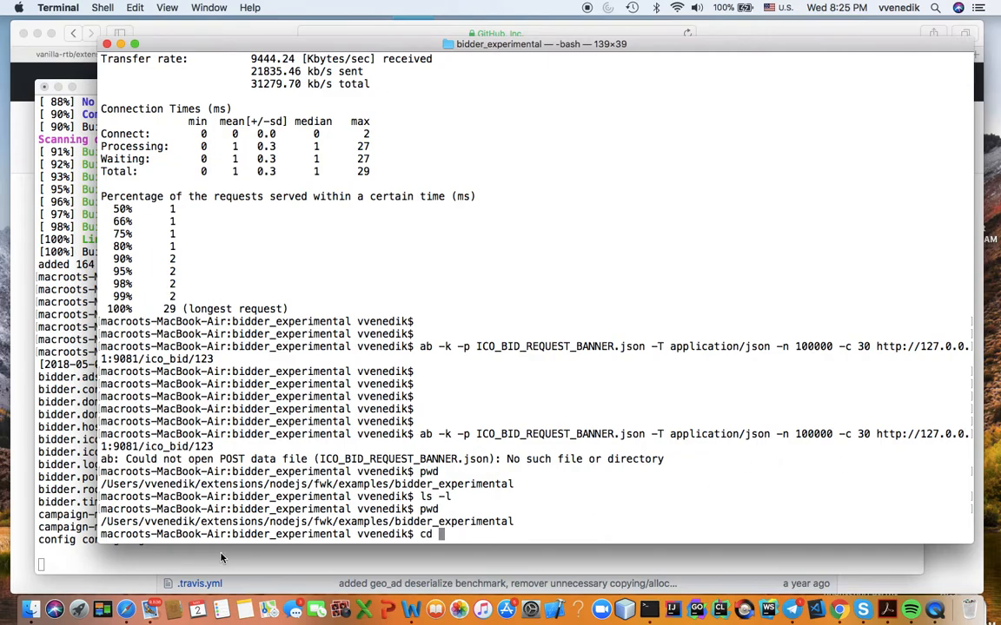
pyautogui.doubleClick(182, 521)
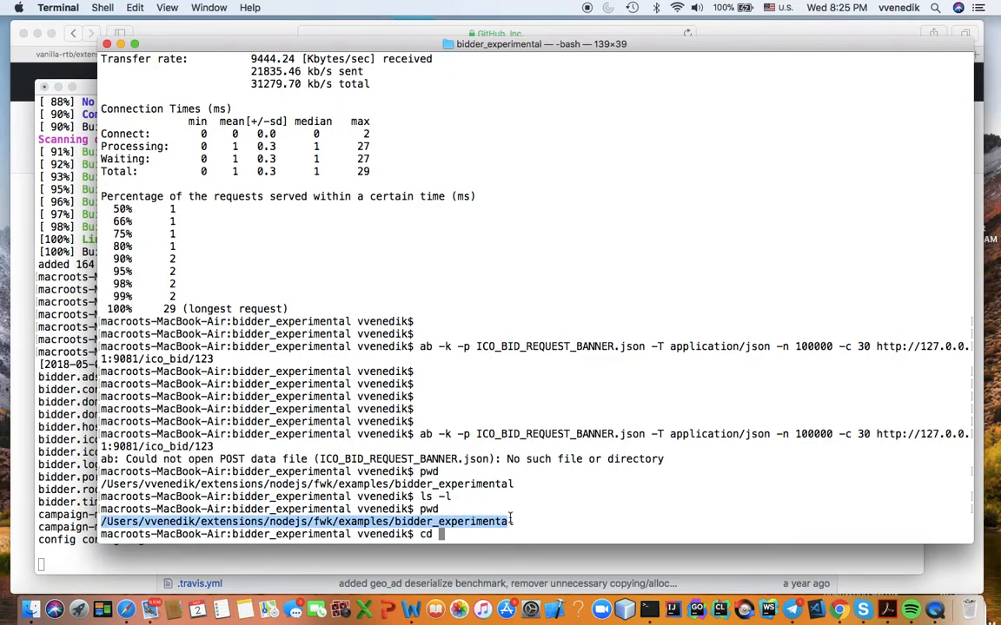
pyautogui.write('/Users/vvenedik/extensions/nodejs/fwk/examples/bidder_experimental')
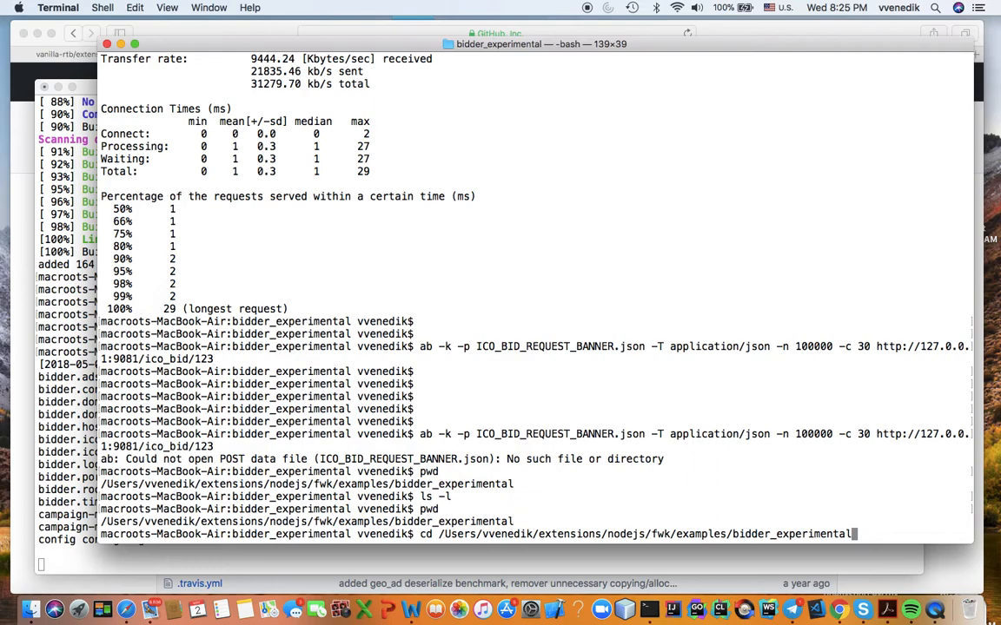
pyautogui.write('ls -l')
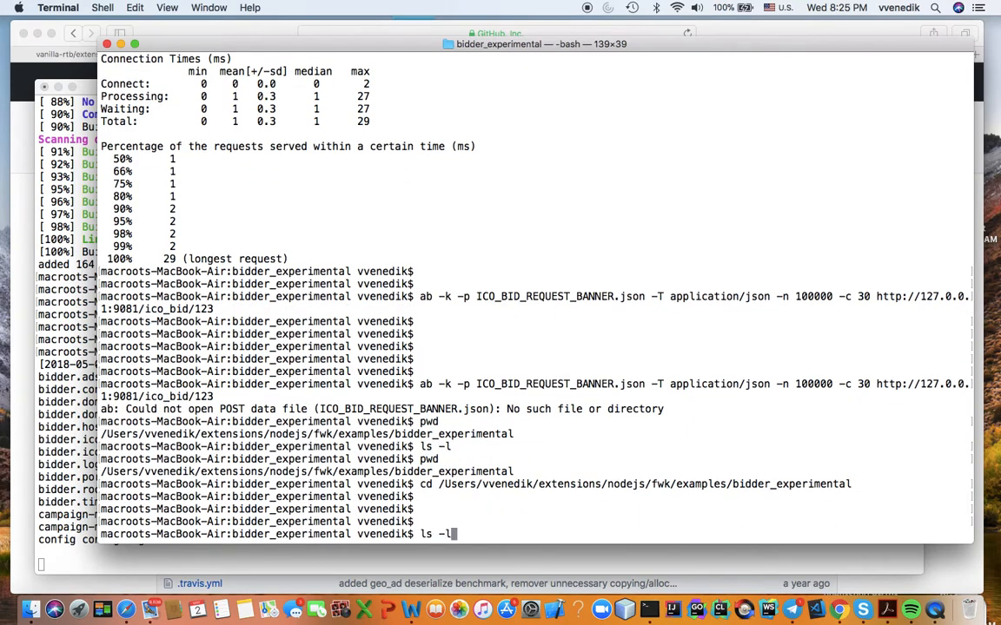
pyautogui.press('Return')
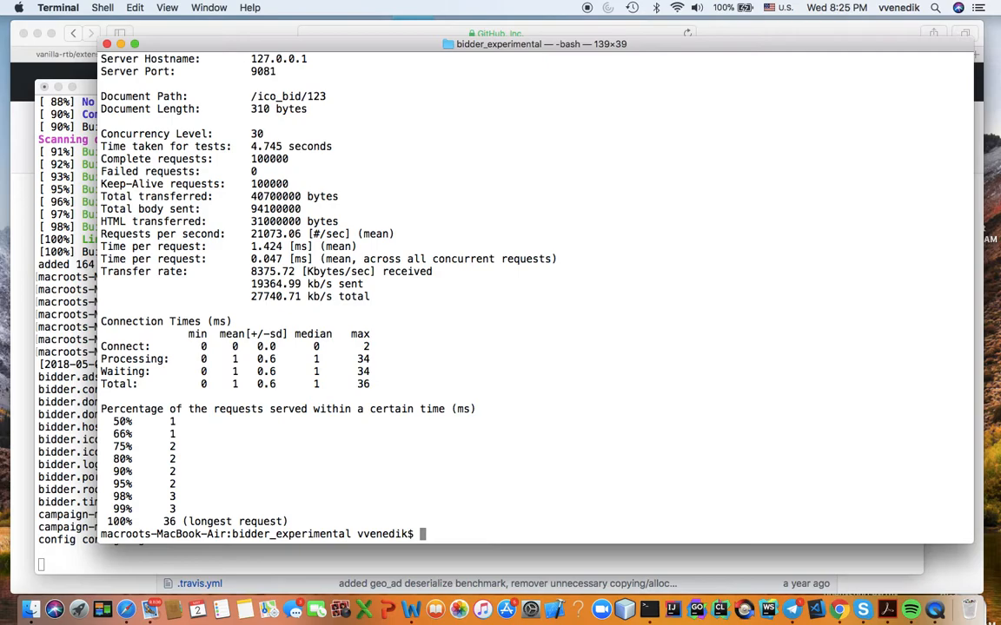
pyautogui.moveTo(502, 513)
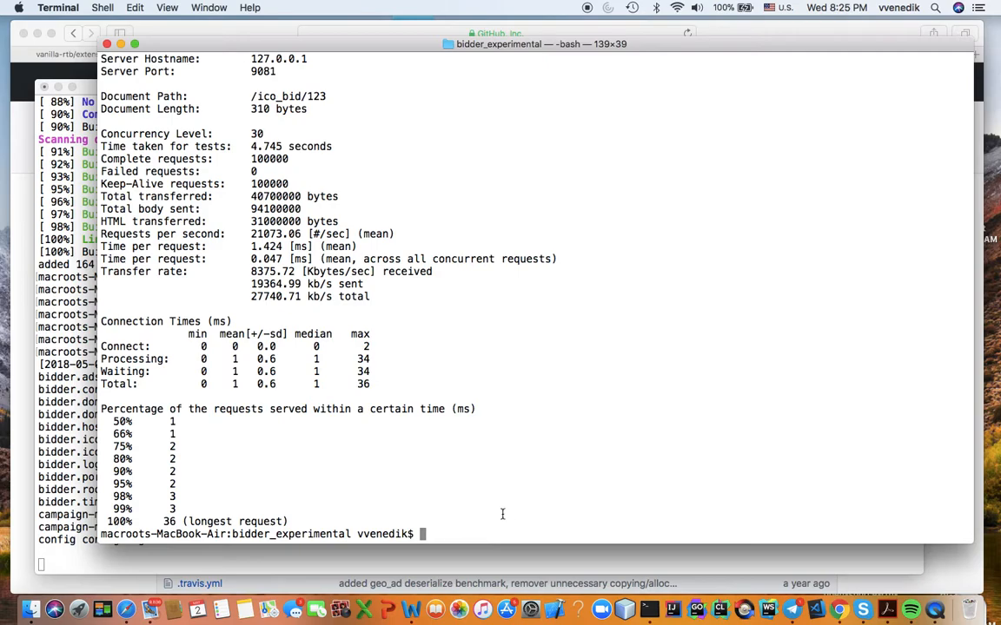
pyautogui.doubleClick(263, 234)
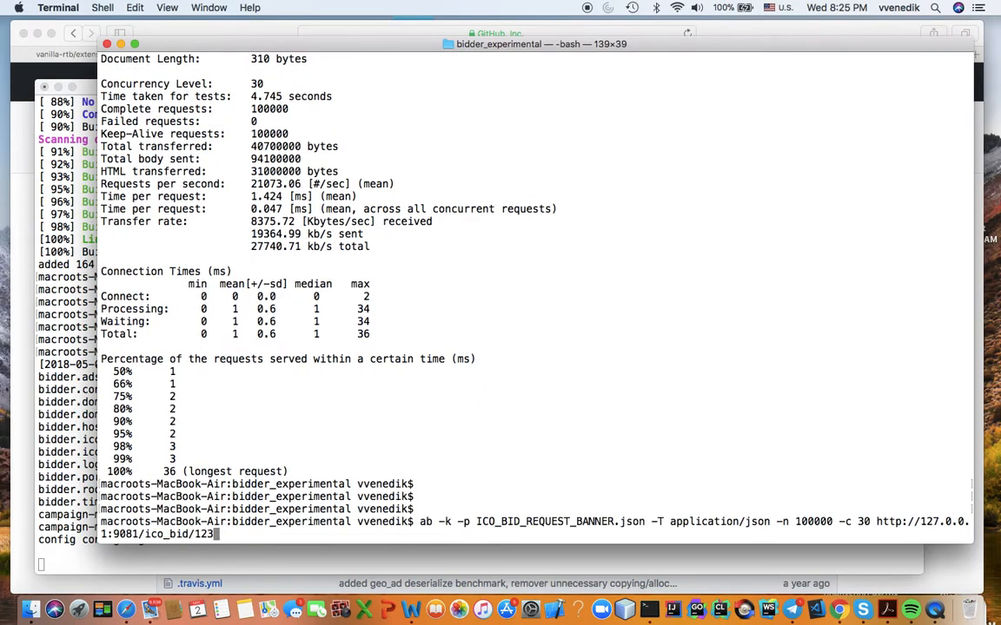
pyautogui.press('Return')
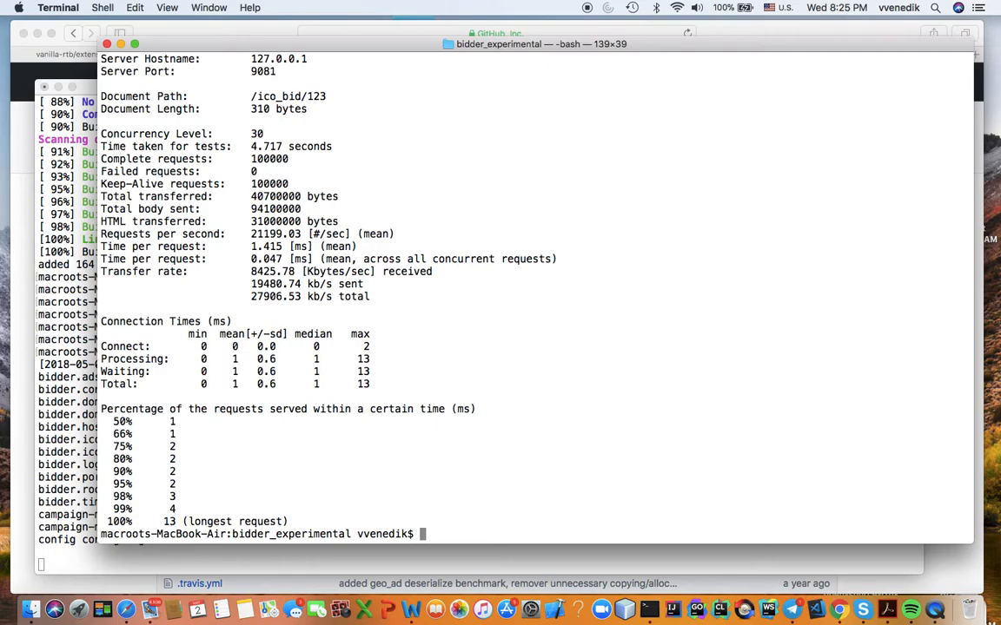
pyautogui.press('enter')
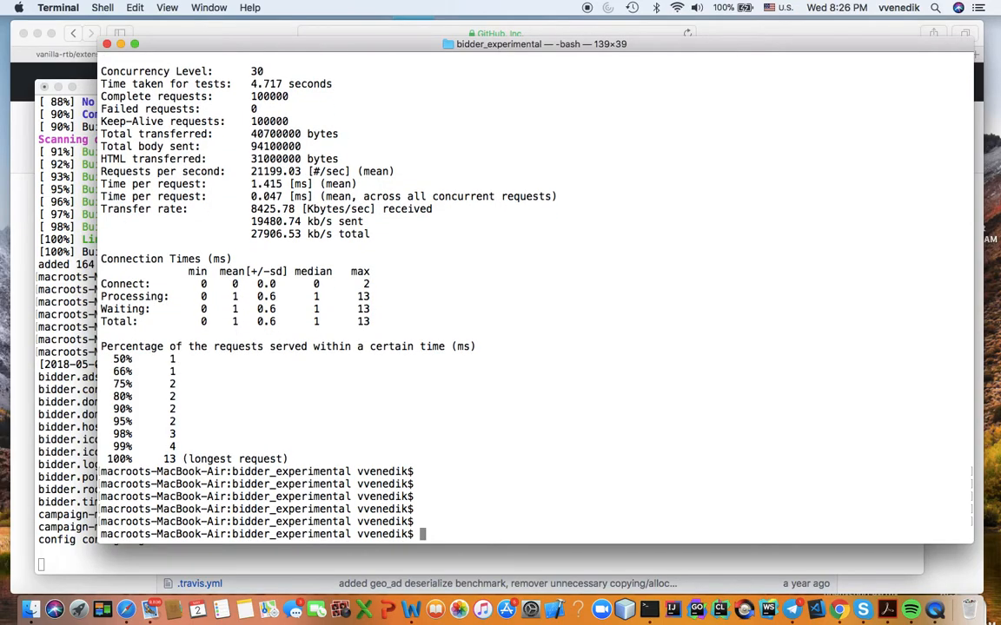
pyautogui.write('ab -k -p ICO_BID_REQUEST_BANNER.json -T application/json -n 100000 -c 30 http://127.0.0.1:9081/ico_bid/123')
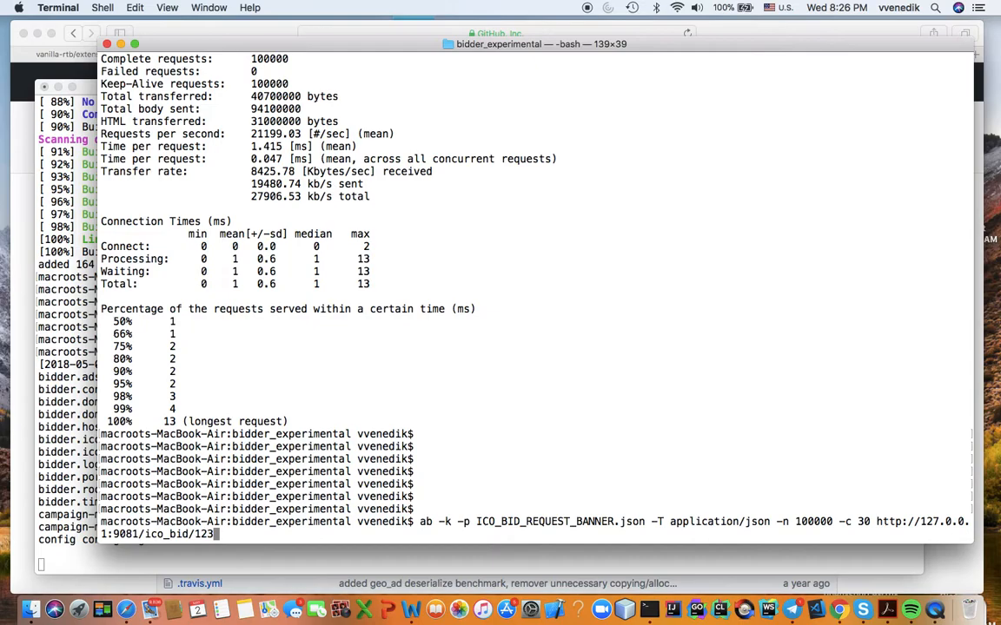
pyautogui.press('Return')
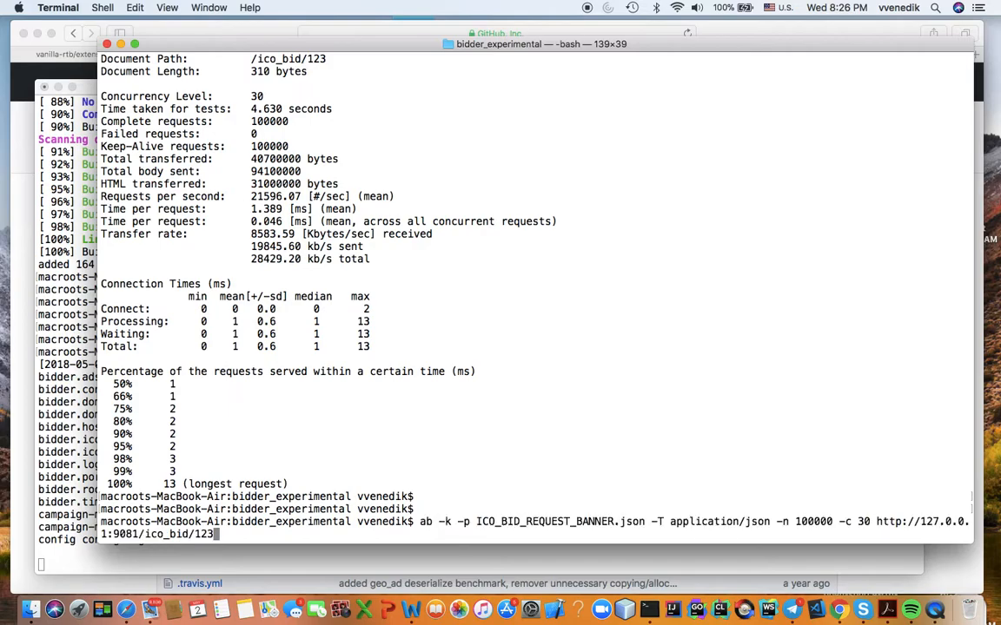
# POST ICO_BID_REQUEST_BANNER.json to localhost:9081/ico_bid/123 with curl and get the JSON bid response
pyautogui.write('curl -X POST -H "Content-Type: application/json" --data @ICO_BID_REQUEST_BANNER.json http://localhost:9081/ico_bid/123')
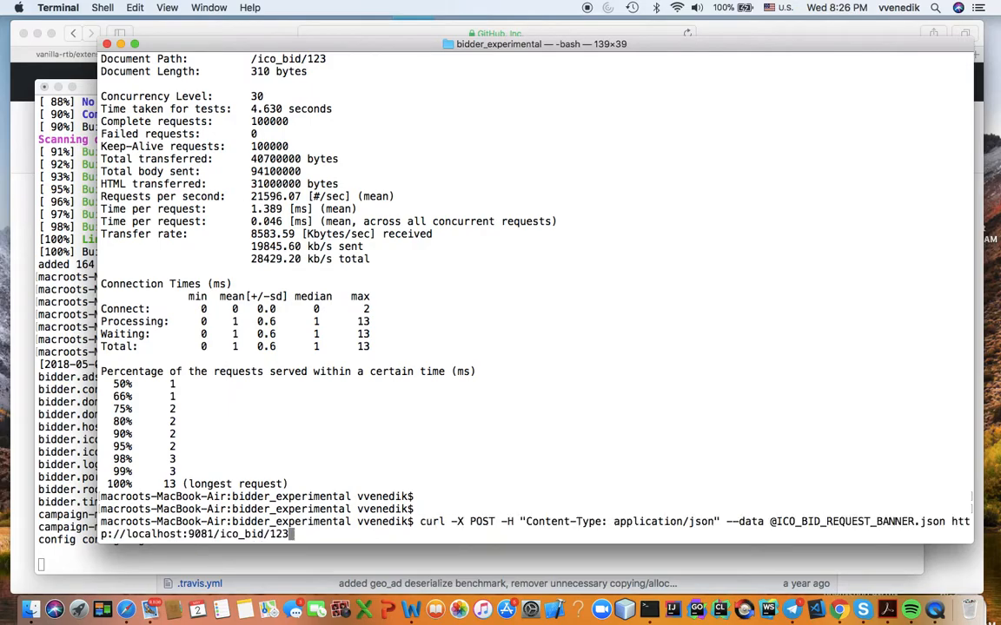
pyautogui.moveTo(387, 608)
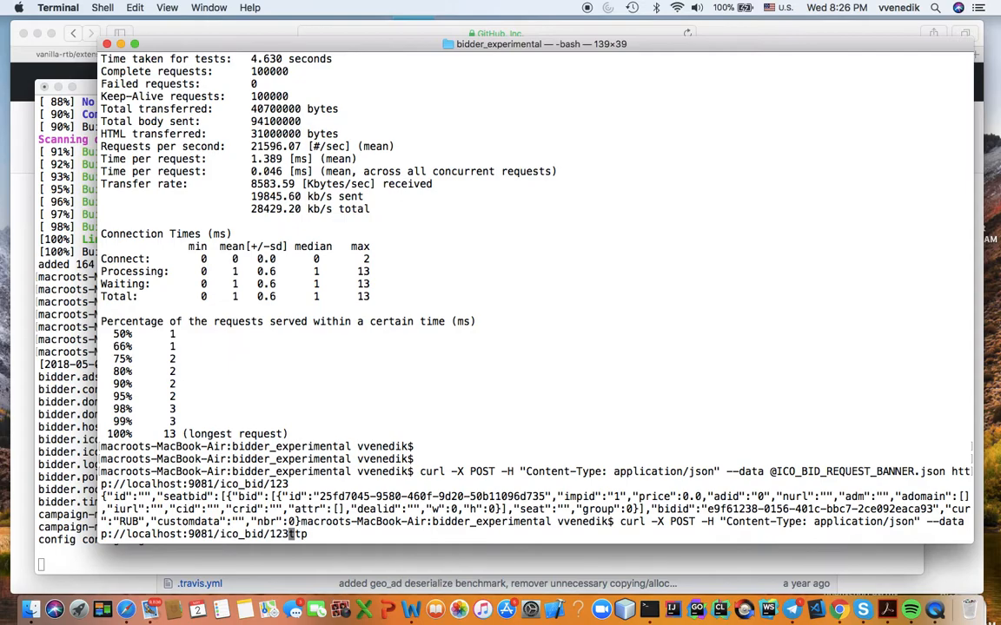
pyautogui.press('Return')
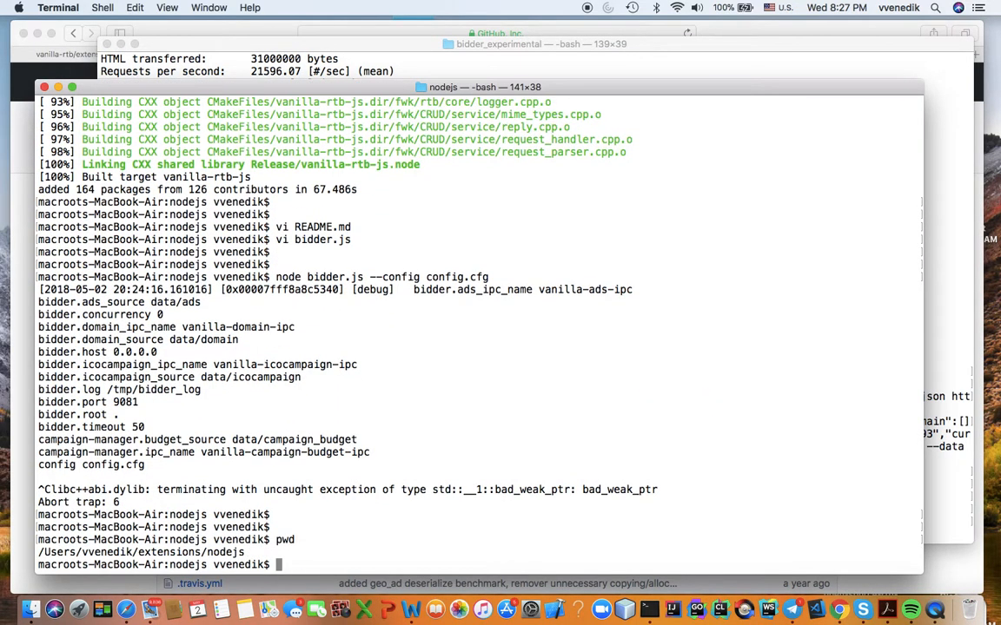
# List the nodejs folder with ls -l and pick out the generated bidder.cpp file name
pyautogui.write('cd .')
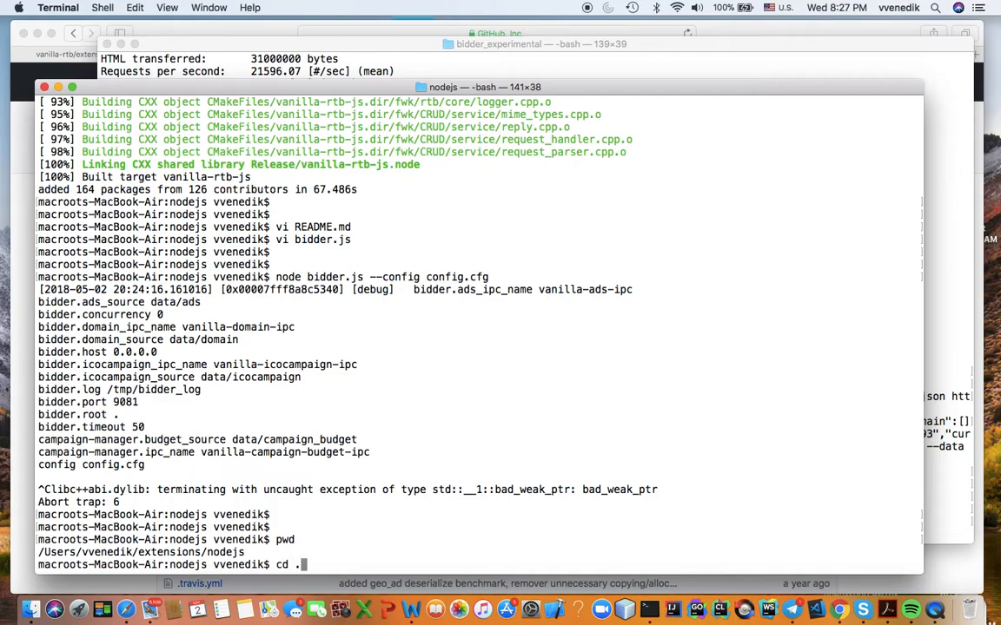
pyautogui.press('Return')
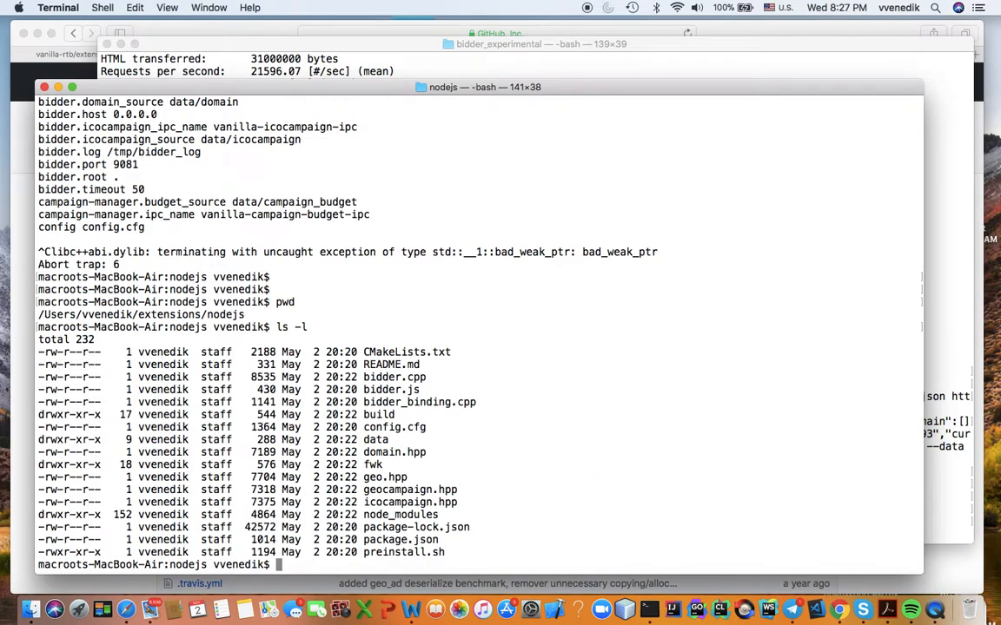
pyautogui.moveTo(361, 348)
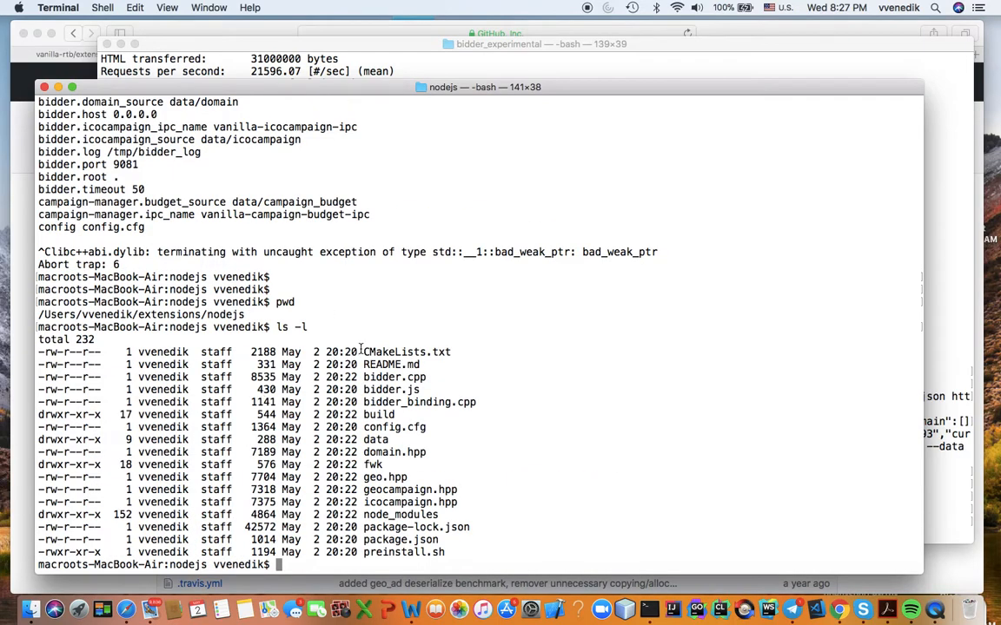
pyautogui.doubleClick(406, 352)
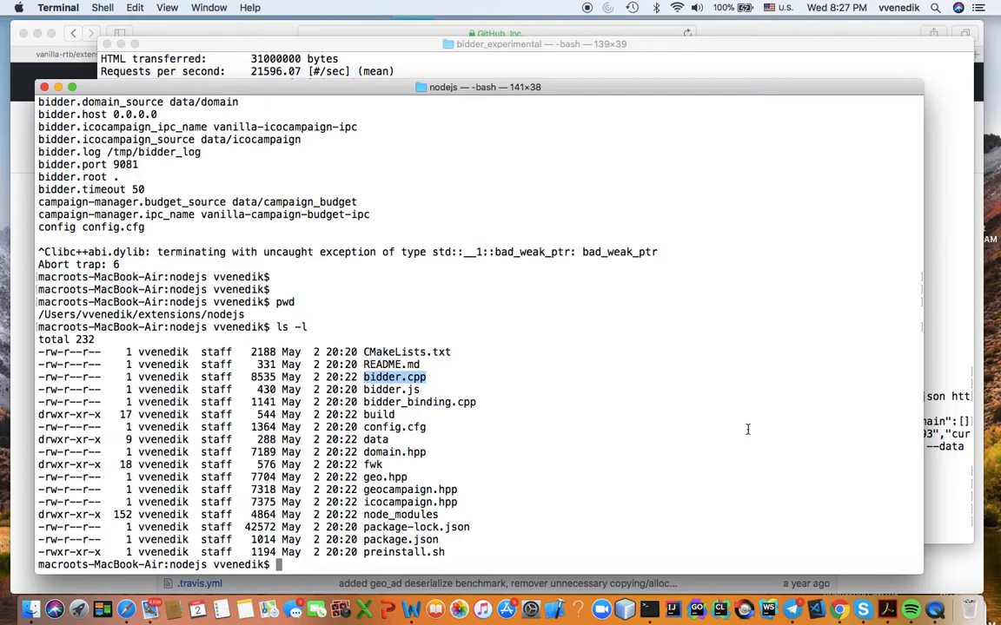
# View bidder.cpp in vi and scroll from the includes down through the server run code
pyautogui.write('vi bi')
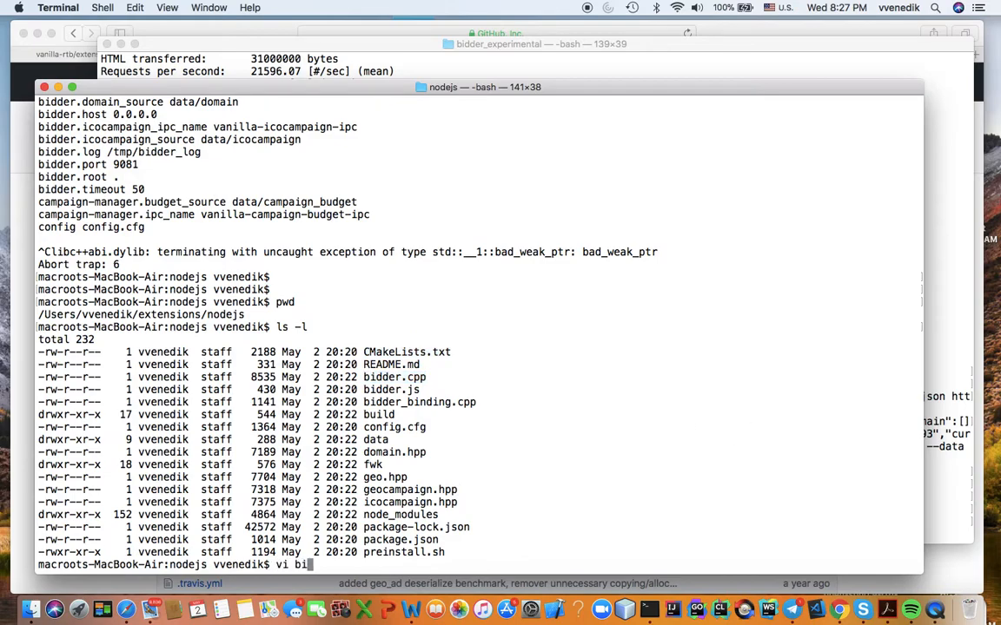
pyautogui.write('dder')
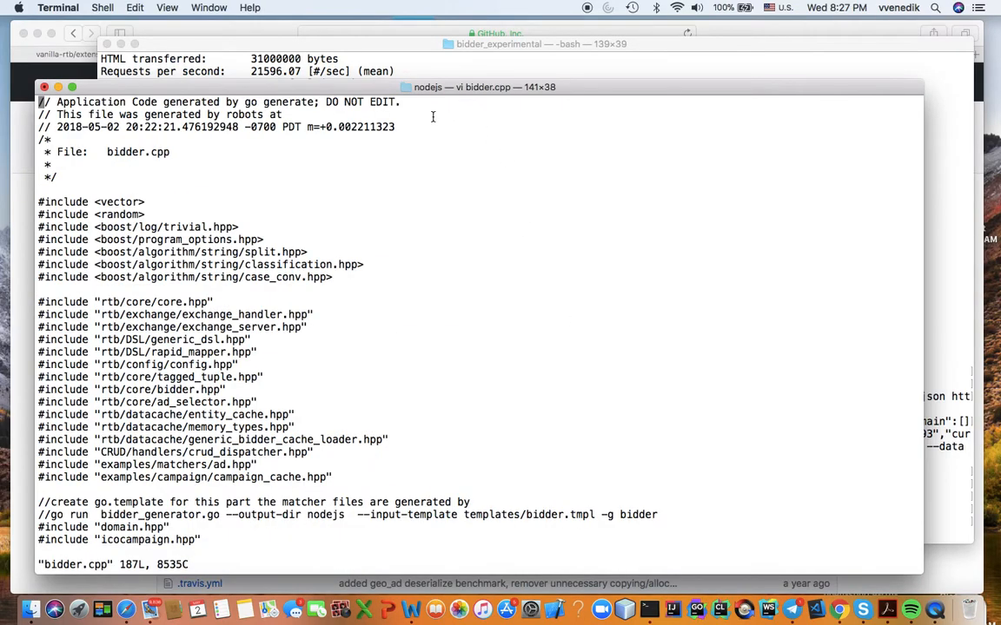
pyautogui.moveTo(141, 113); pyautogui.dragTo(283, 113)
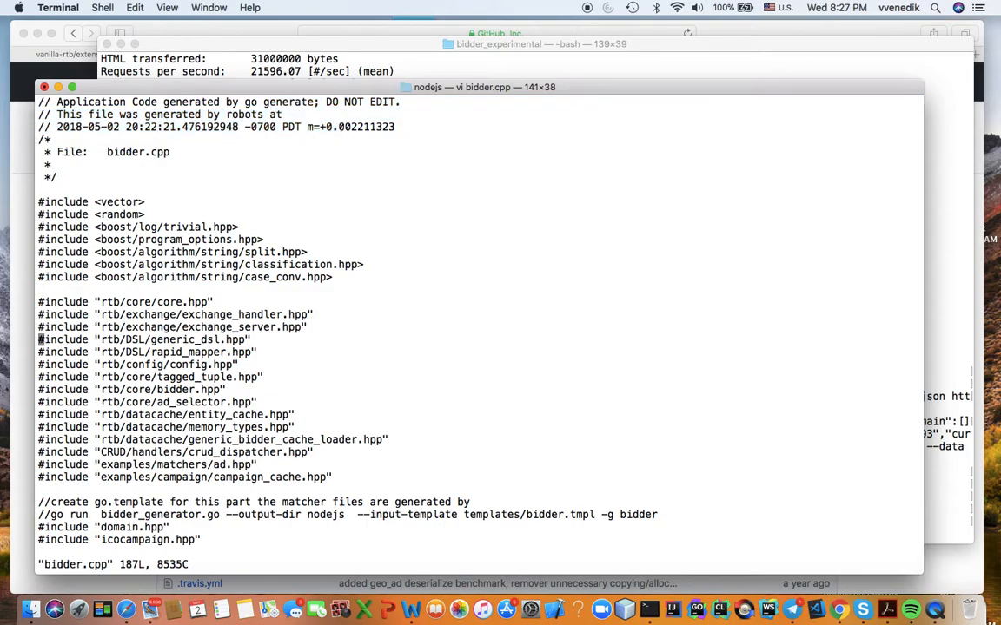
pyautogui.scroll(-3)
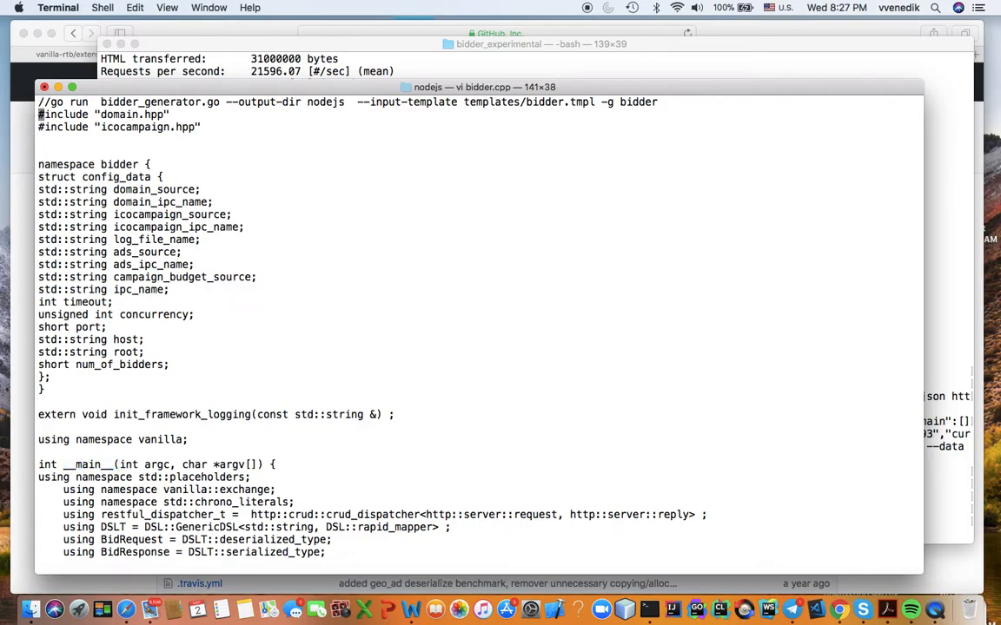
pyautogui.scroll(-3)
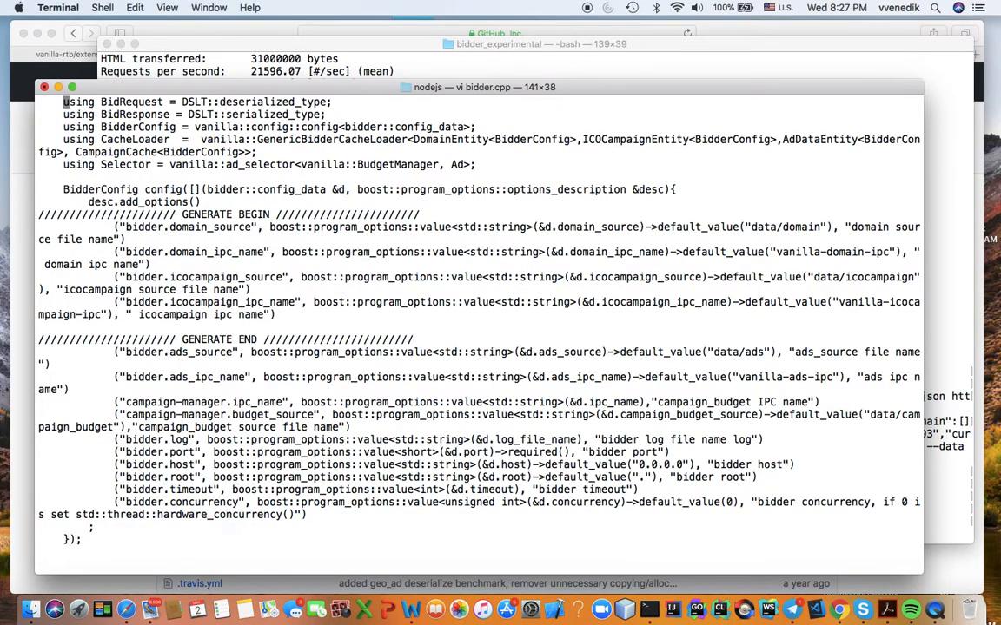
pyautogui.scroll(-3)
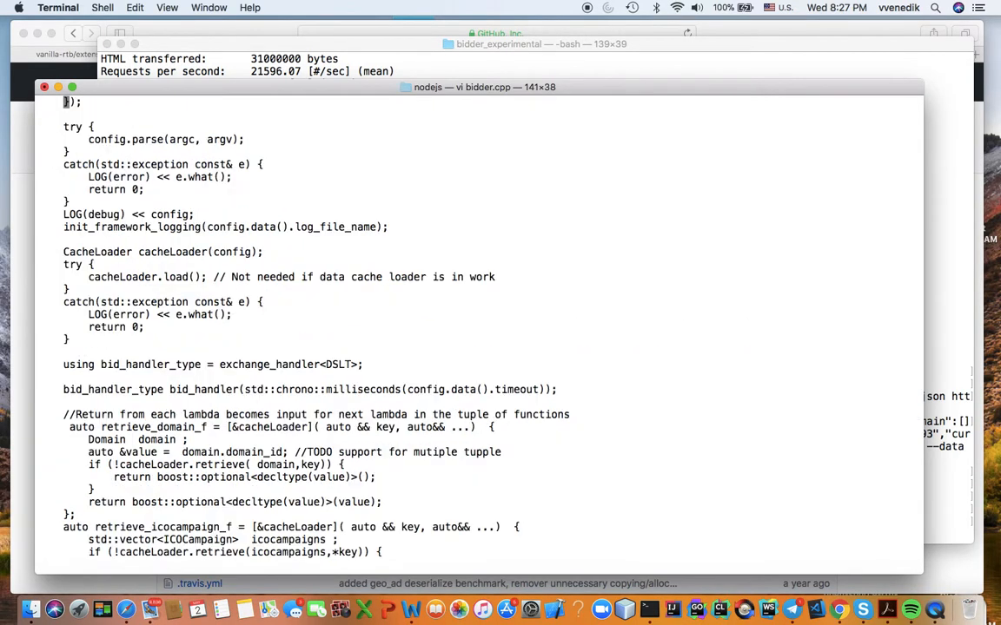
pyautogui.scroll(-3)
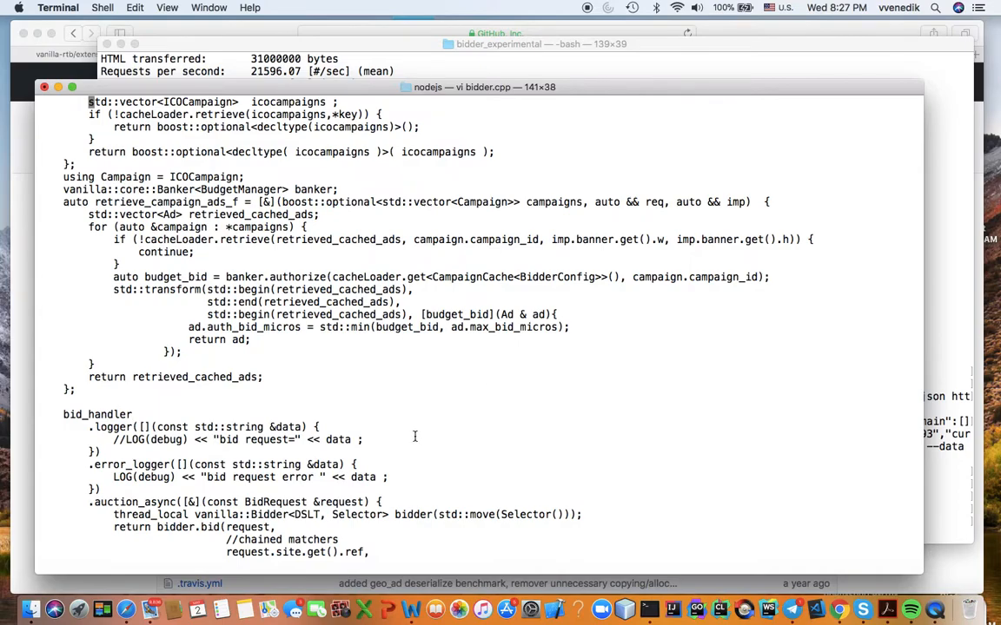
pyautogui.scroll(-3)
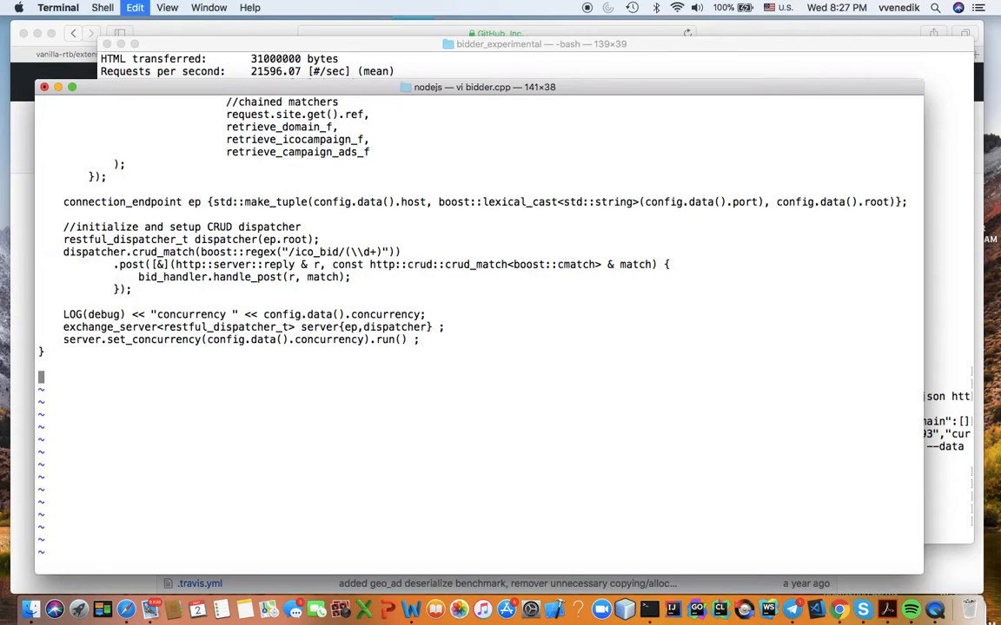
# Quit vi with :q, returning to the nodejs shell prompt
pyautogui.write(':q')
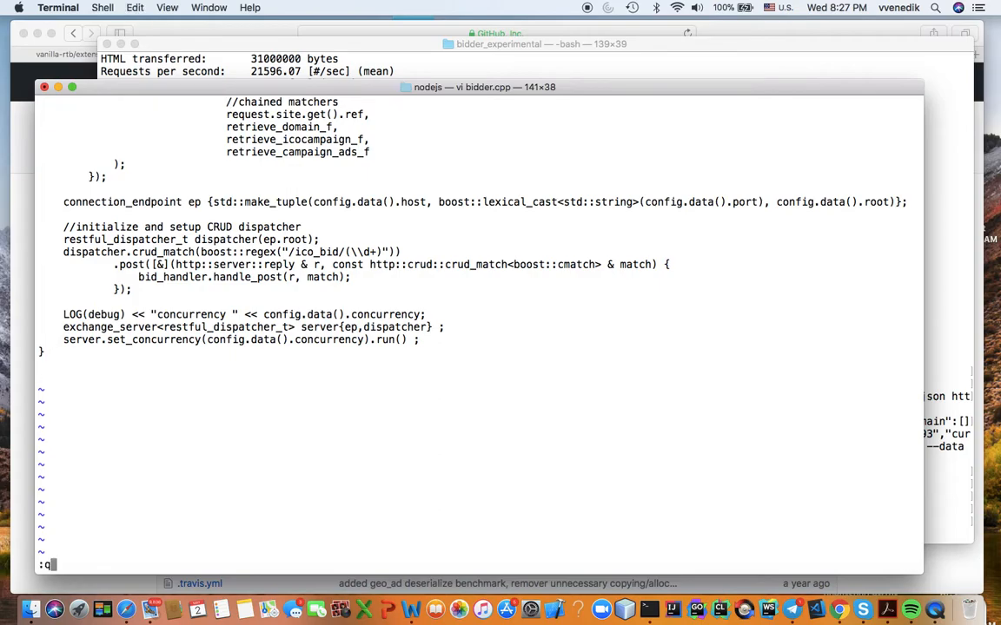
pyautogui.press('Return')
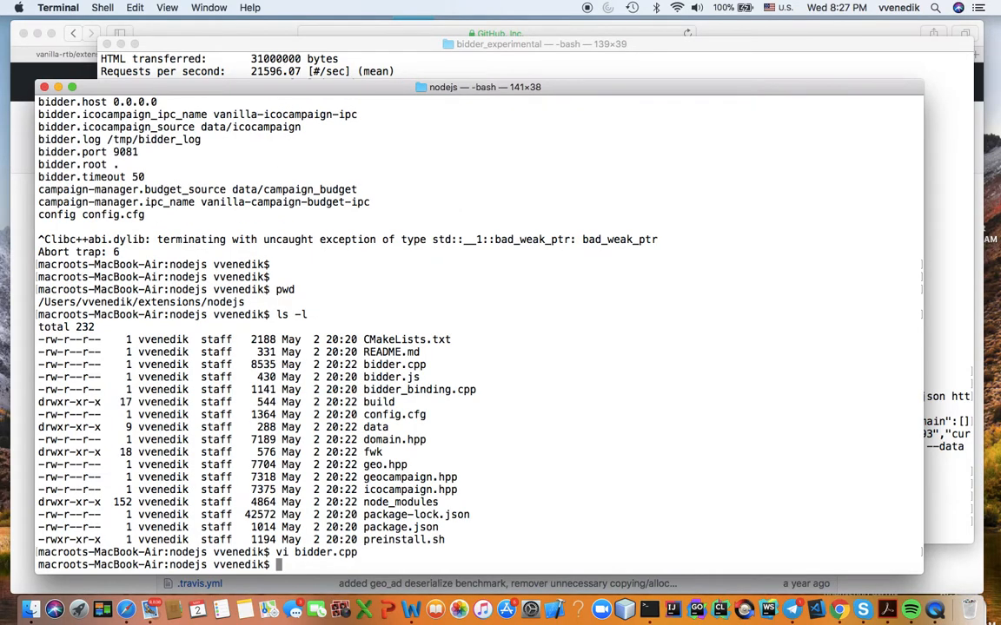
# Count bidder.cpp's 187 lines with wc -l, then move into the golang folder and list bidder.go, go2cpp.sh and config.cfg
pyautogui.write('wc -l bidder.cpp')
pyautogui.write('ls -l')
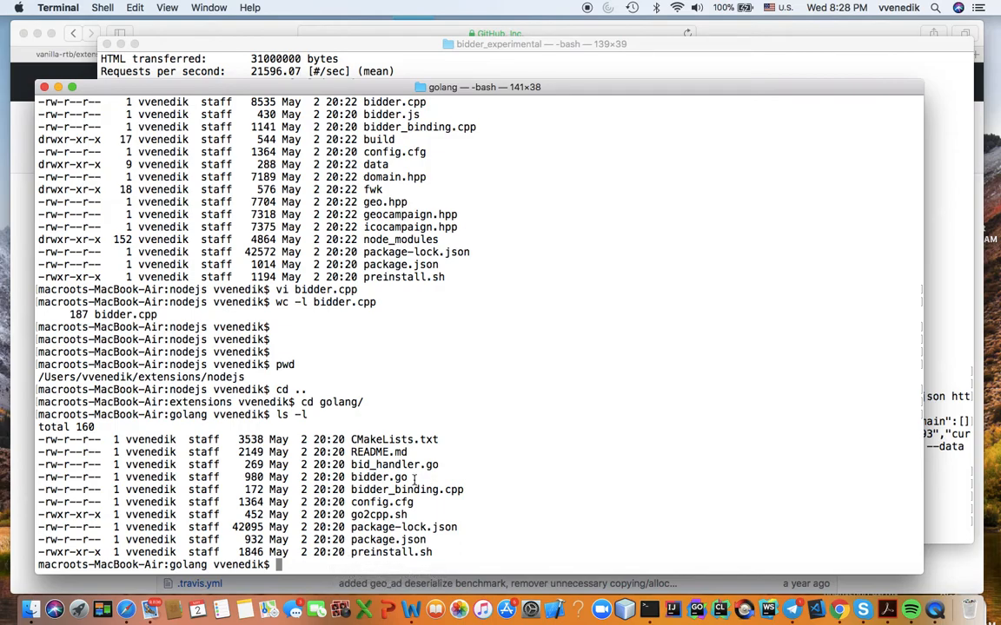
pyautogui.write('vi b')
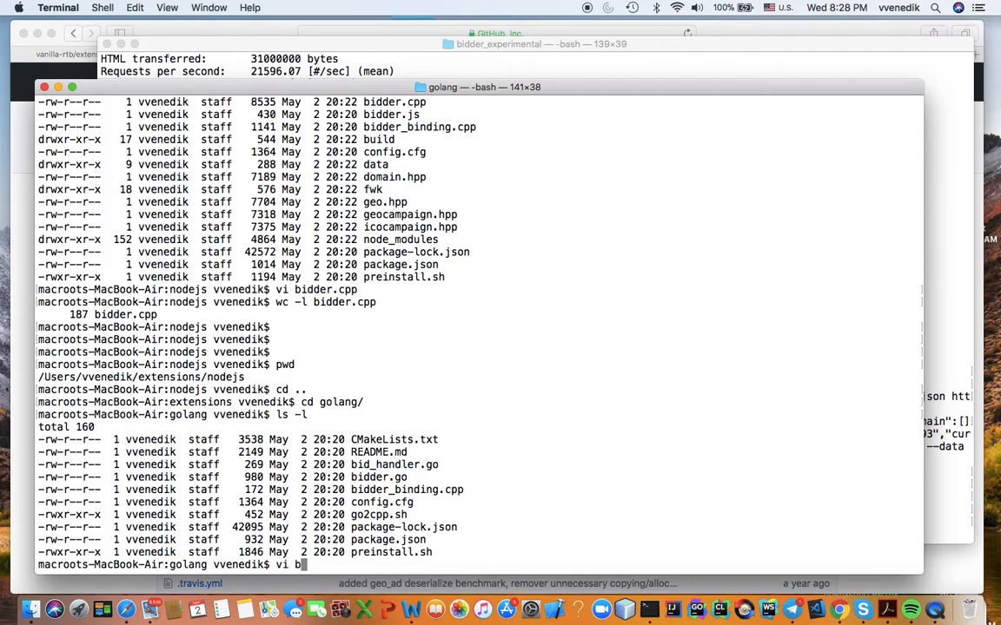
# View bidder.go in vi, reading the cgo HandleBid export and main calling RunBidder, then quit with :q!
pyautogui.write('idder')
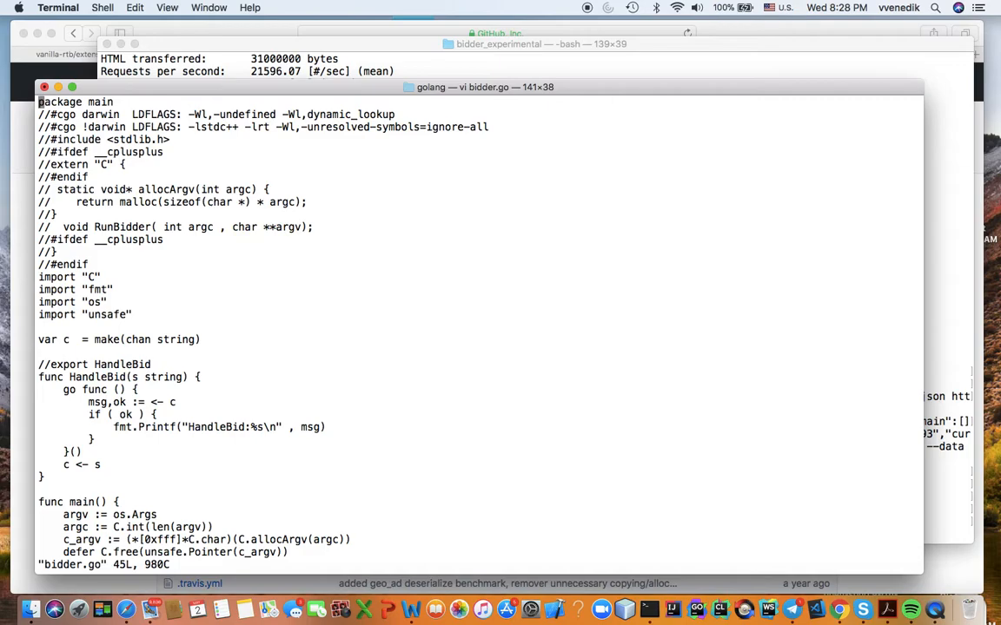
pyautogui.scroll(-3)
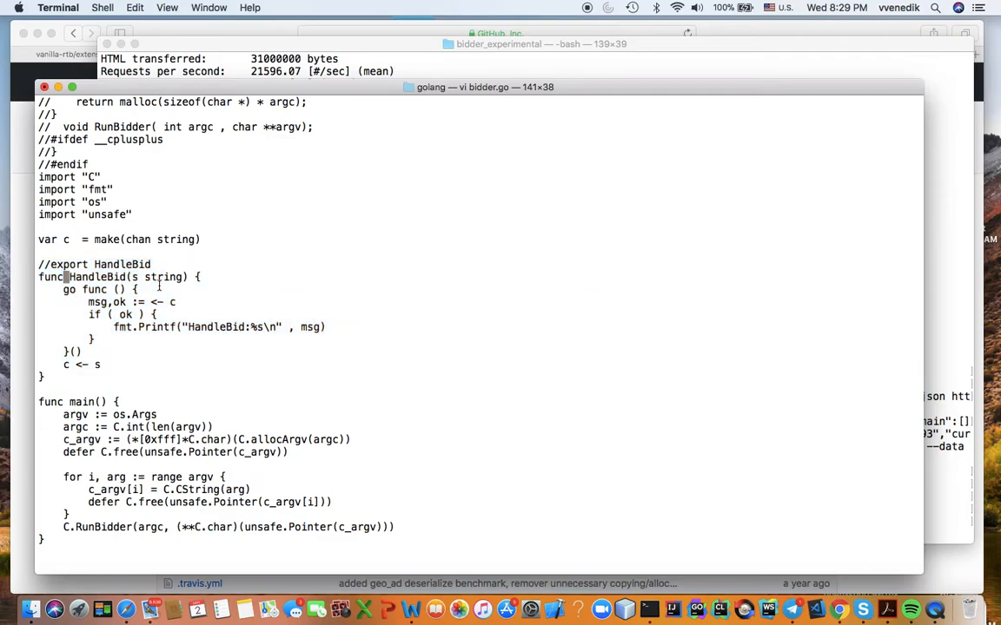
pyautogui.moveTo(112, 356)
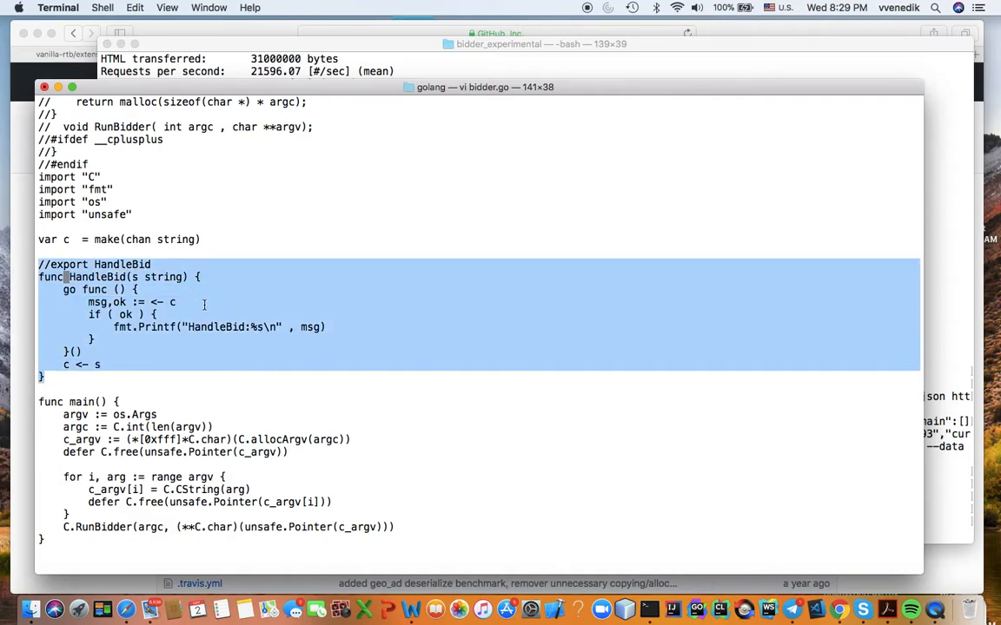
pyautogui.click(205, 305)
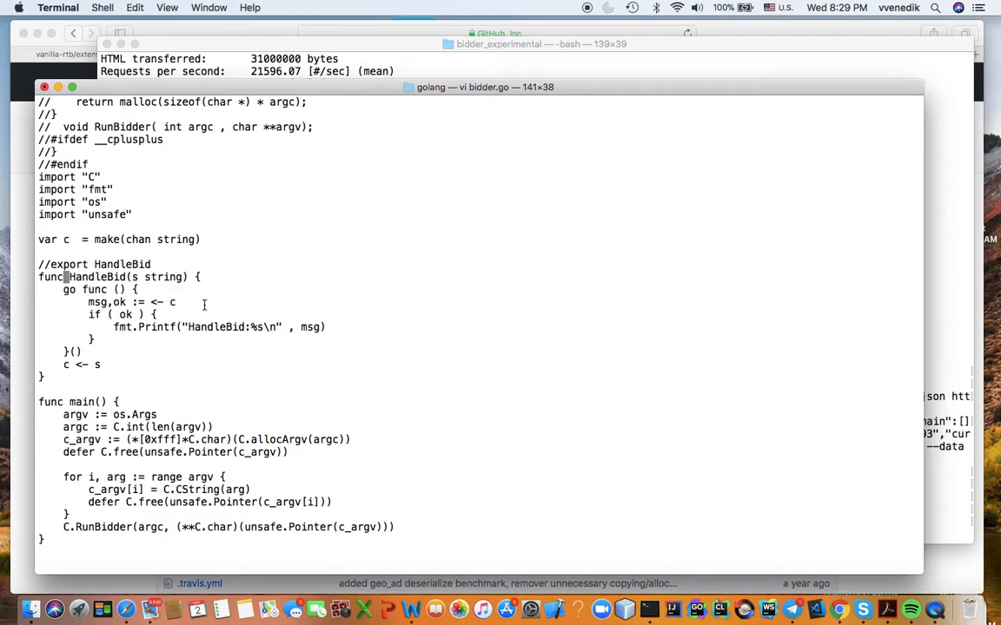
pyautogui.write(':q!')
pyautogui.write('vi')
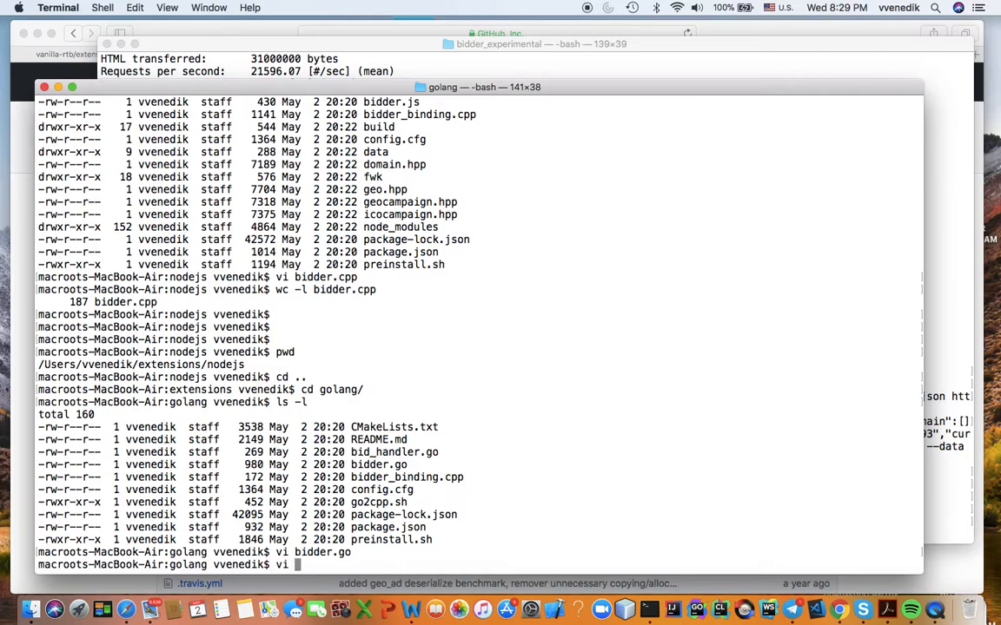
pyautogui.write('bidder')
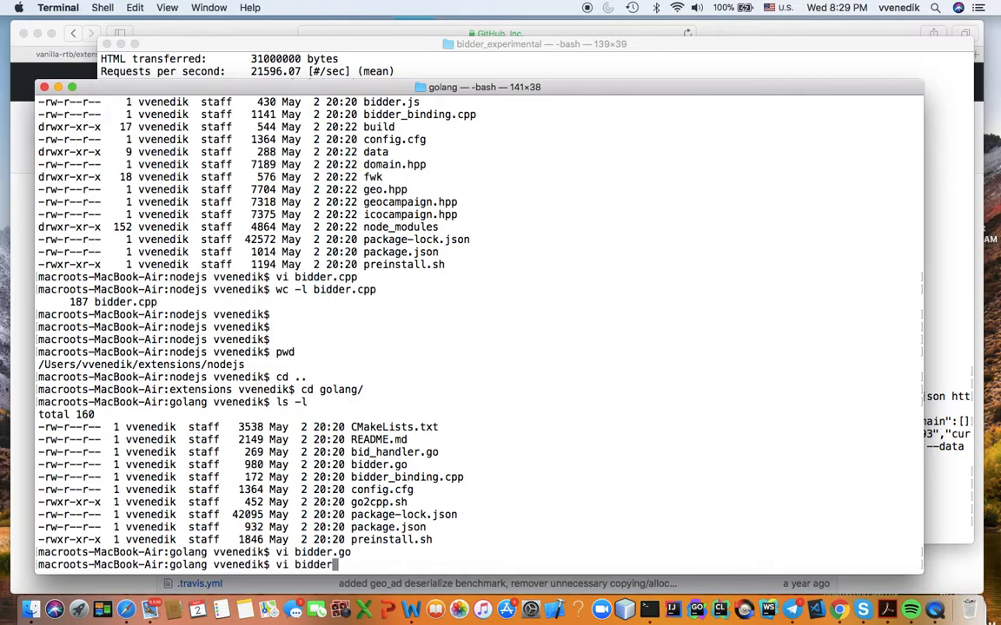
pyautogui.write('_binding.cp')
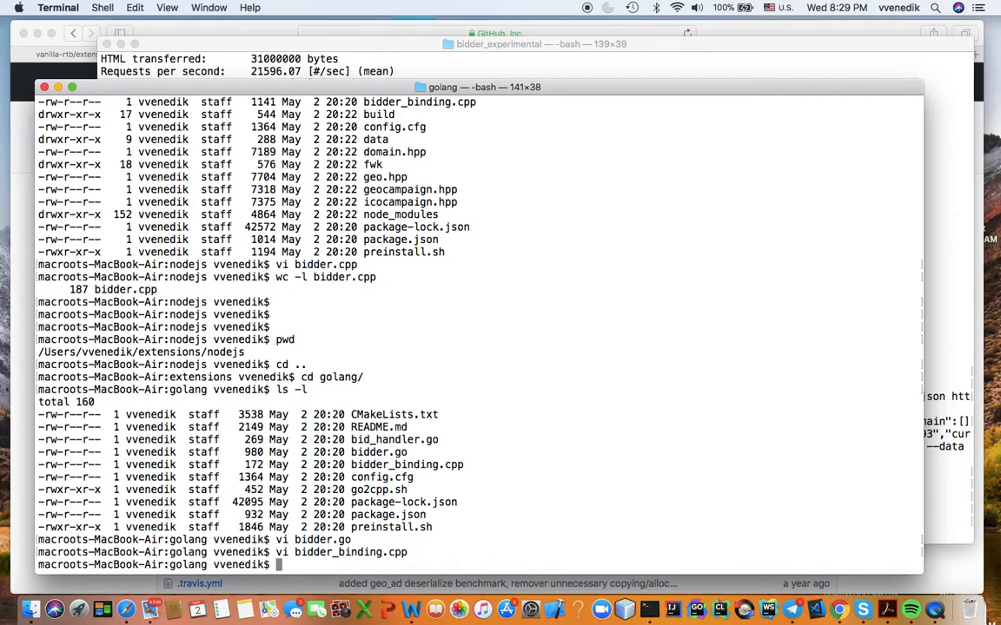
# Check the working directory with pwd and move from golang back up toward the nodejs folder
pyautogui.write('pwd')
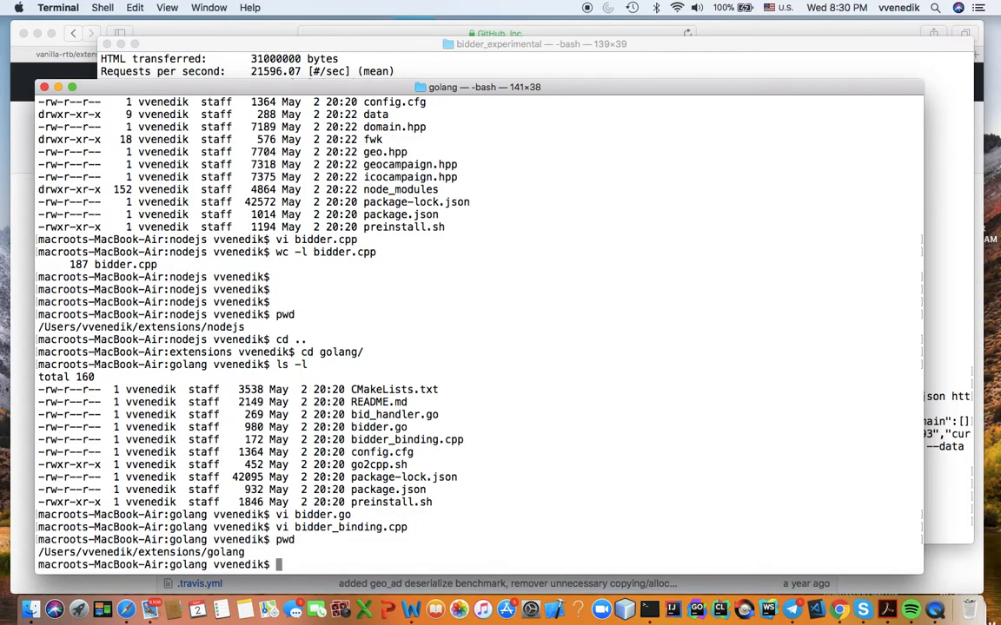
pyautogui.write('cd ..')
pyautogui.write('cd nodejs/')
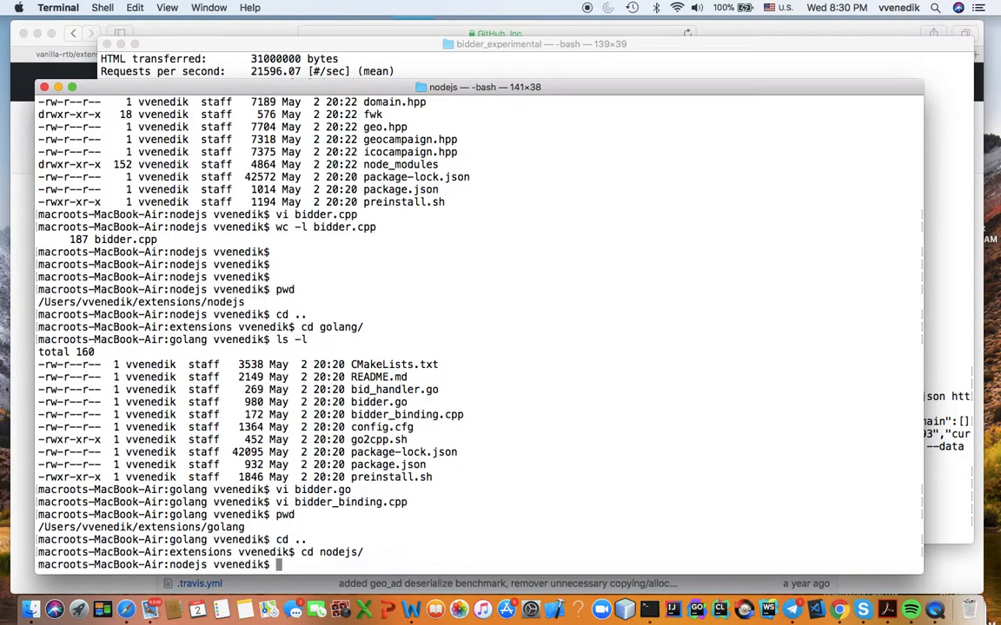
# List the nodejs files, view bidder_binding.cpp's RunBidder NAN method and runBidder export in vi, then quit with :q
pyautogui.write('ls -l')
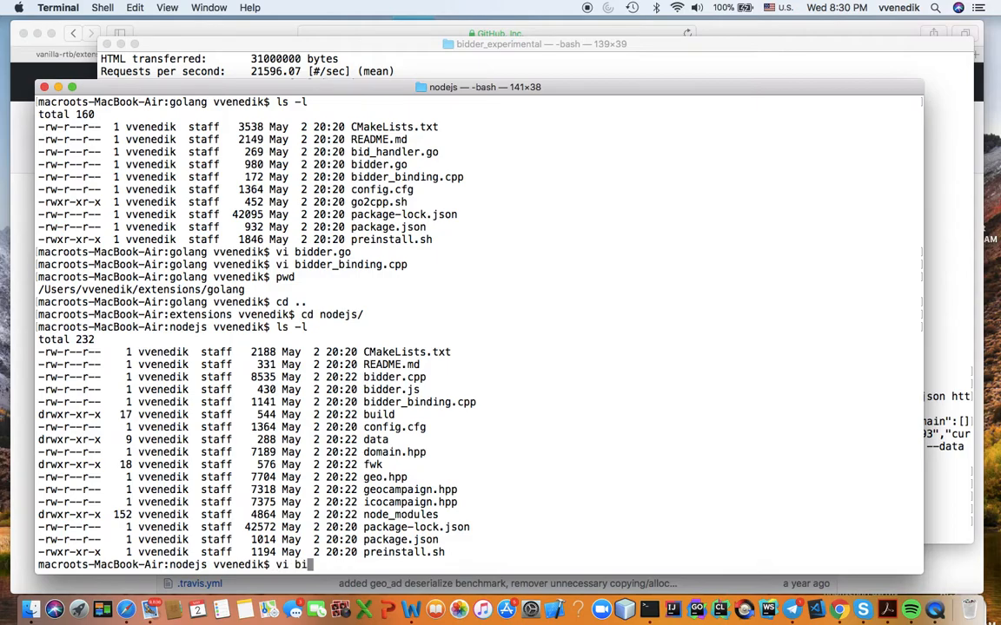
pyautogui.write('der_')
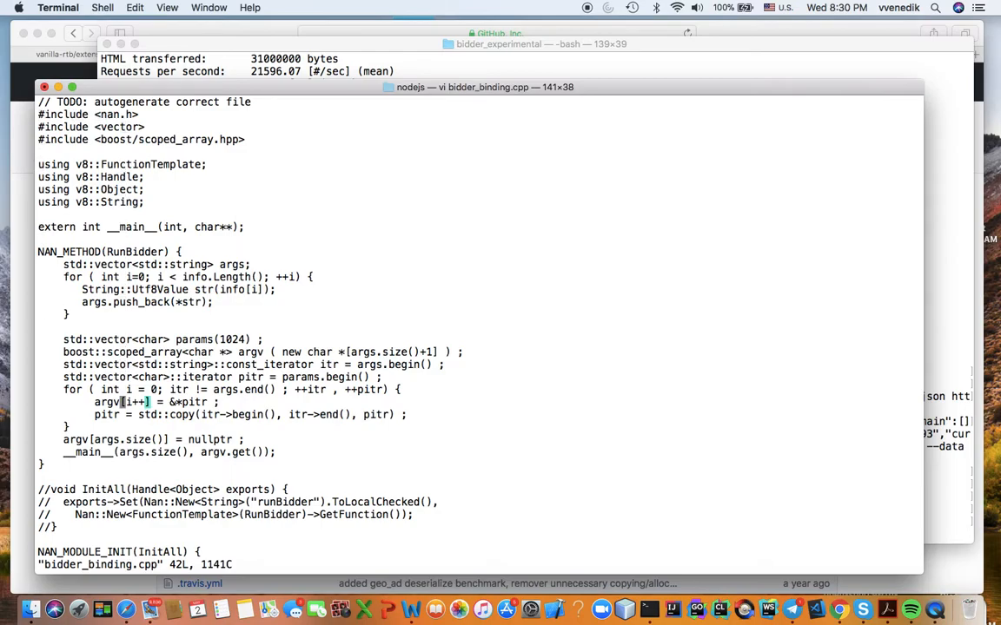
pyautogui.scroll(-3)
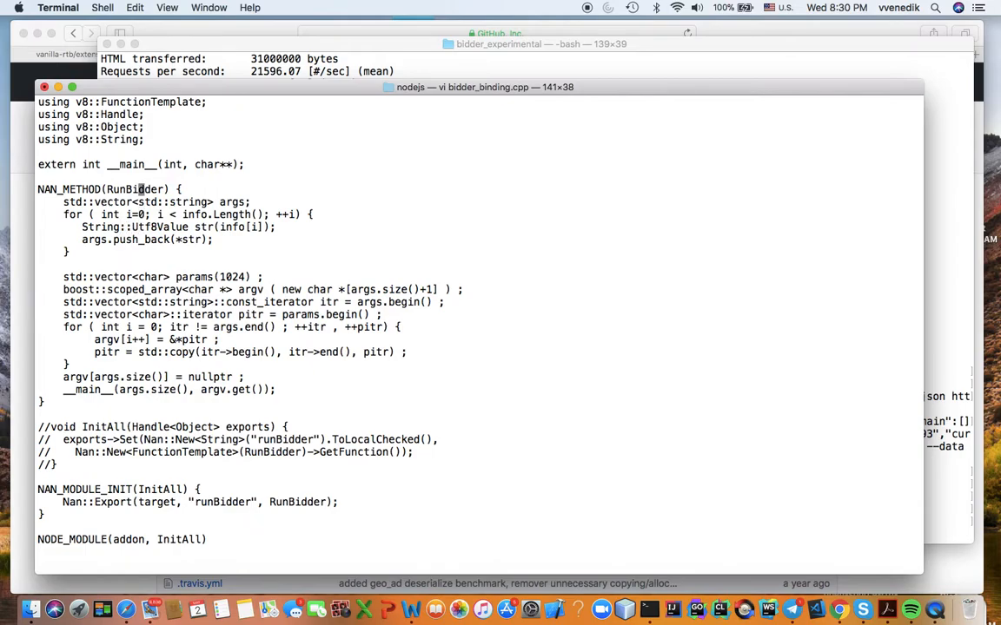
pyautogui.moveTo(128, 190)
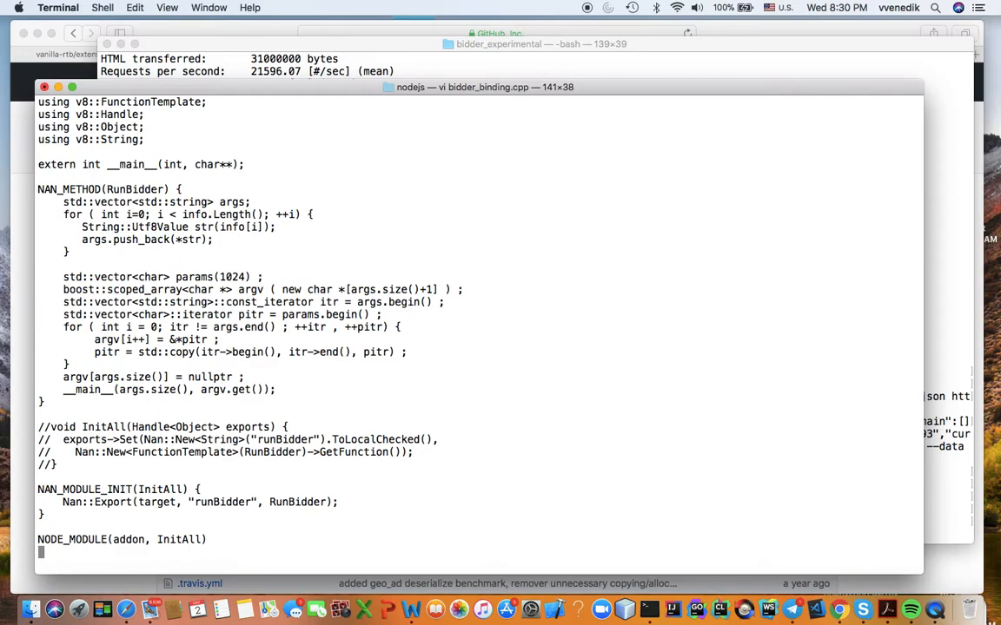
pyautogui.write(':q')
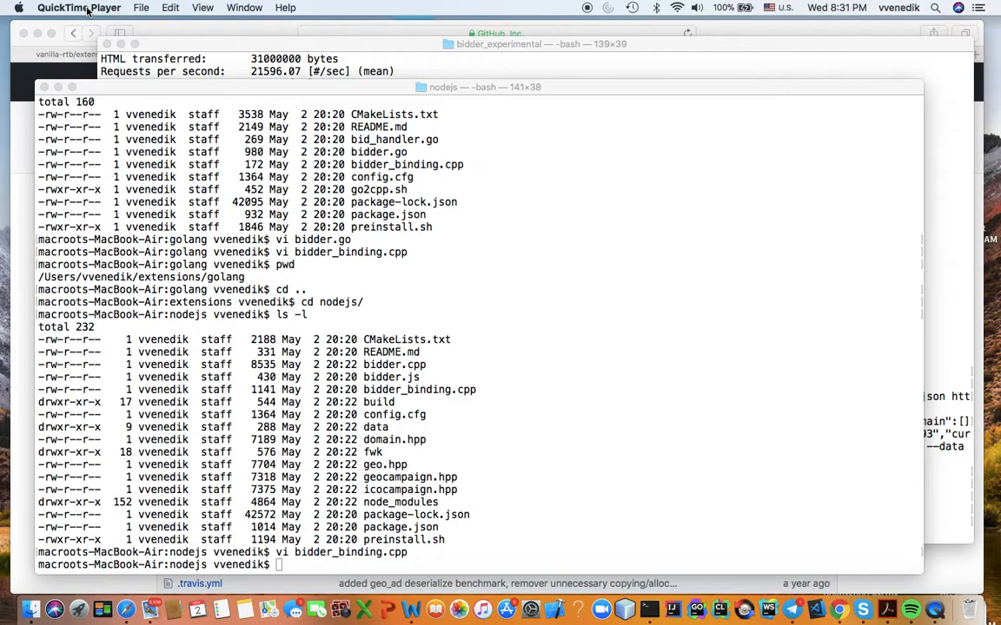
# Reach Quit QuickTime Player in the application menu after glancing at the File menu
pyautogui.click(78, 7)
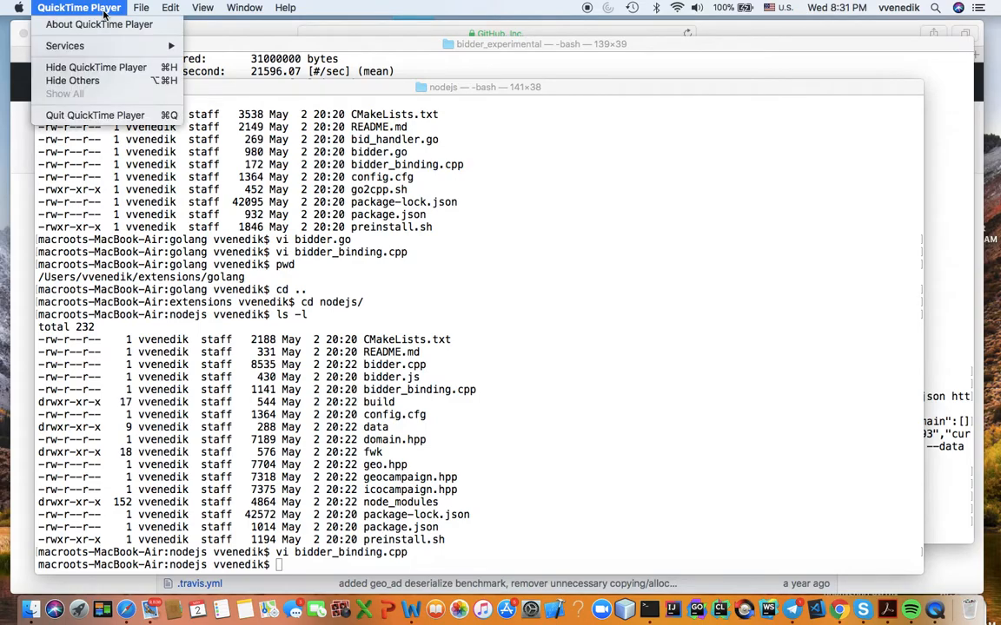
pyautogui.click(141, 7)
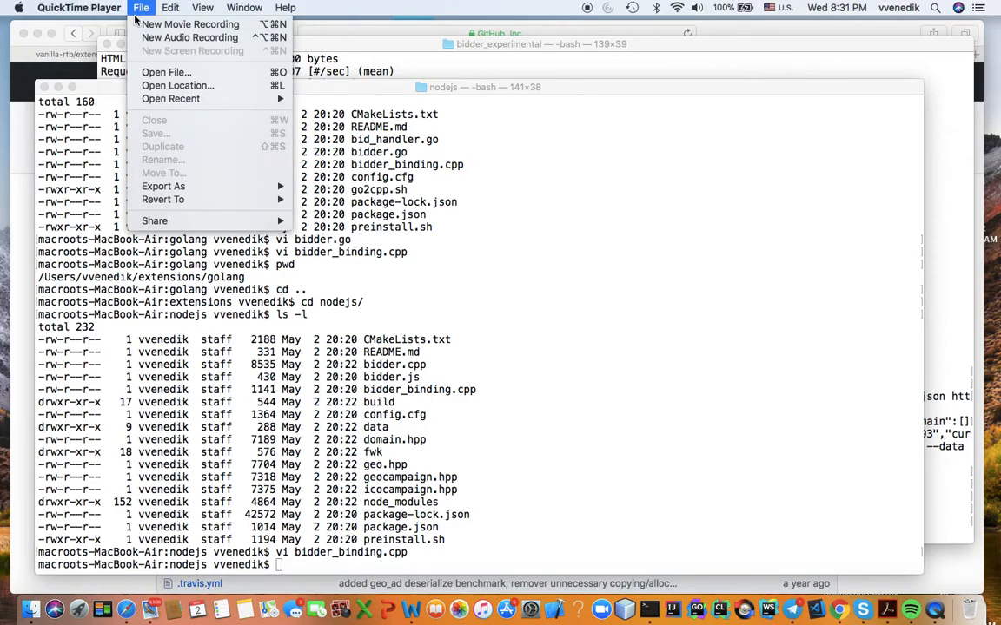
pyautogui.click(78, 6)
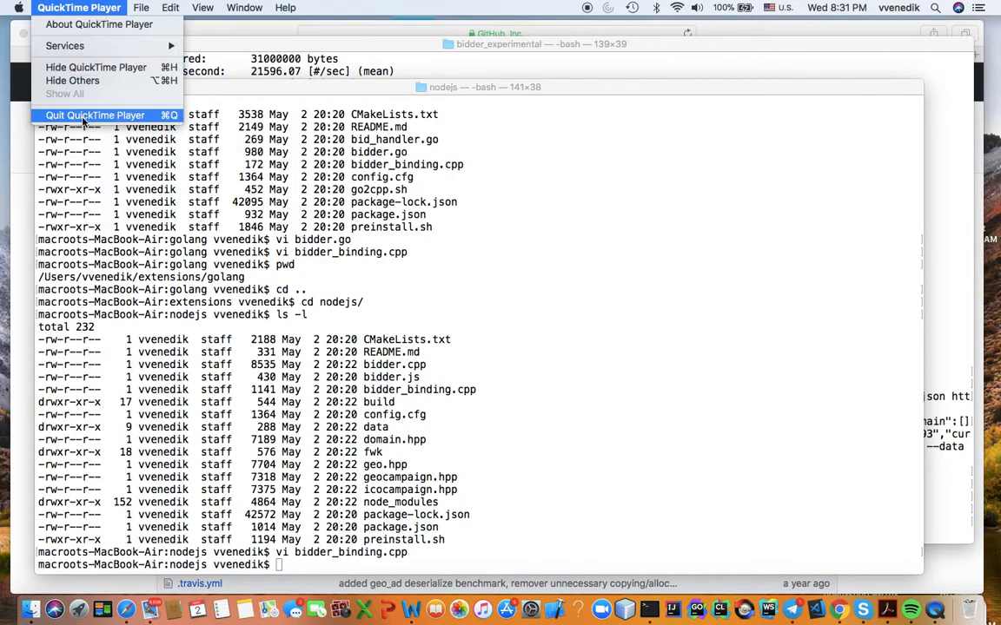